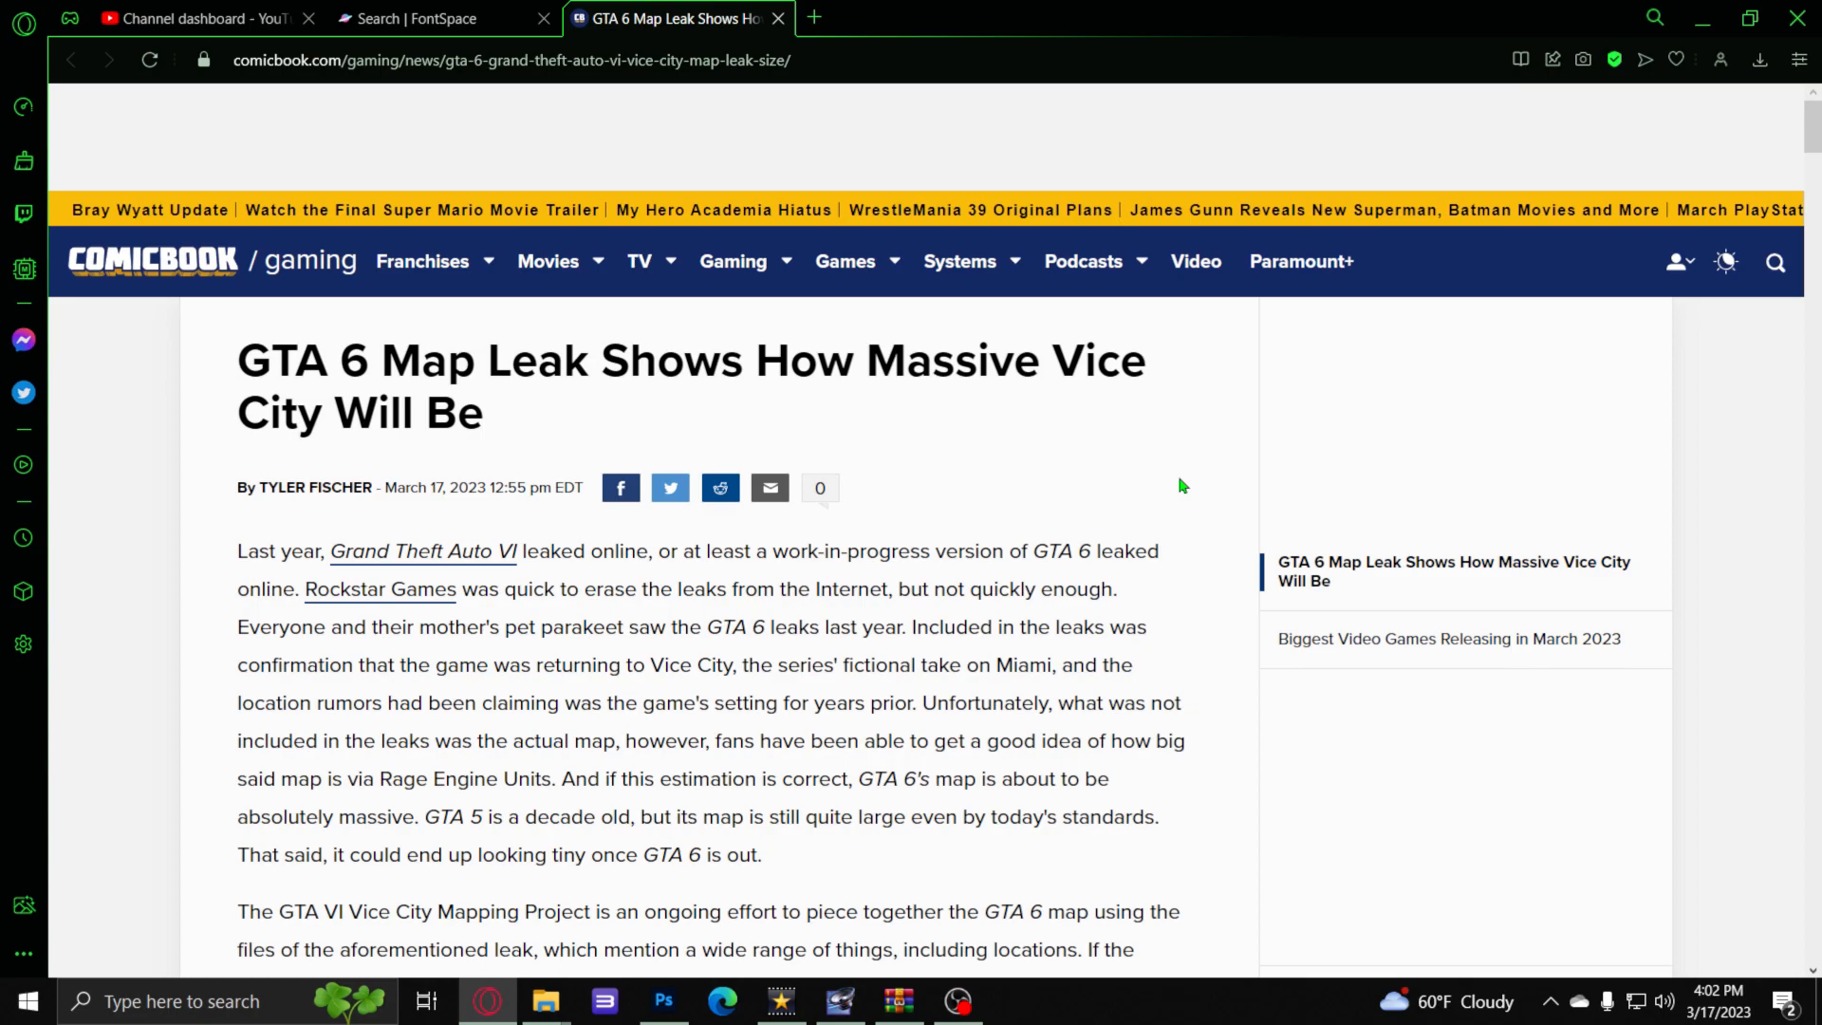
- Scroll to the Vice City vs Los Santos map image and zoom the page to 150%
{"action": "scroll", "scroll_direction": "down", "scroll_amount": 3}
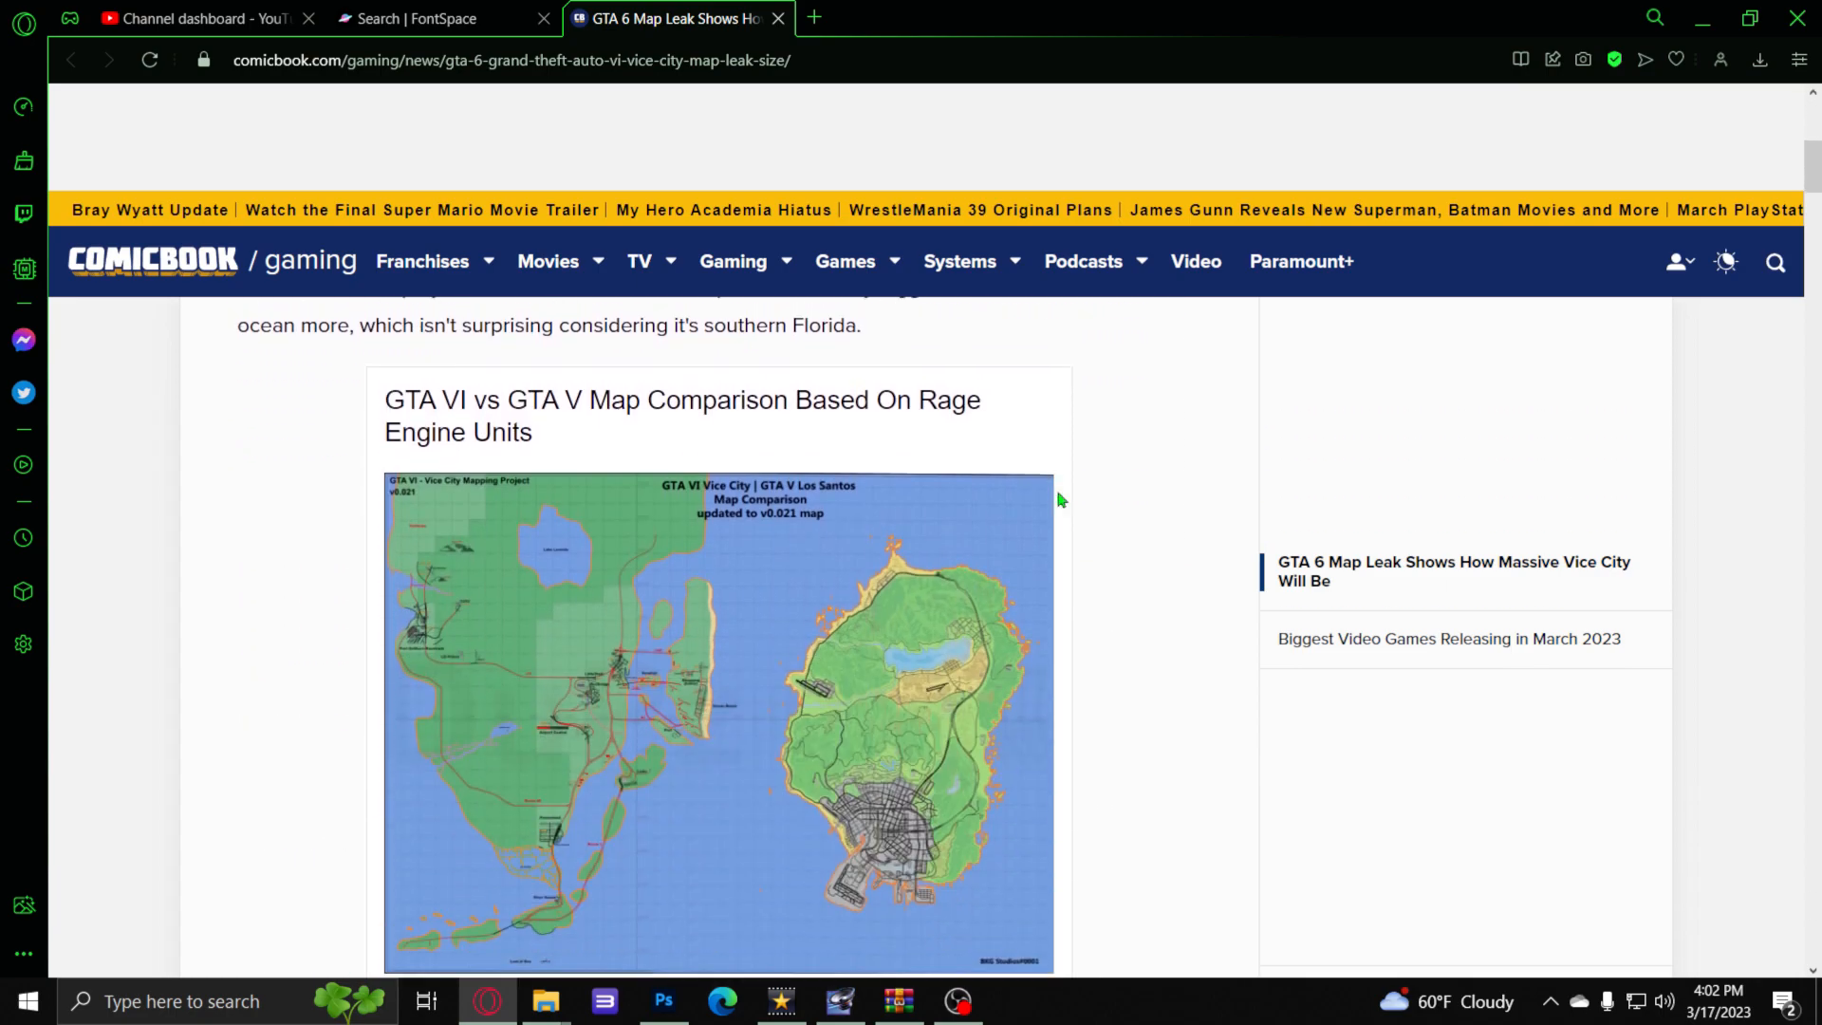
{"action": "left_click", "coordinate": [1522, 58]}
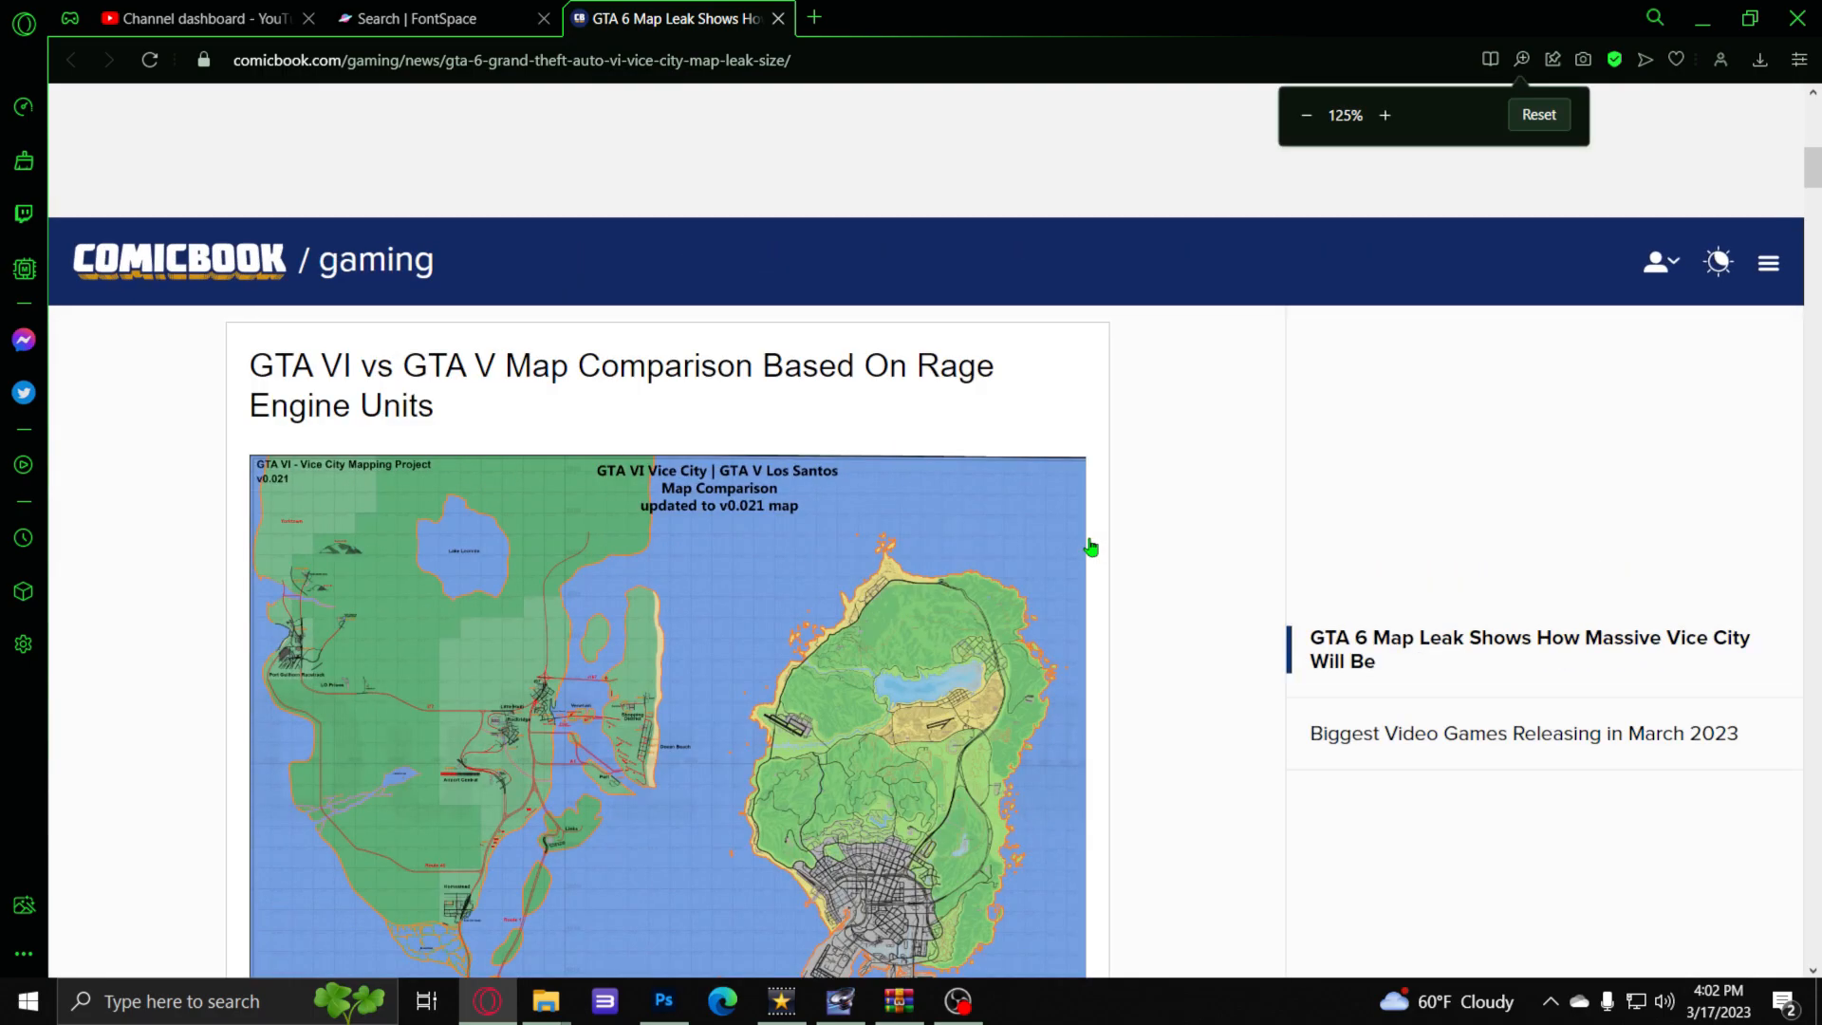
{"action": "left_click", "coordinate": [1383, 115]}
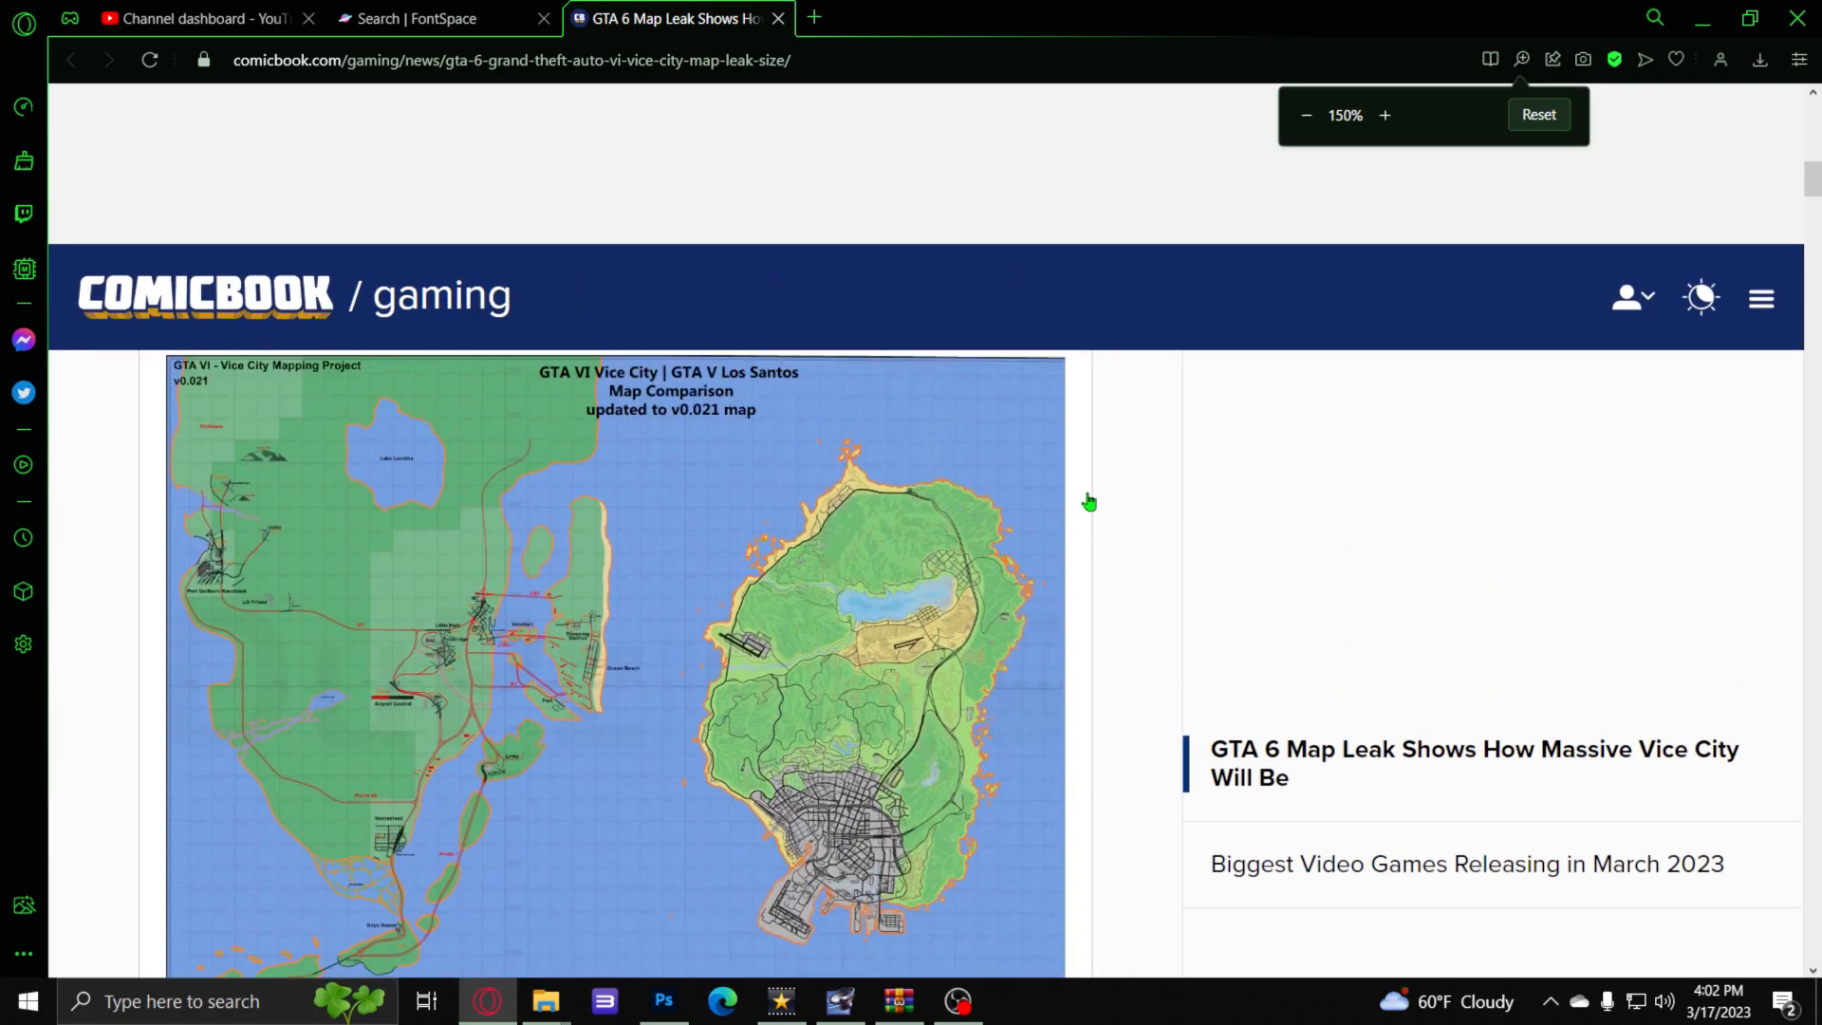
{"action": "scroll", "scroll_direction": "down", "scroll_amount": 3}
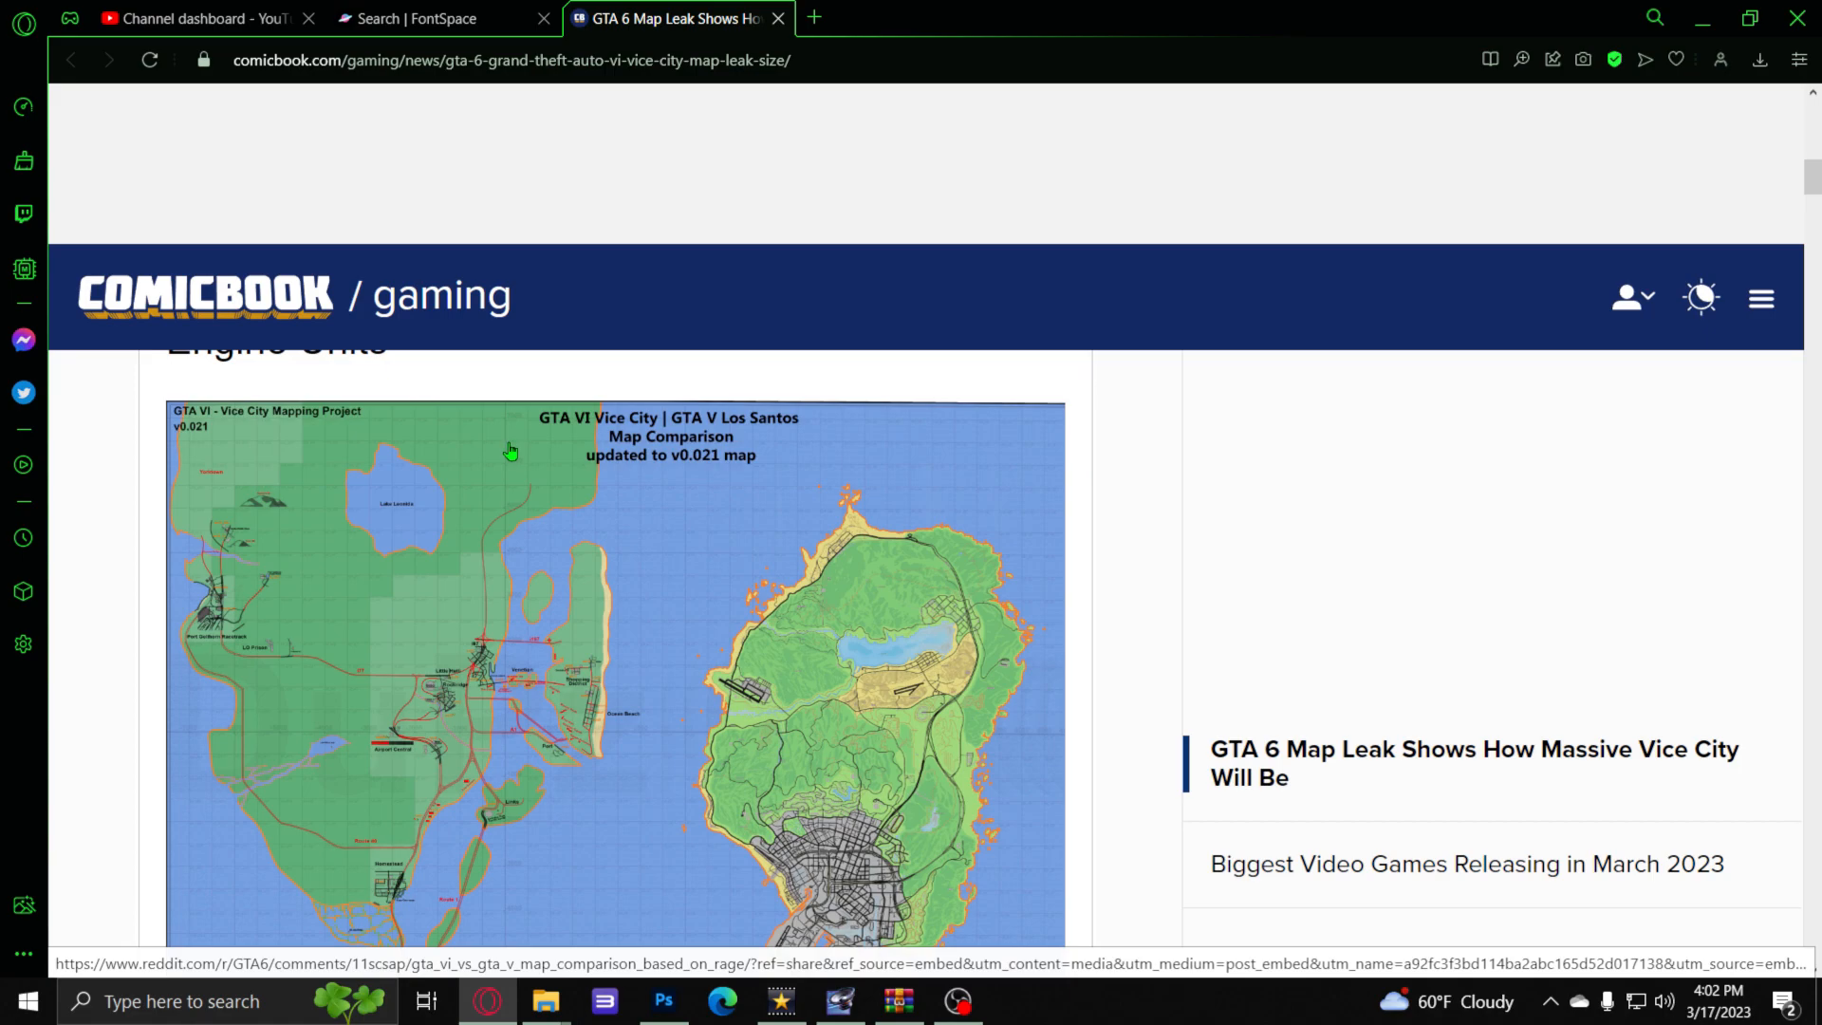
{"action": "scroll", "scroll_direction": "down", "scroll_amount": 3}
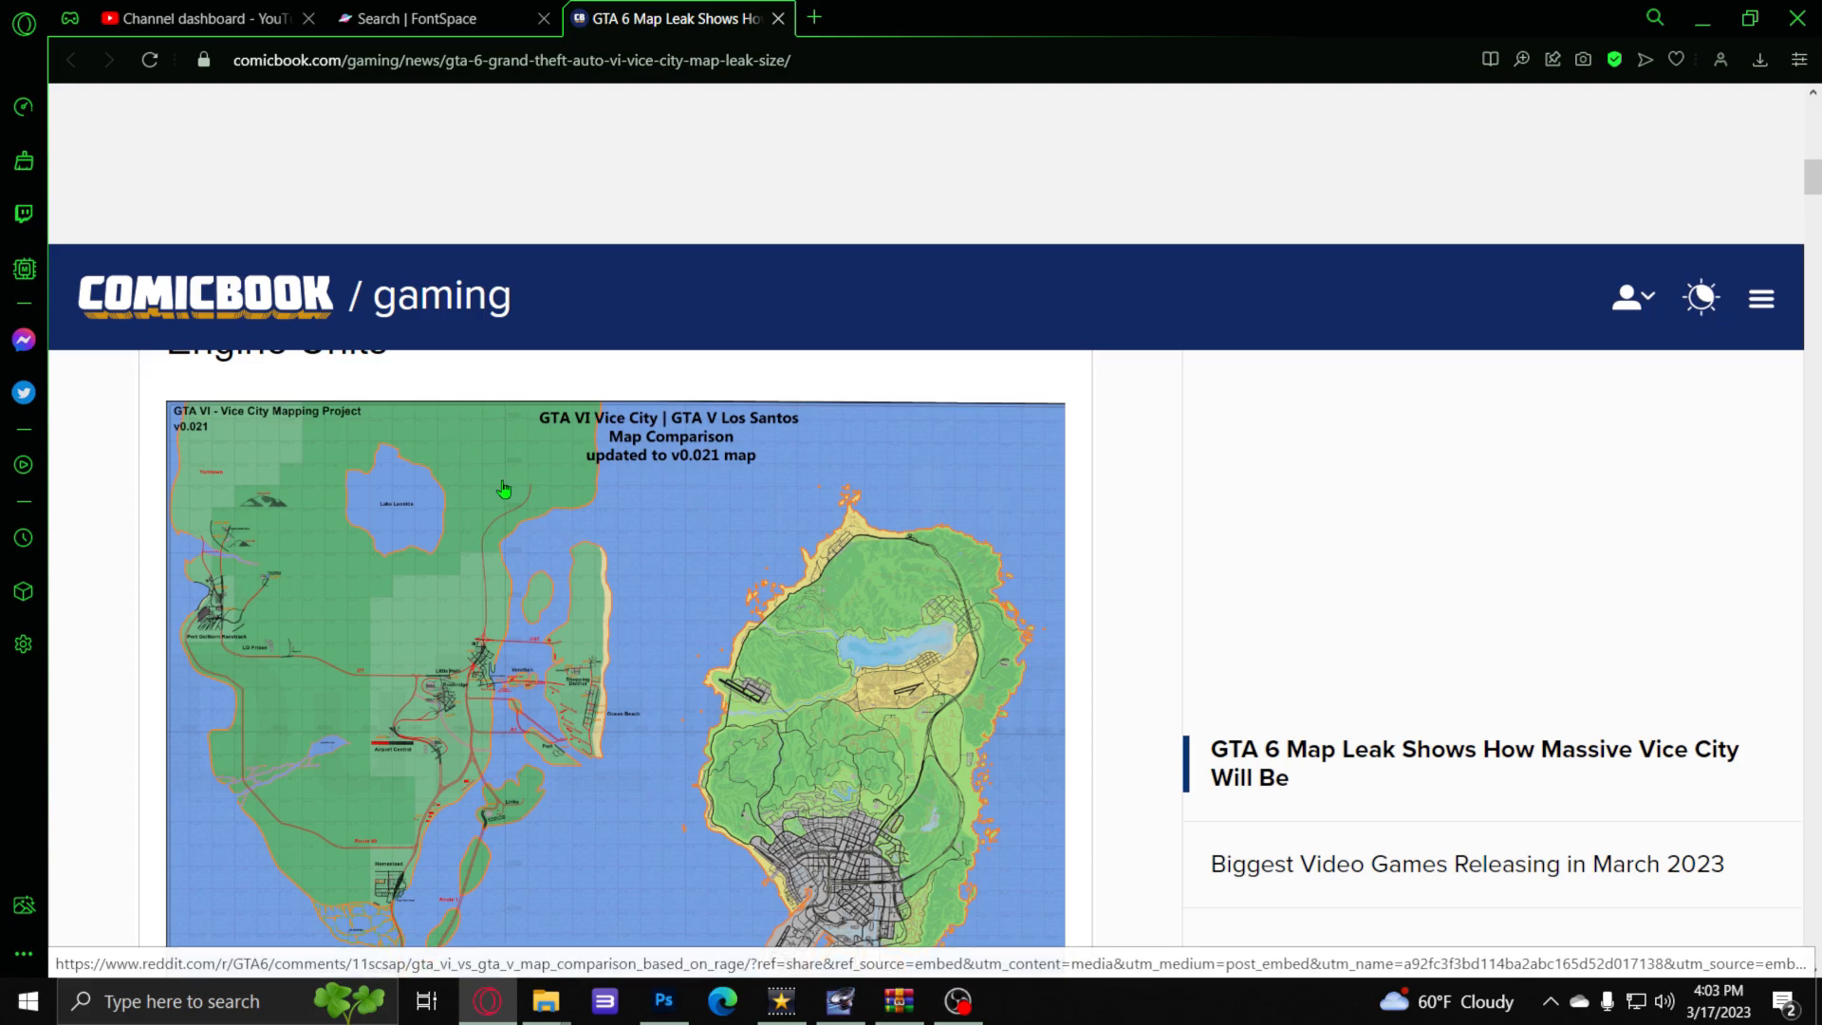
{"action": "mouse_move", "coordinate": [700, 508]}
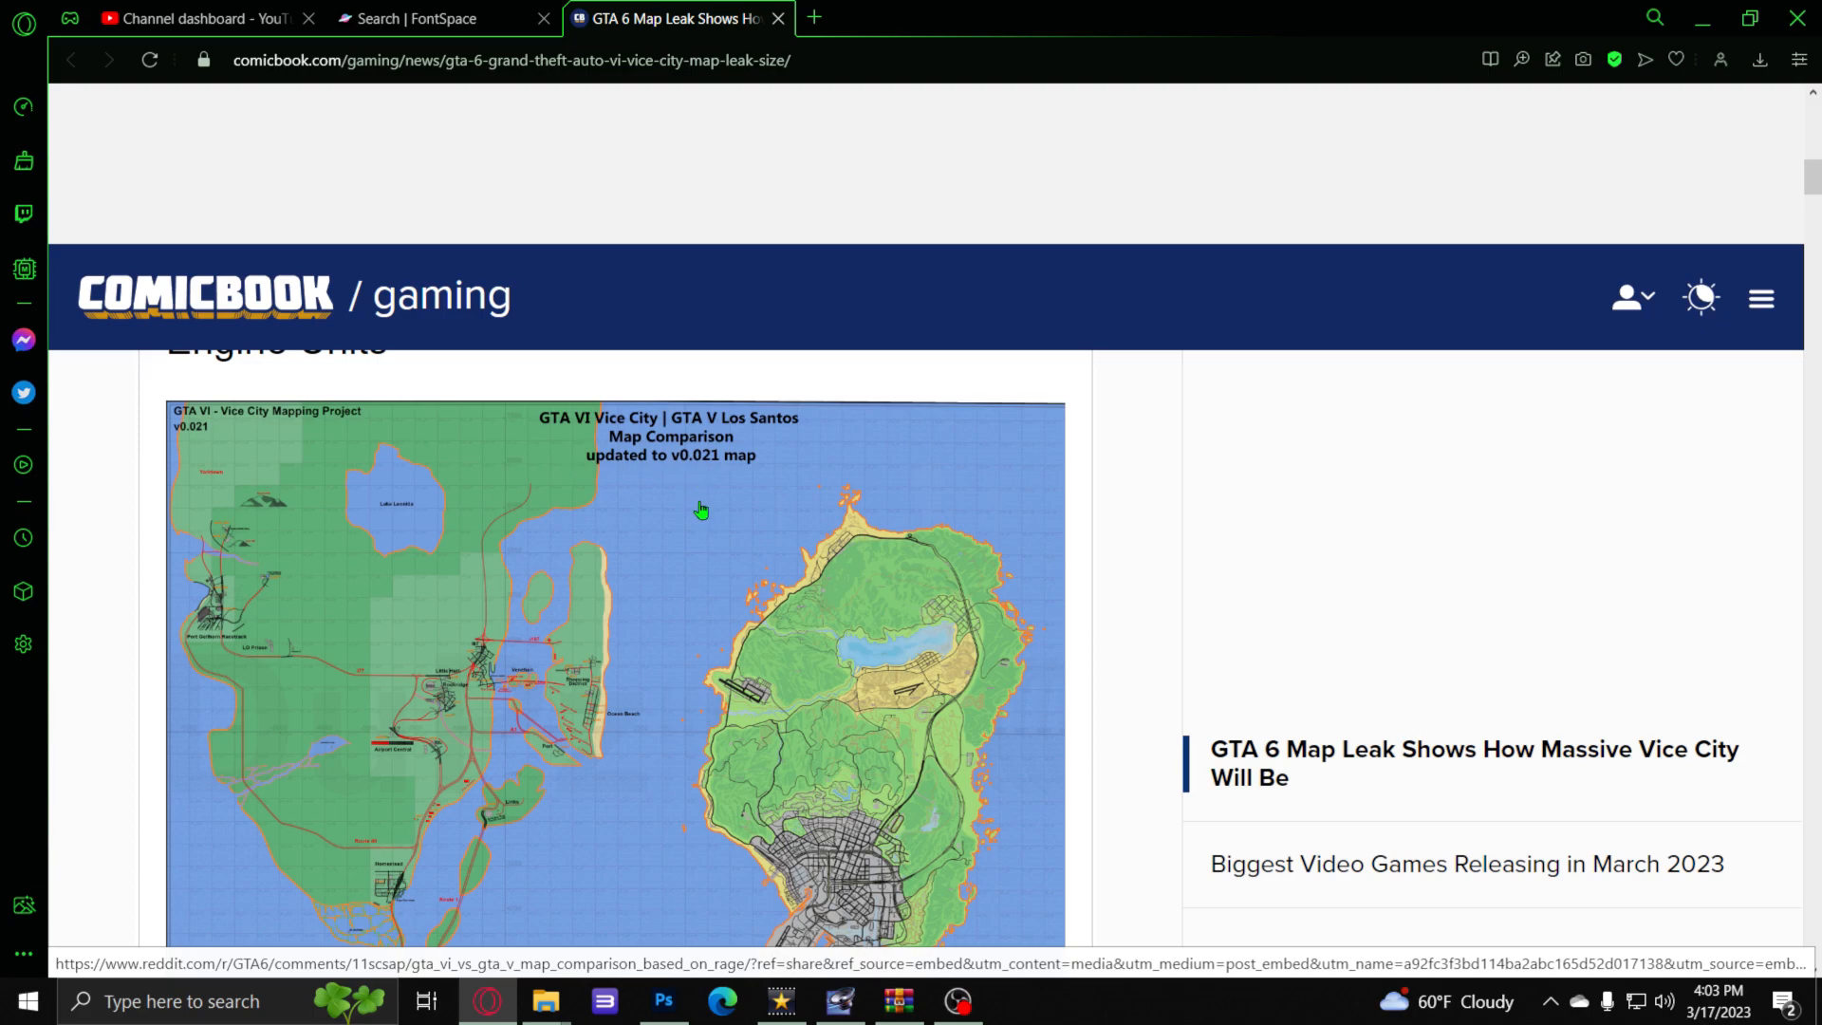
{"action": "scroll", "scroll_direction": "down", "scroll_amount": 3}
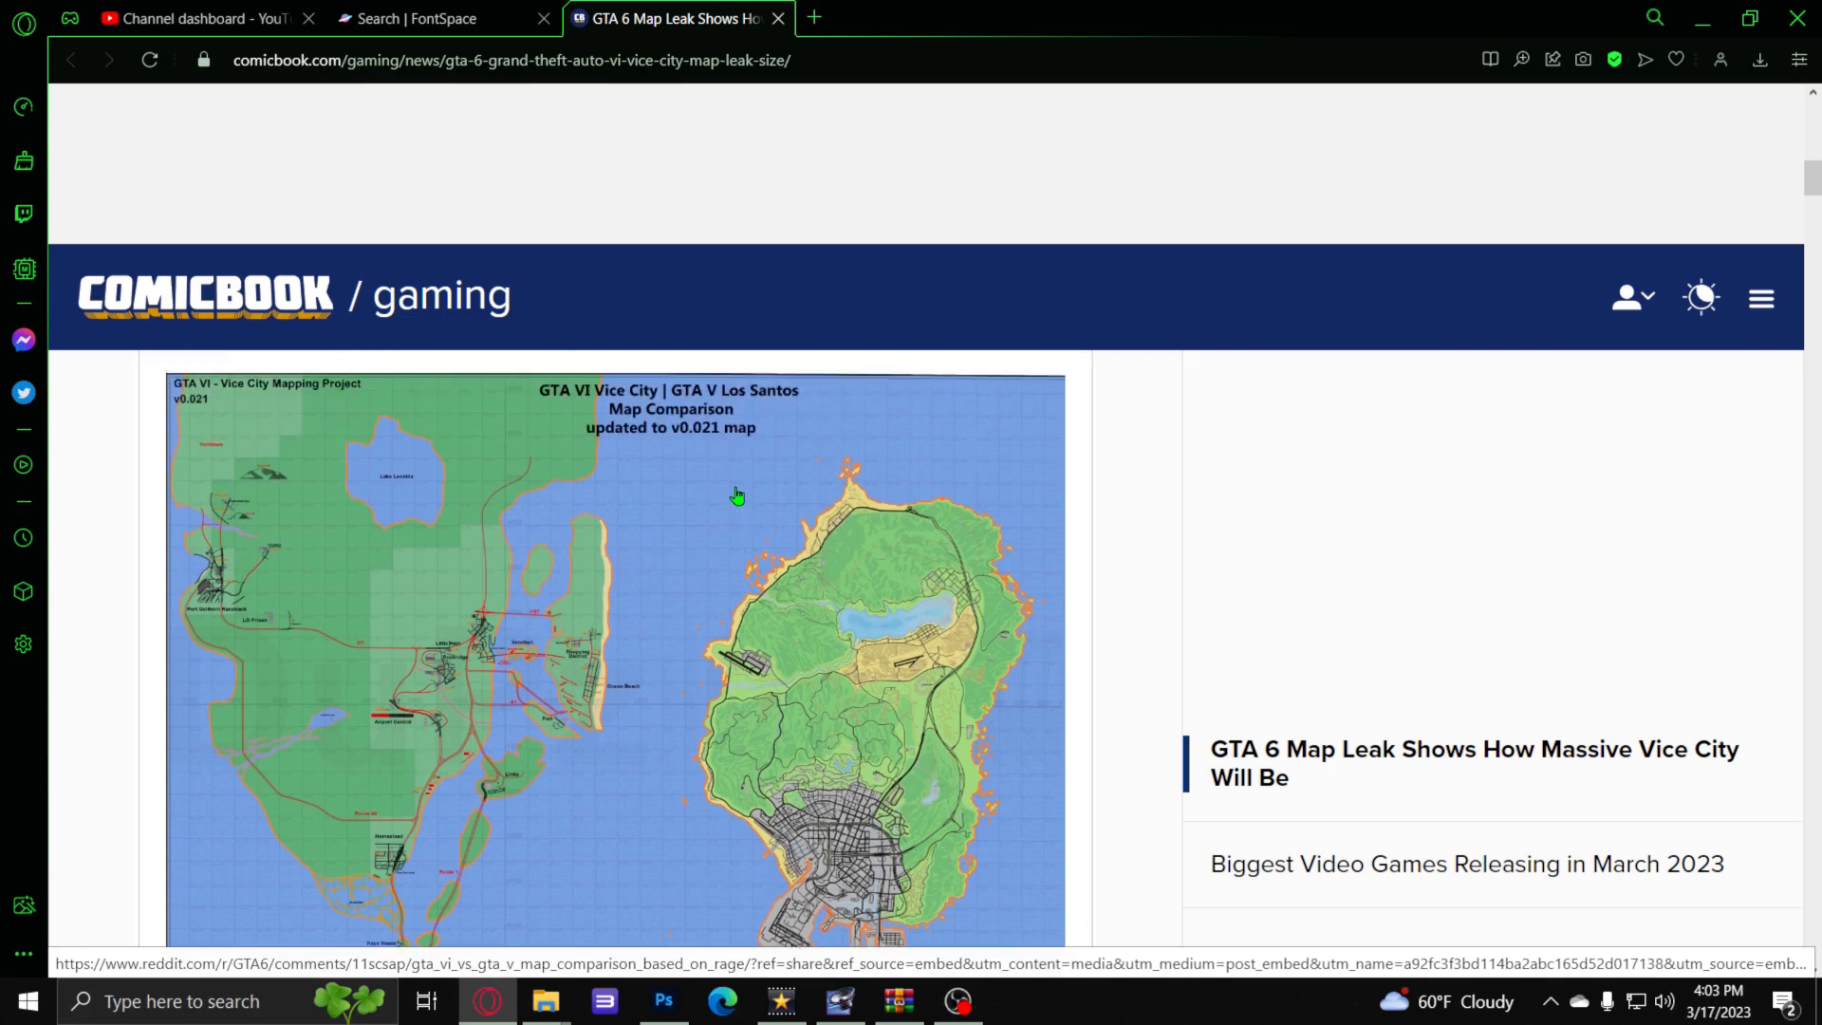
{"action": "scroll", "scroll_direction": "down", "scroll_amount": 3}
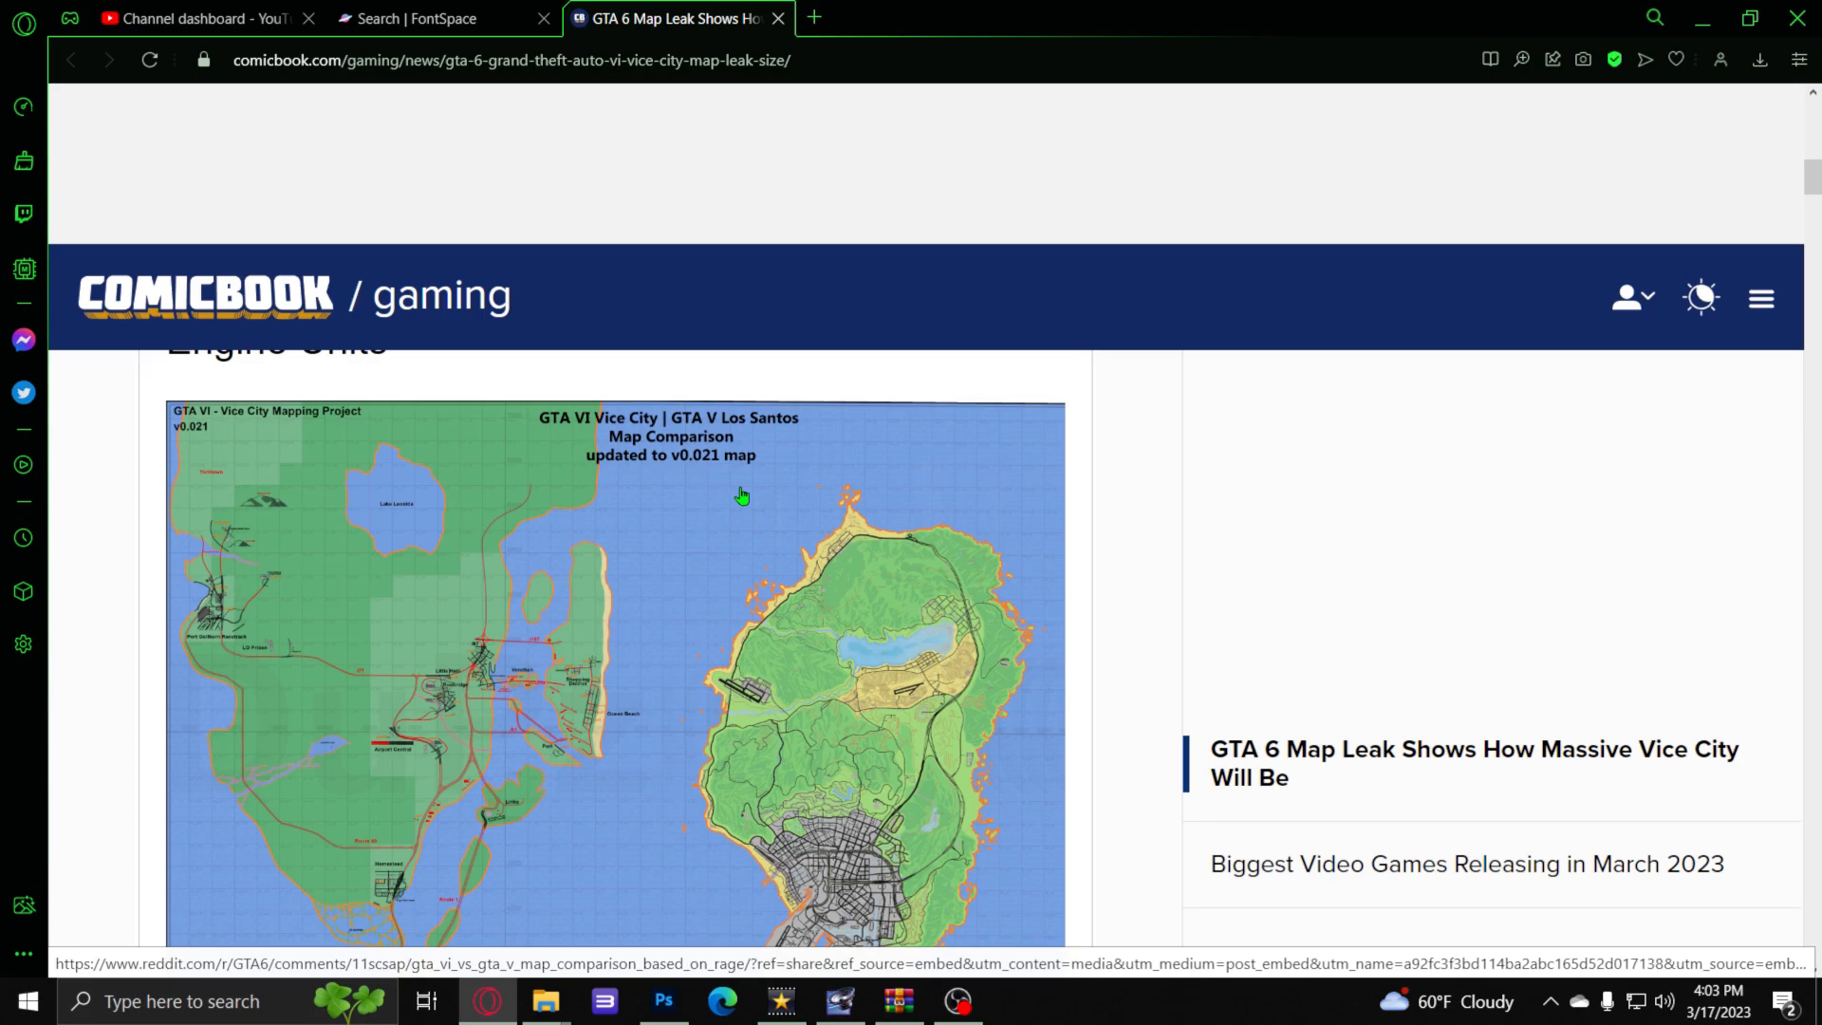
- Scroll down to show Vice City's southern islands at the bottom of the map comparison
{"action": "scroll", "scroll_direction": "down", "scroll_amount": 3}
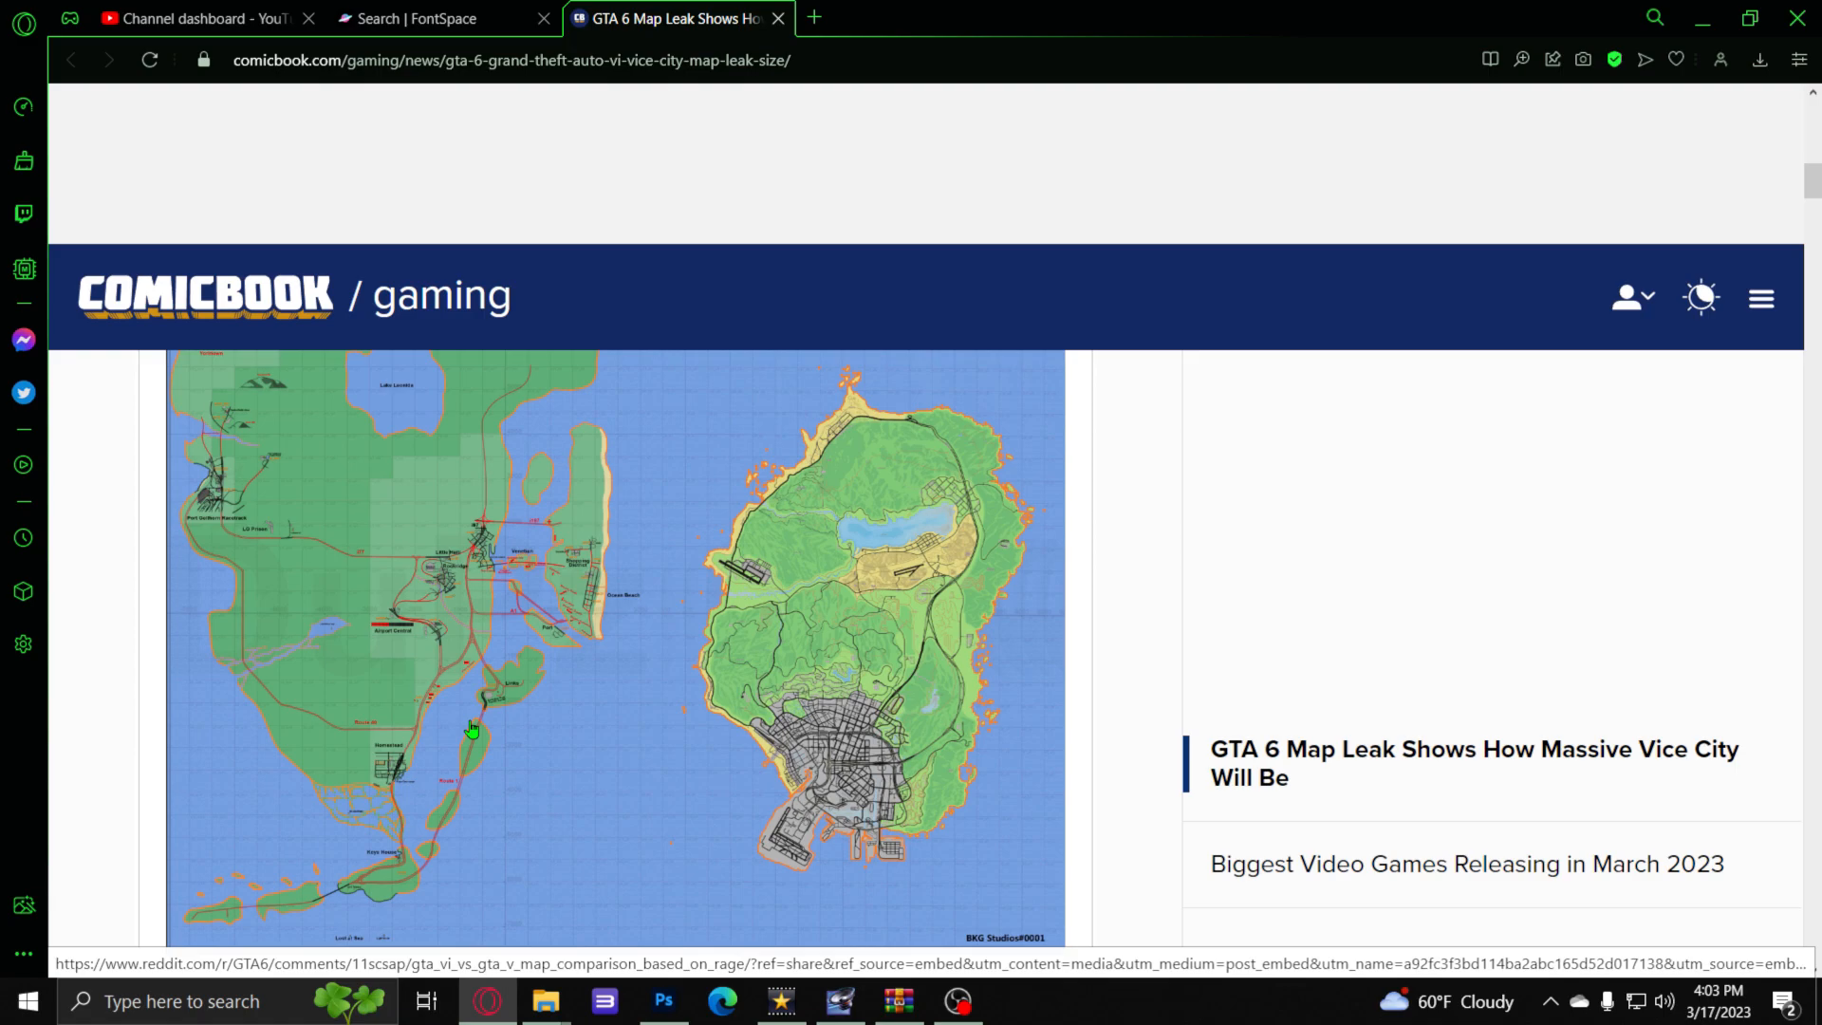
{"action": "mouse_move", "coordinate": [767, 700]}
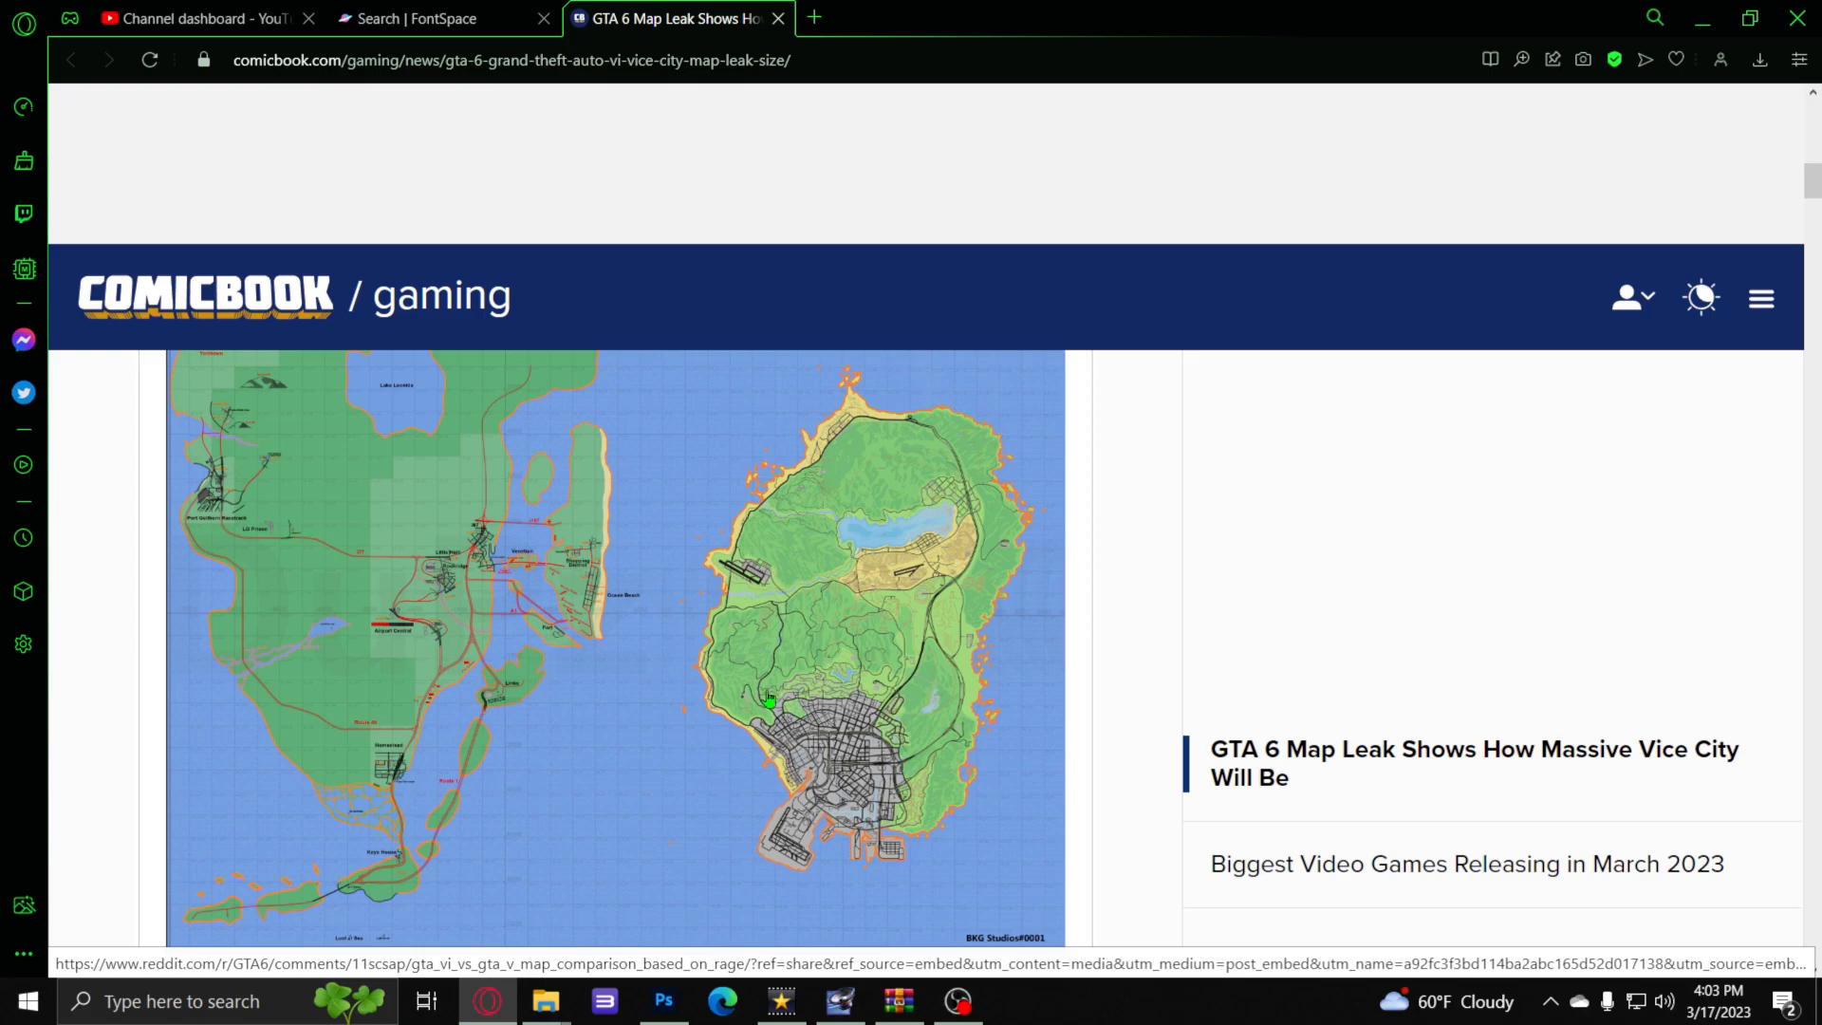
{"action": "mouse_move", "coordinate": [614, 784]}
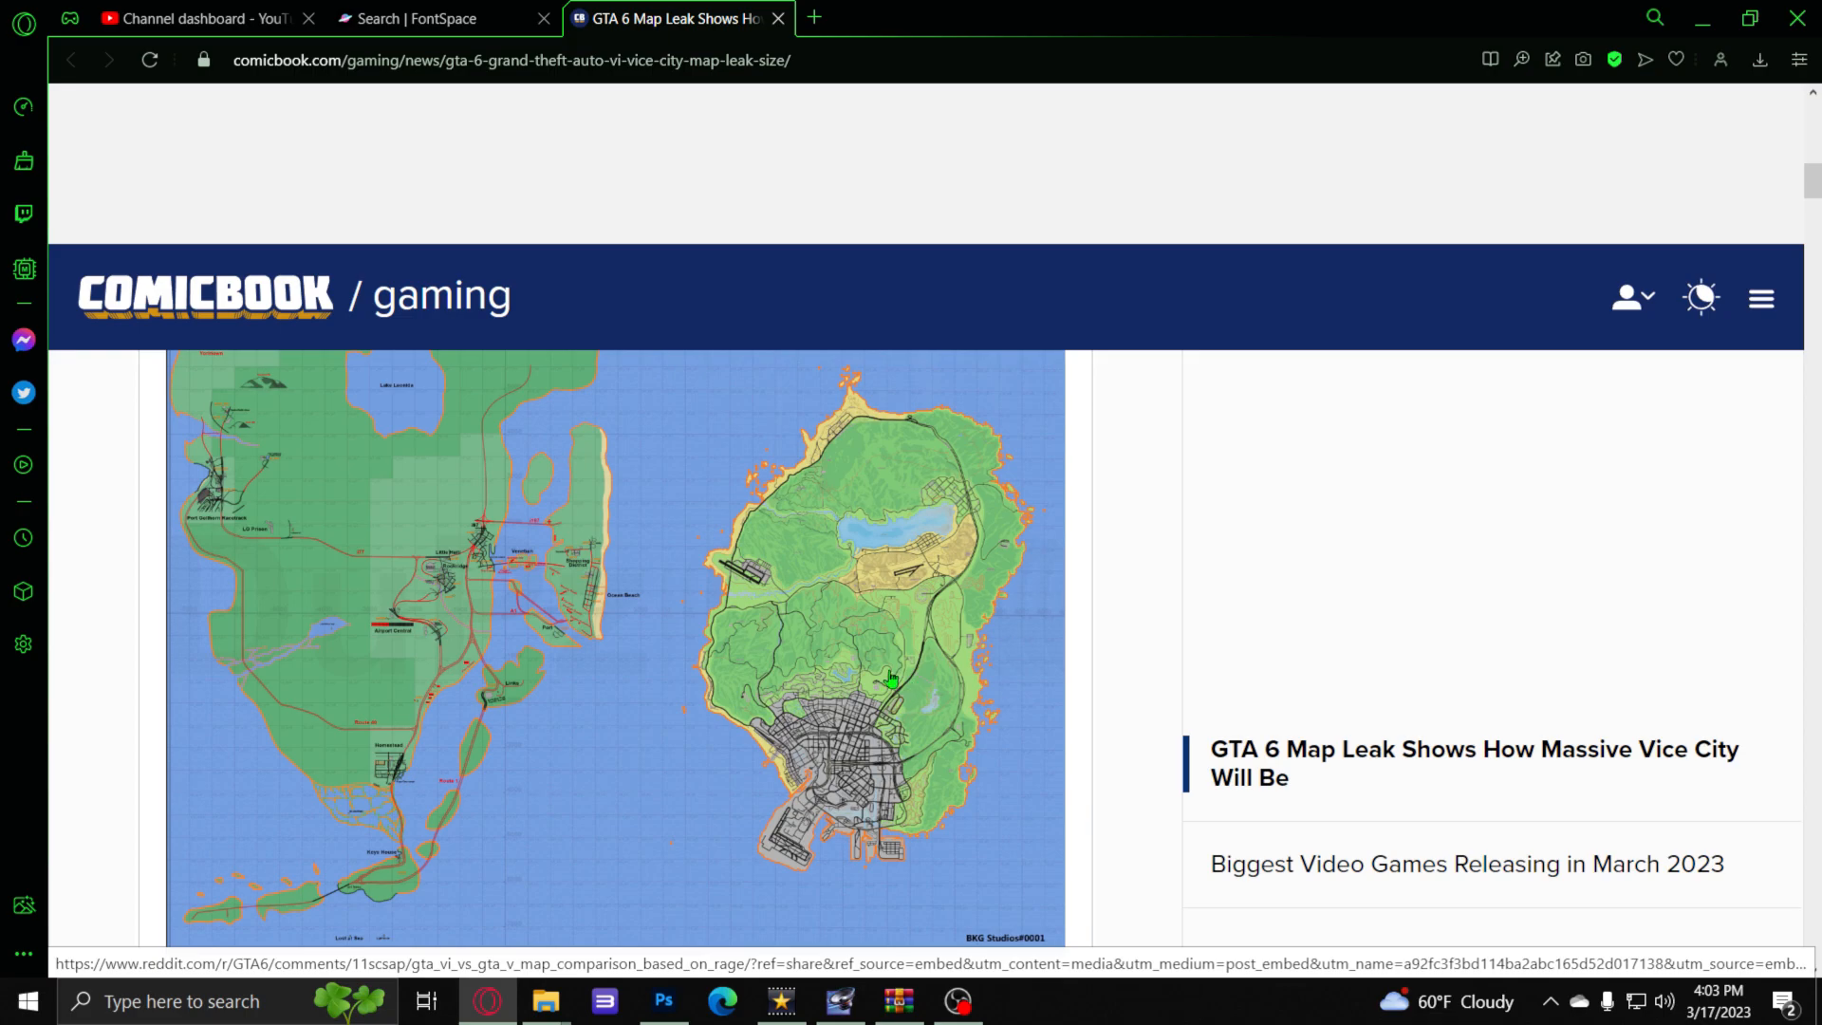
{"action": "mouse_move", "coordinate": [1040, 918]}
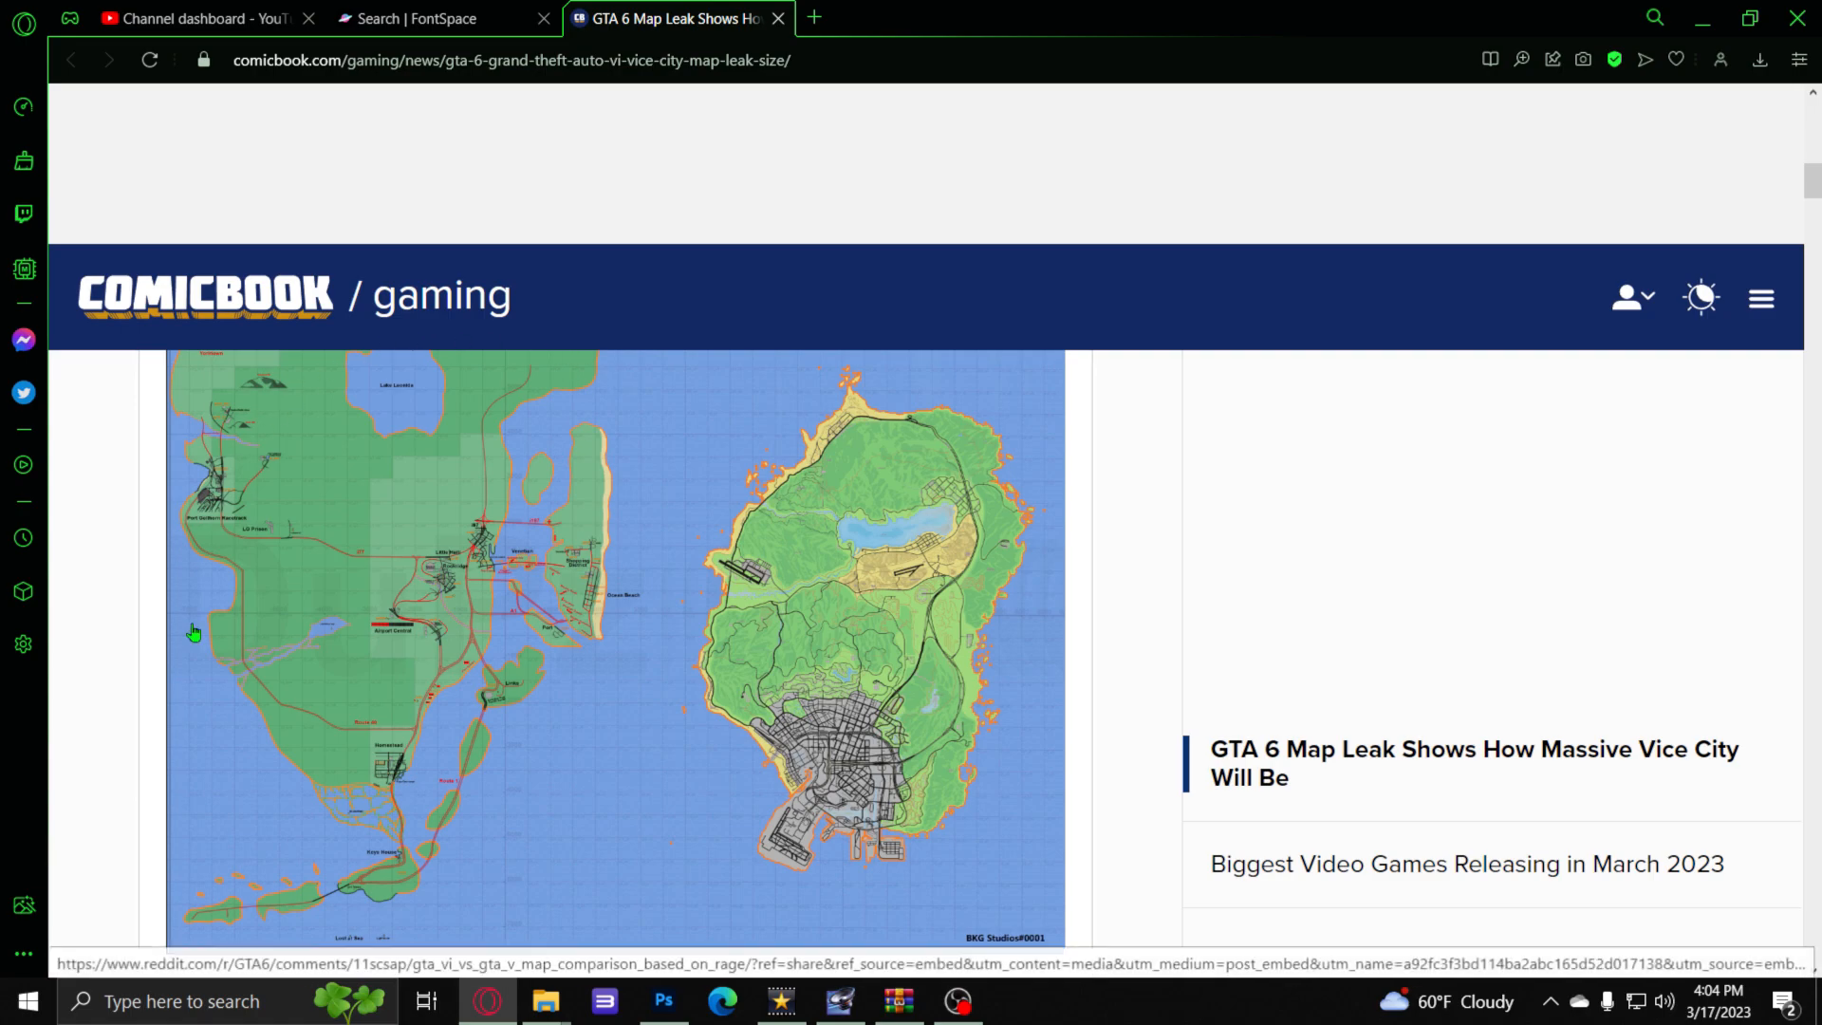
{"action": "mouse_move", "coordinate": [537, 369]}
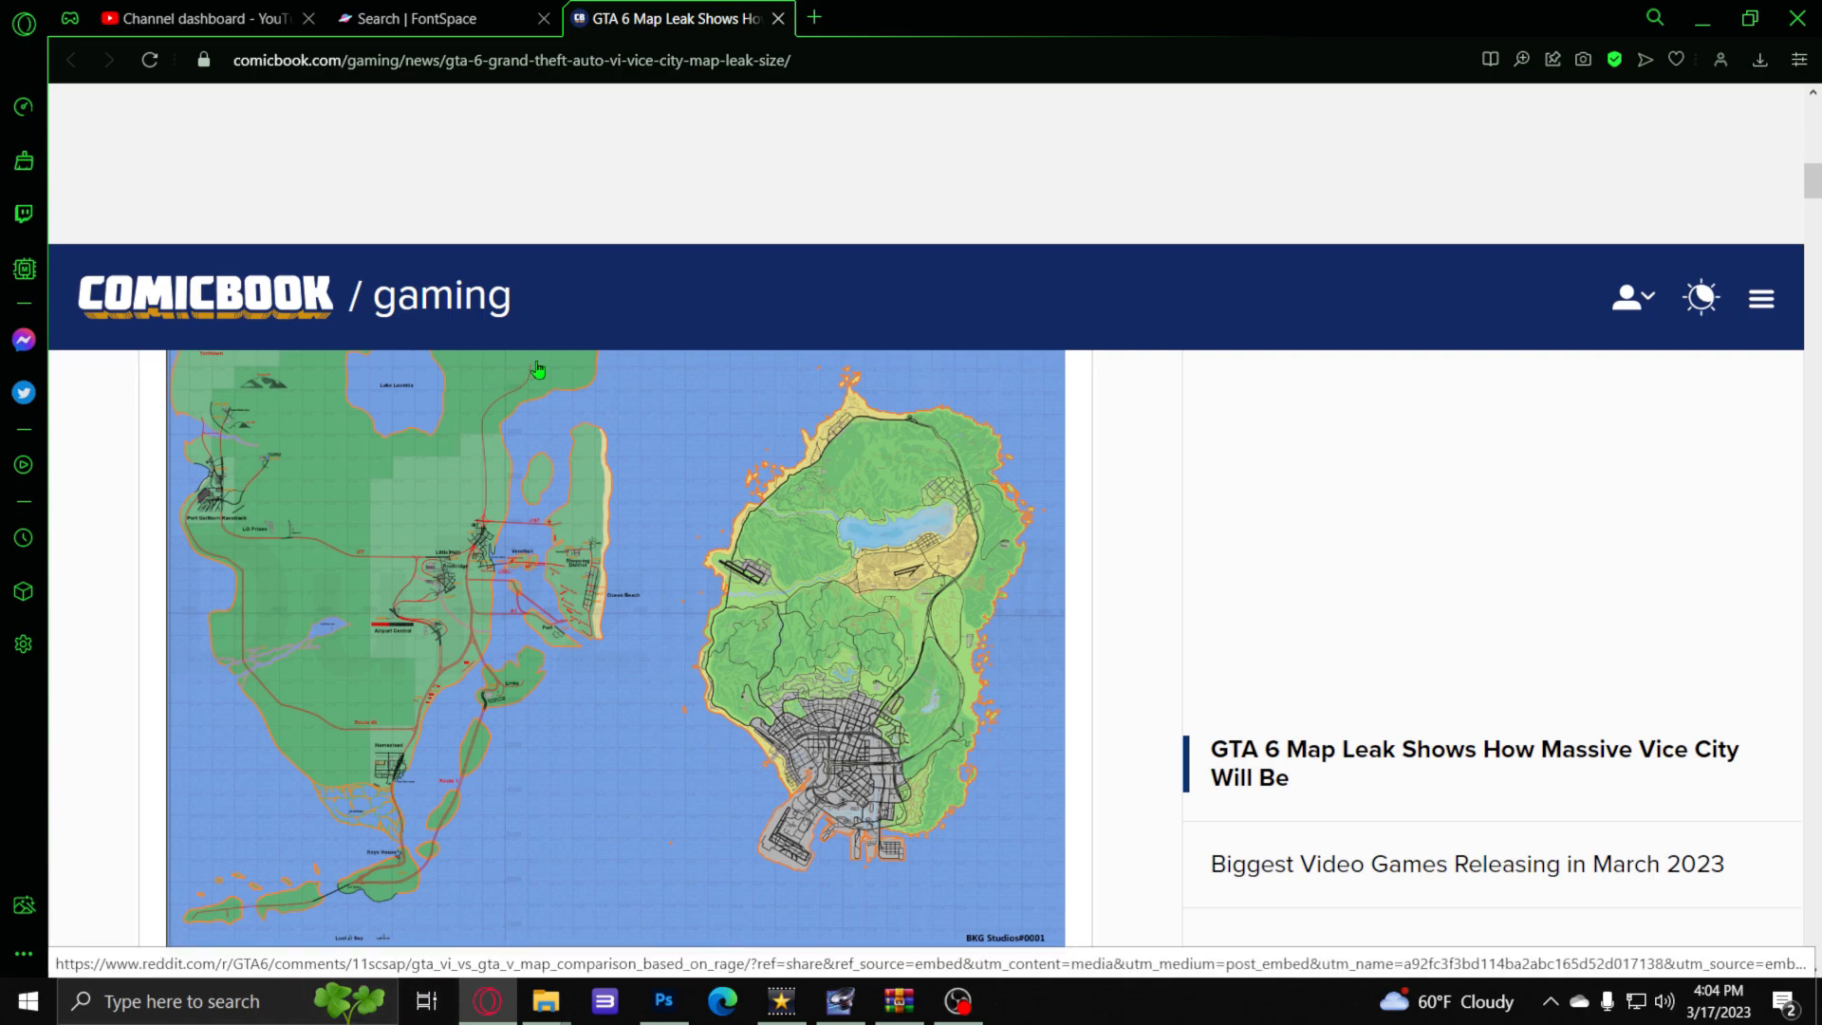
{"action": "mouse_move", "coordinate": [322, 356]}
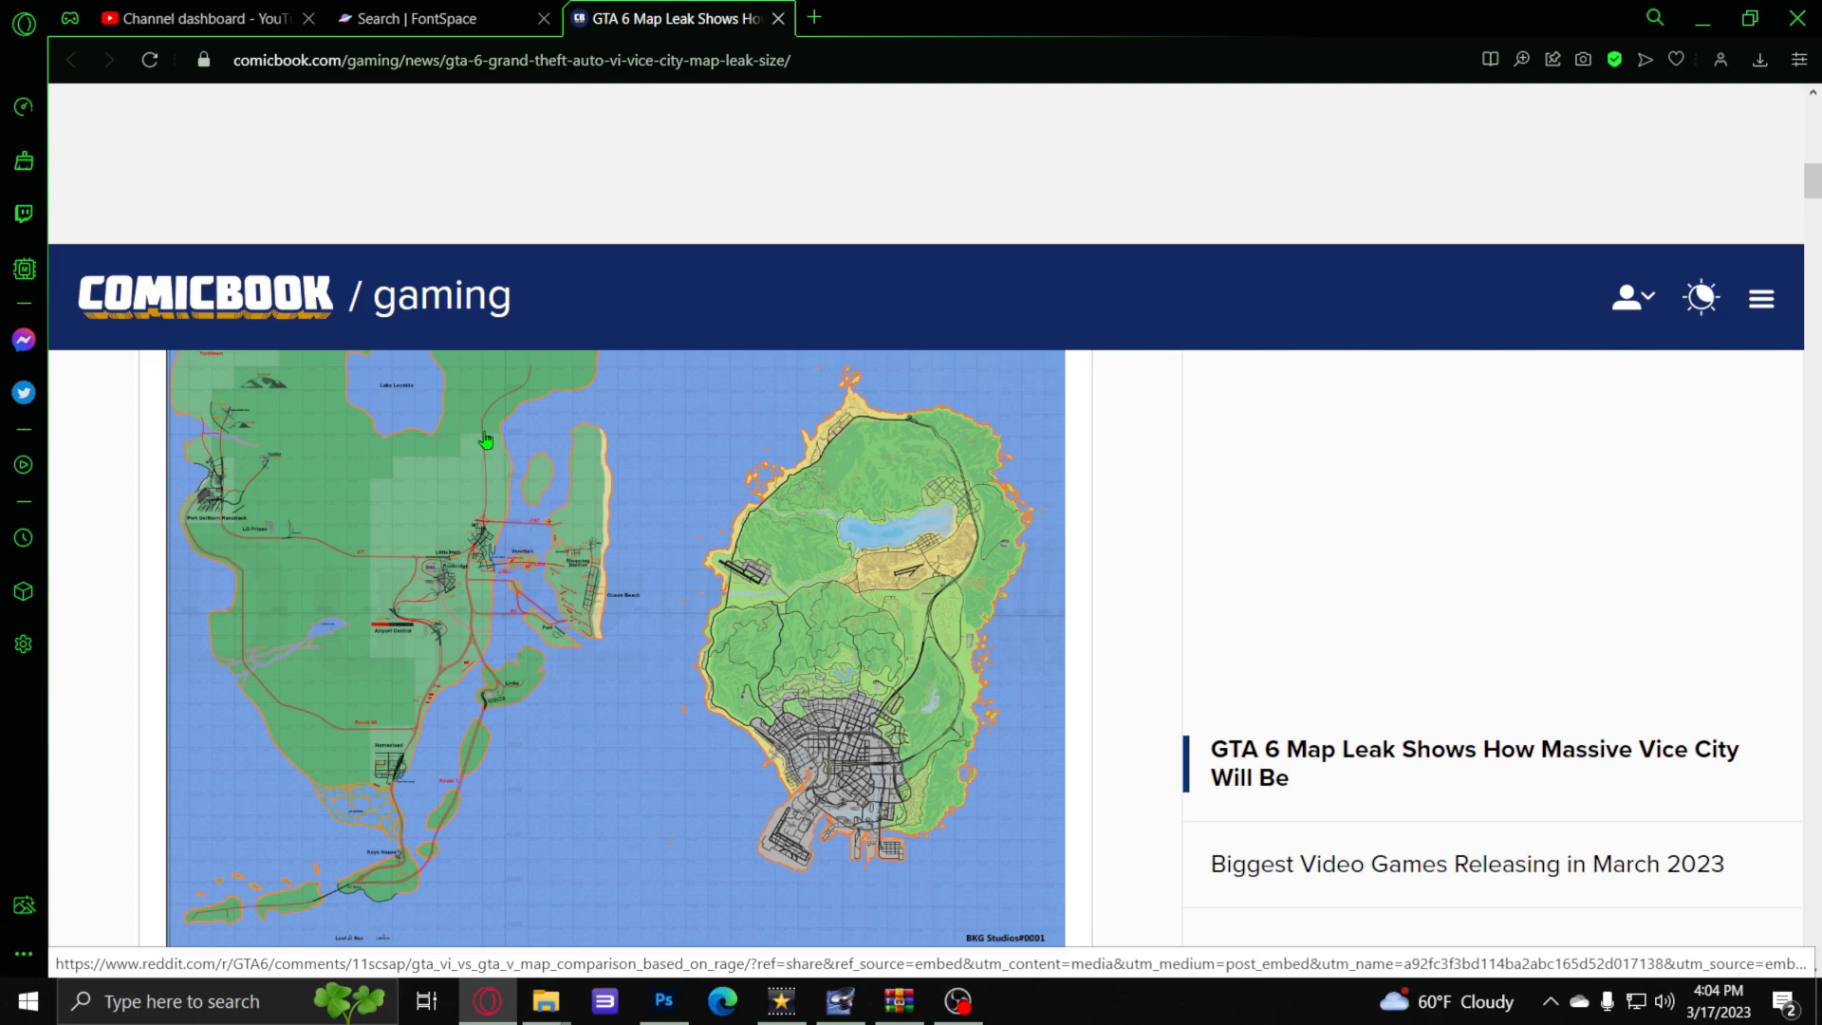
{"action": "mouse_move", "coordinate": [482, 438]}
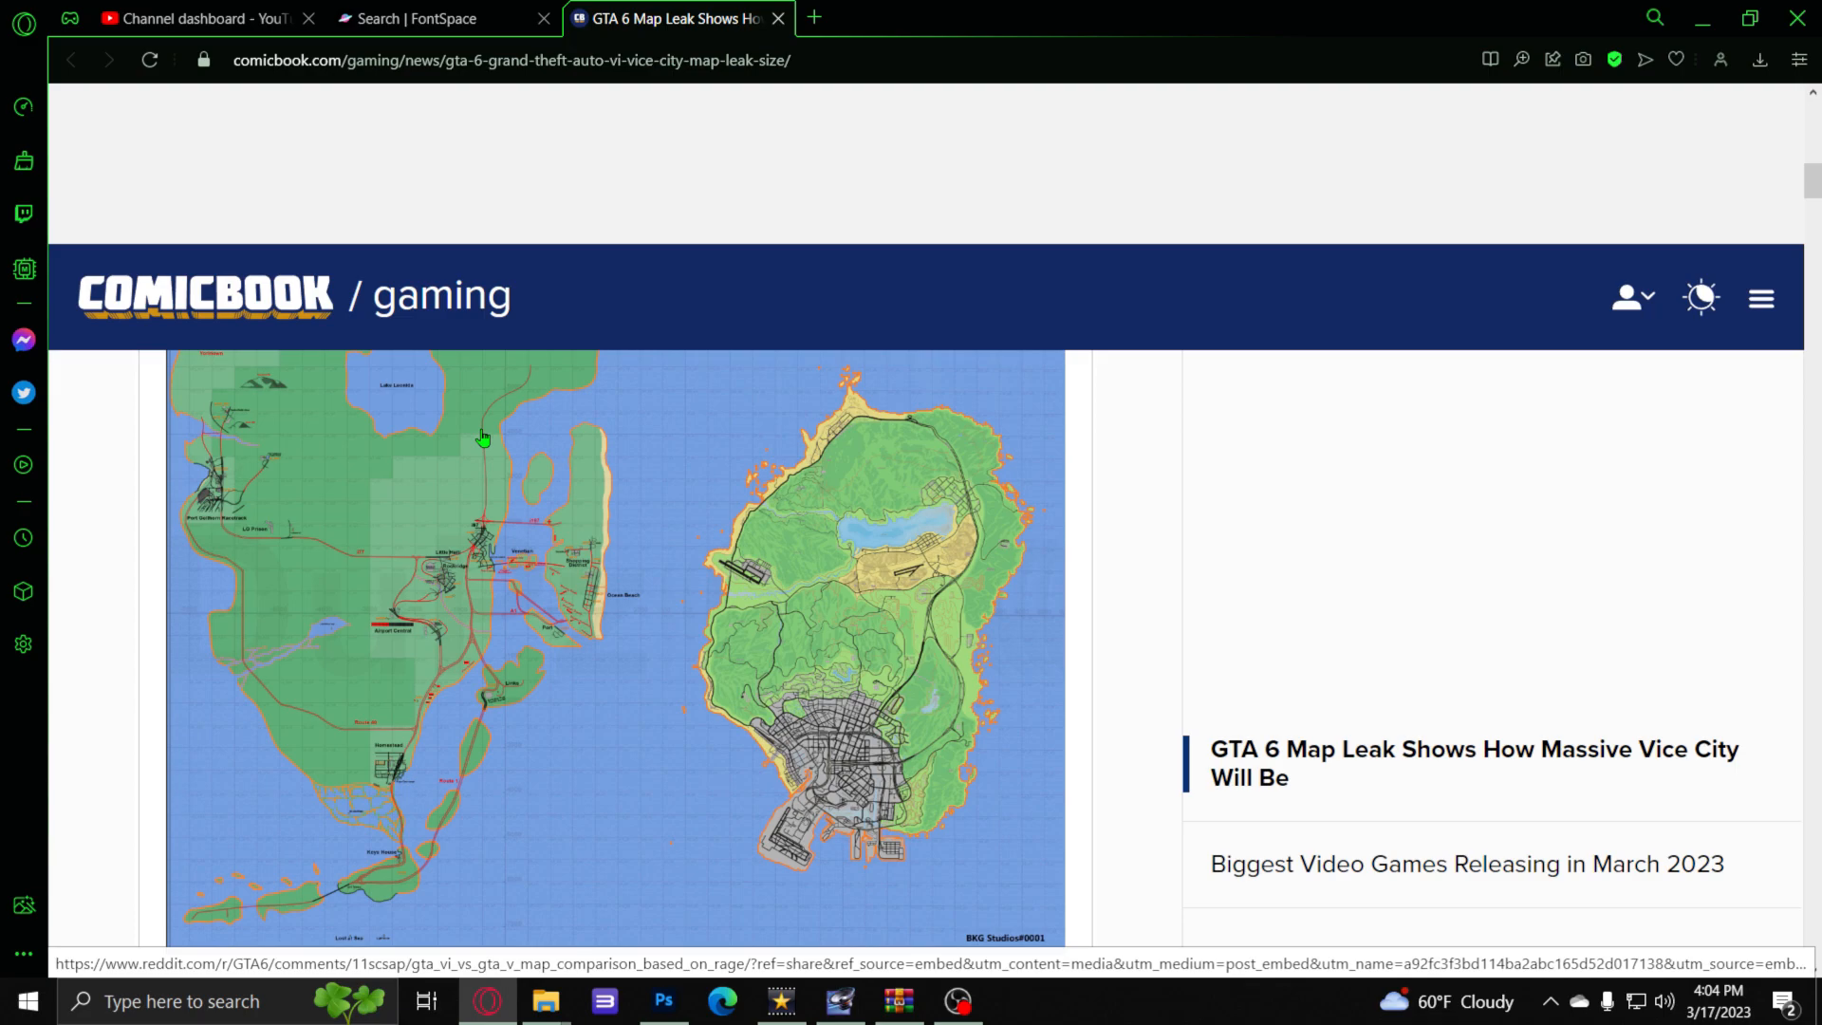
{"action": "mouse_move", "coordinate": [549, 444]}
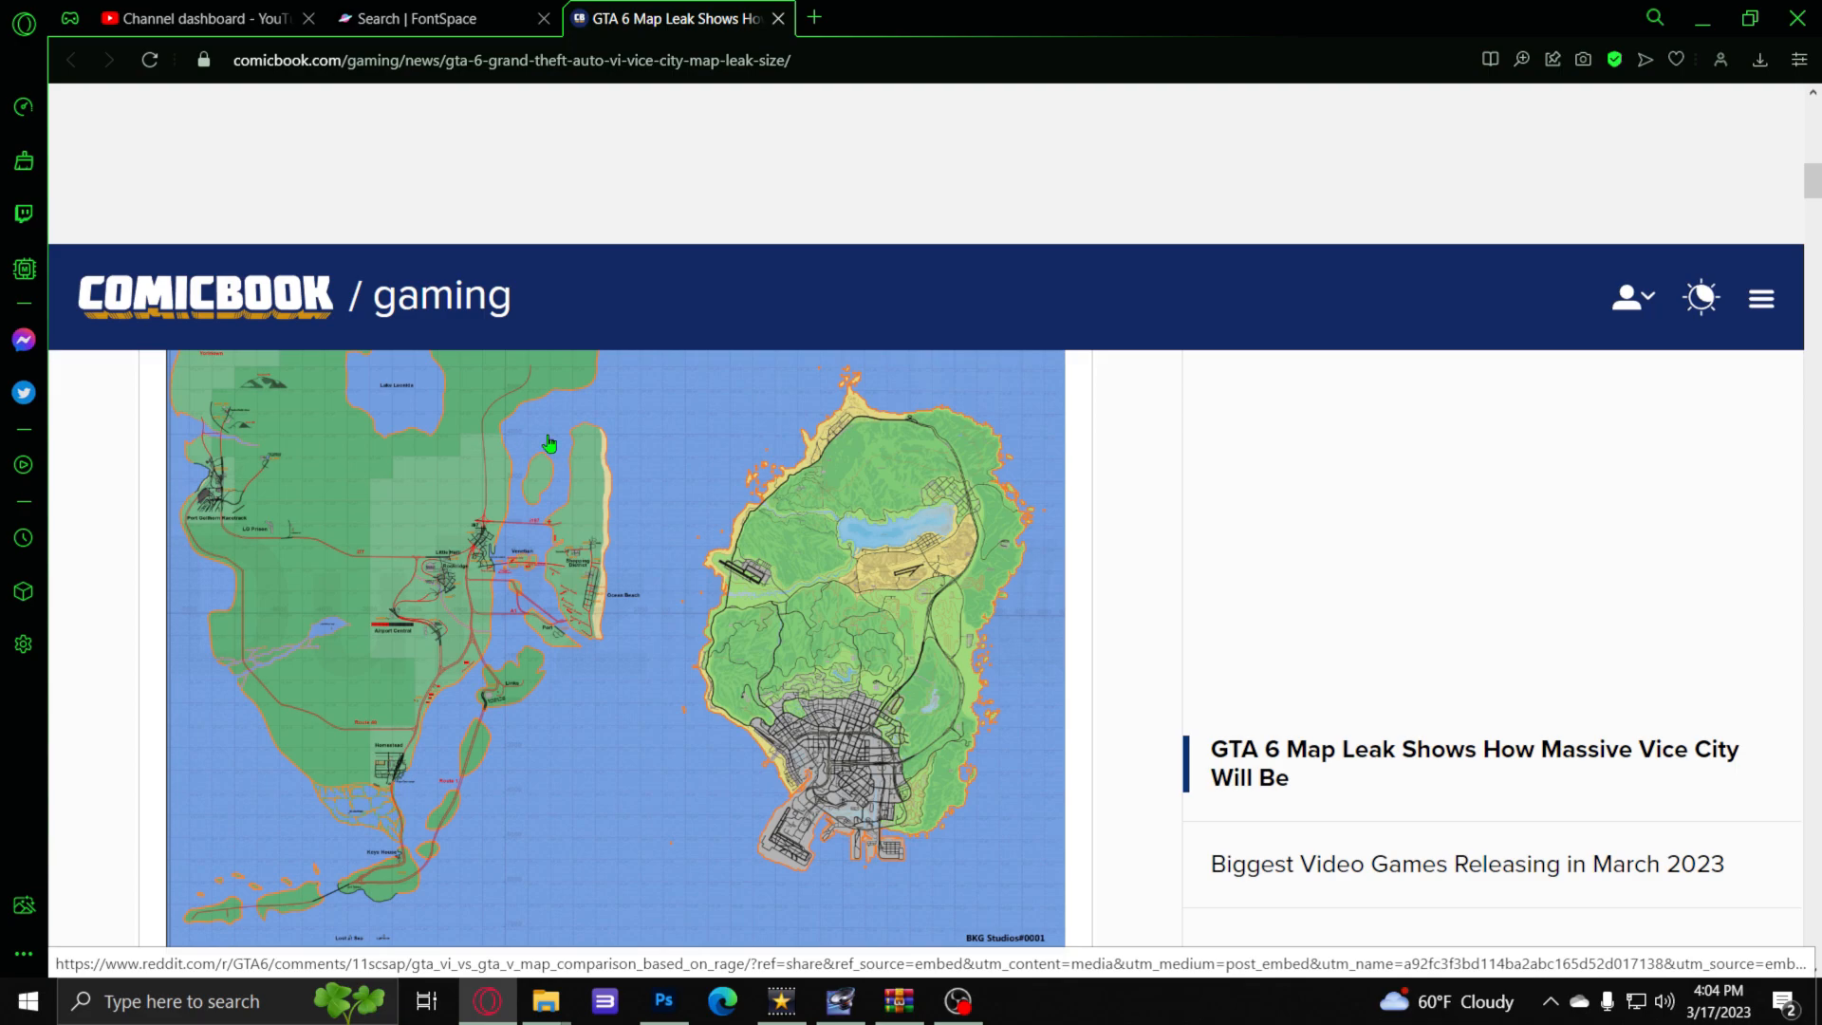
{"action": "mouse_move", "coordinate": [589, 500]}
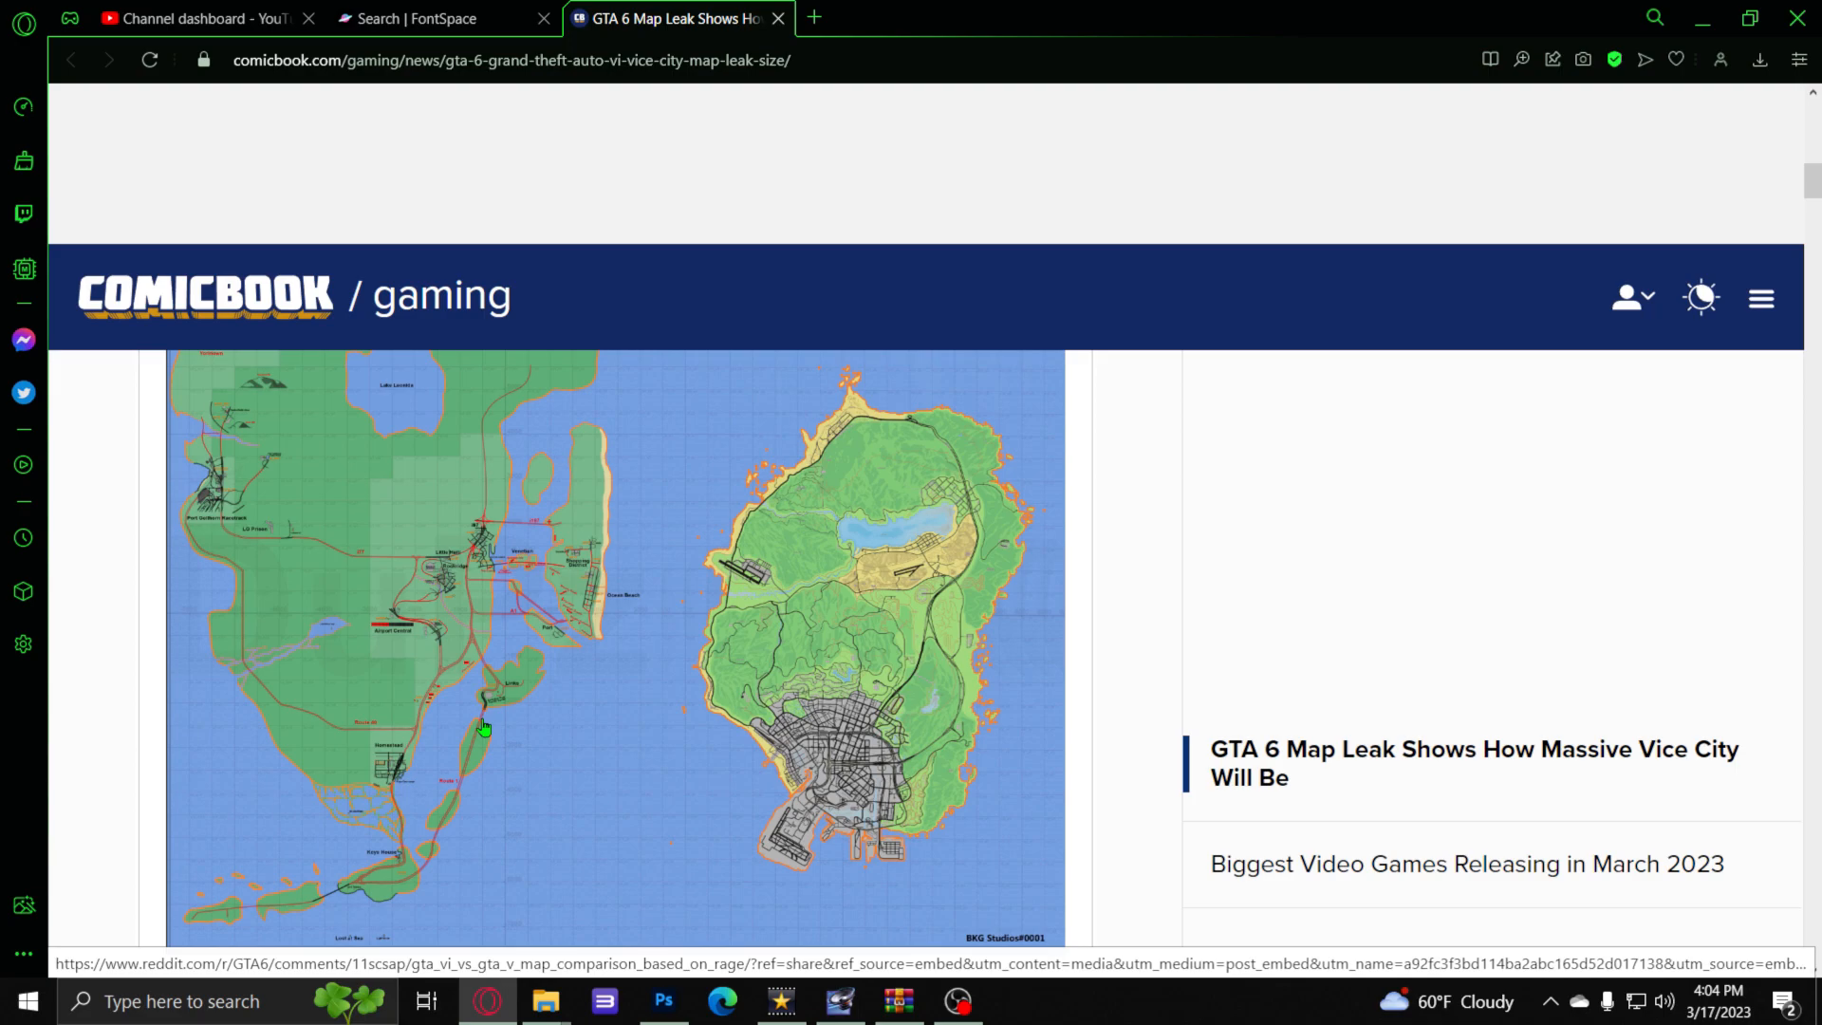
{"action": "mouse_move", "coordinate": [535, 621]}
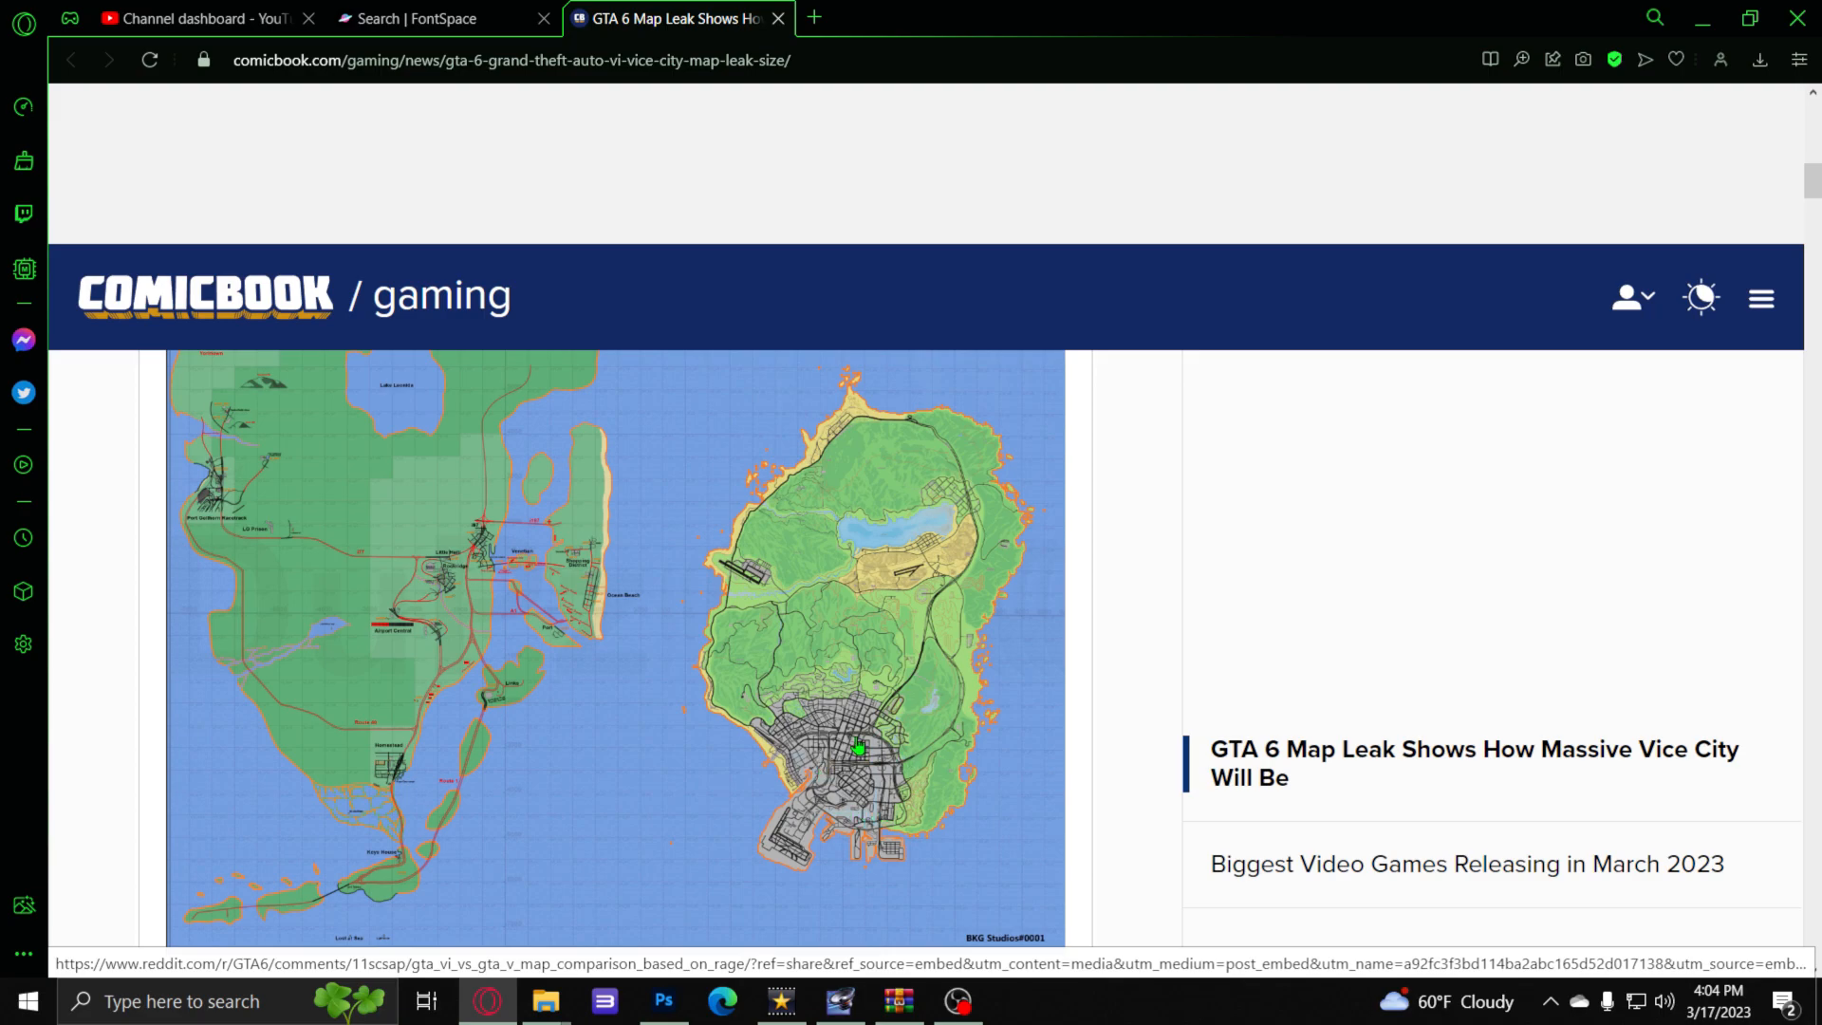
{"action": "mouse_move", "coordinate": [497, 731]}
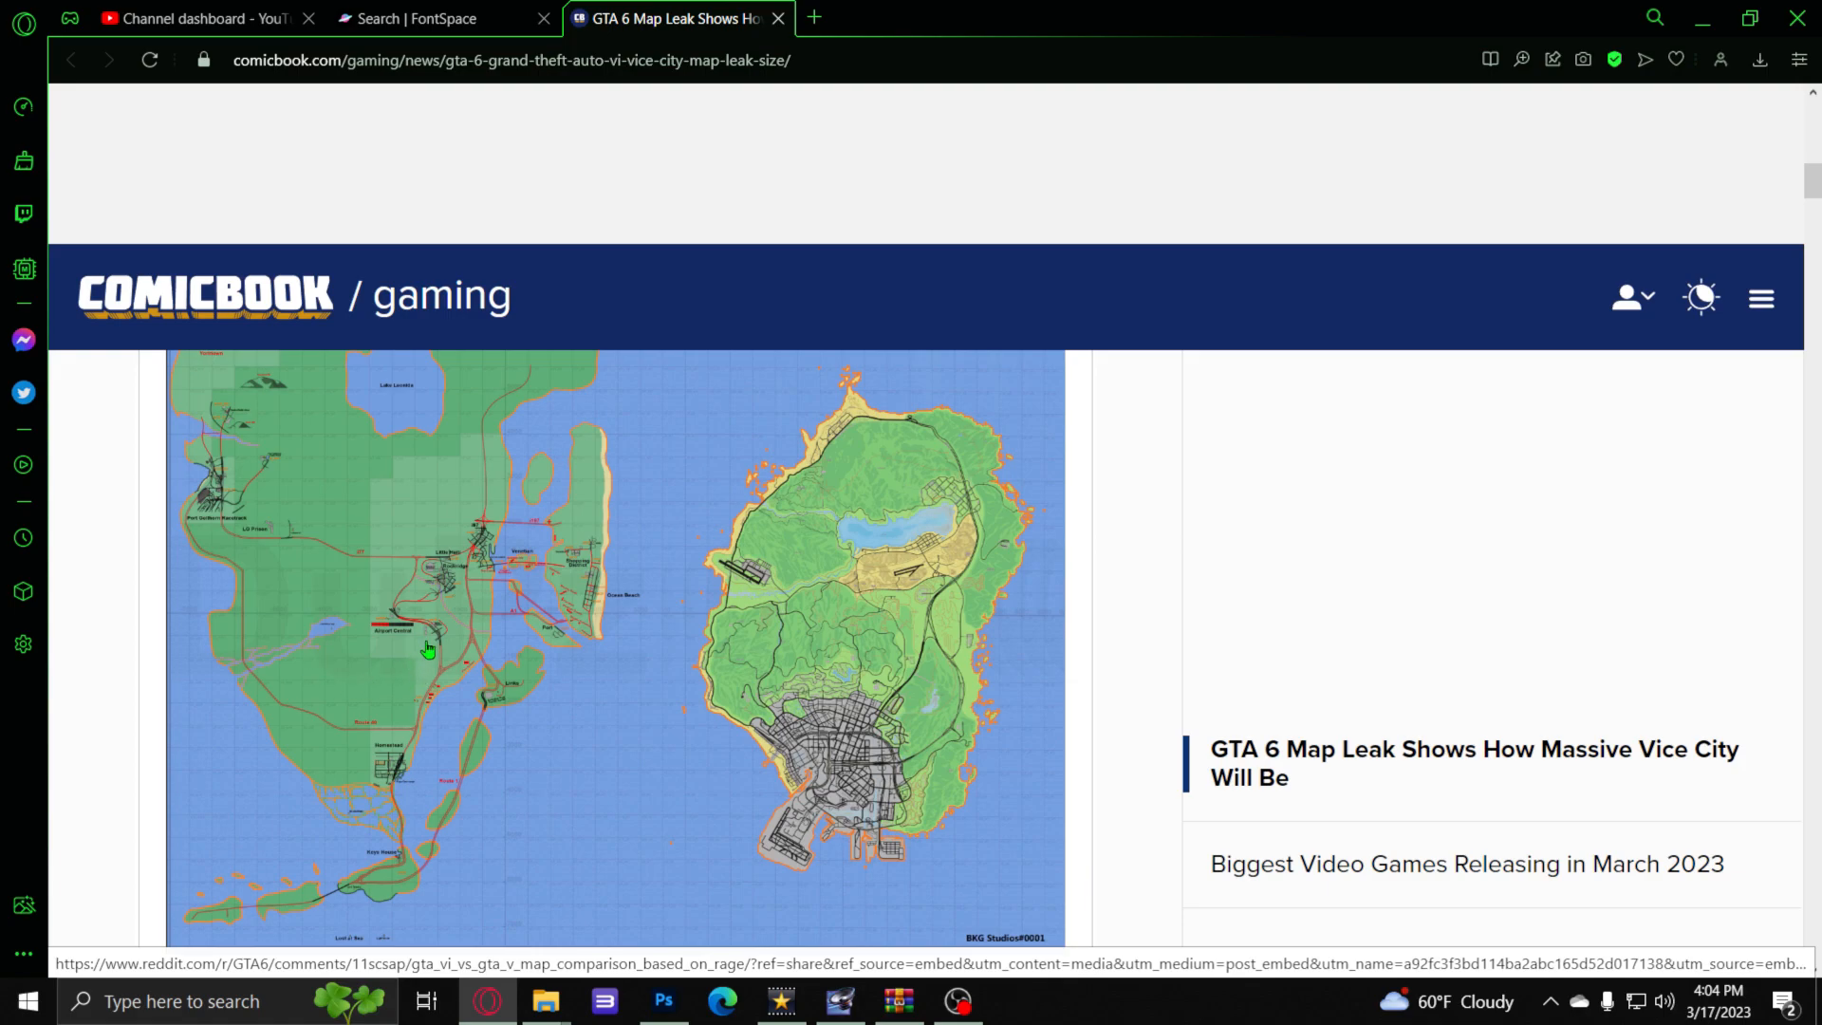
{"action": "mouse_move", "coordinate": [320, 552]}
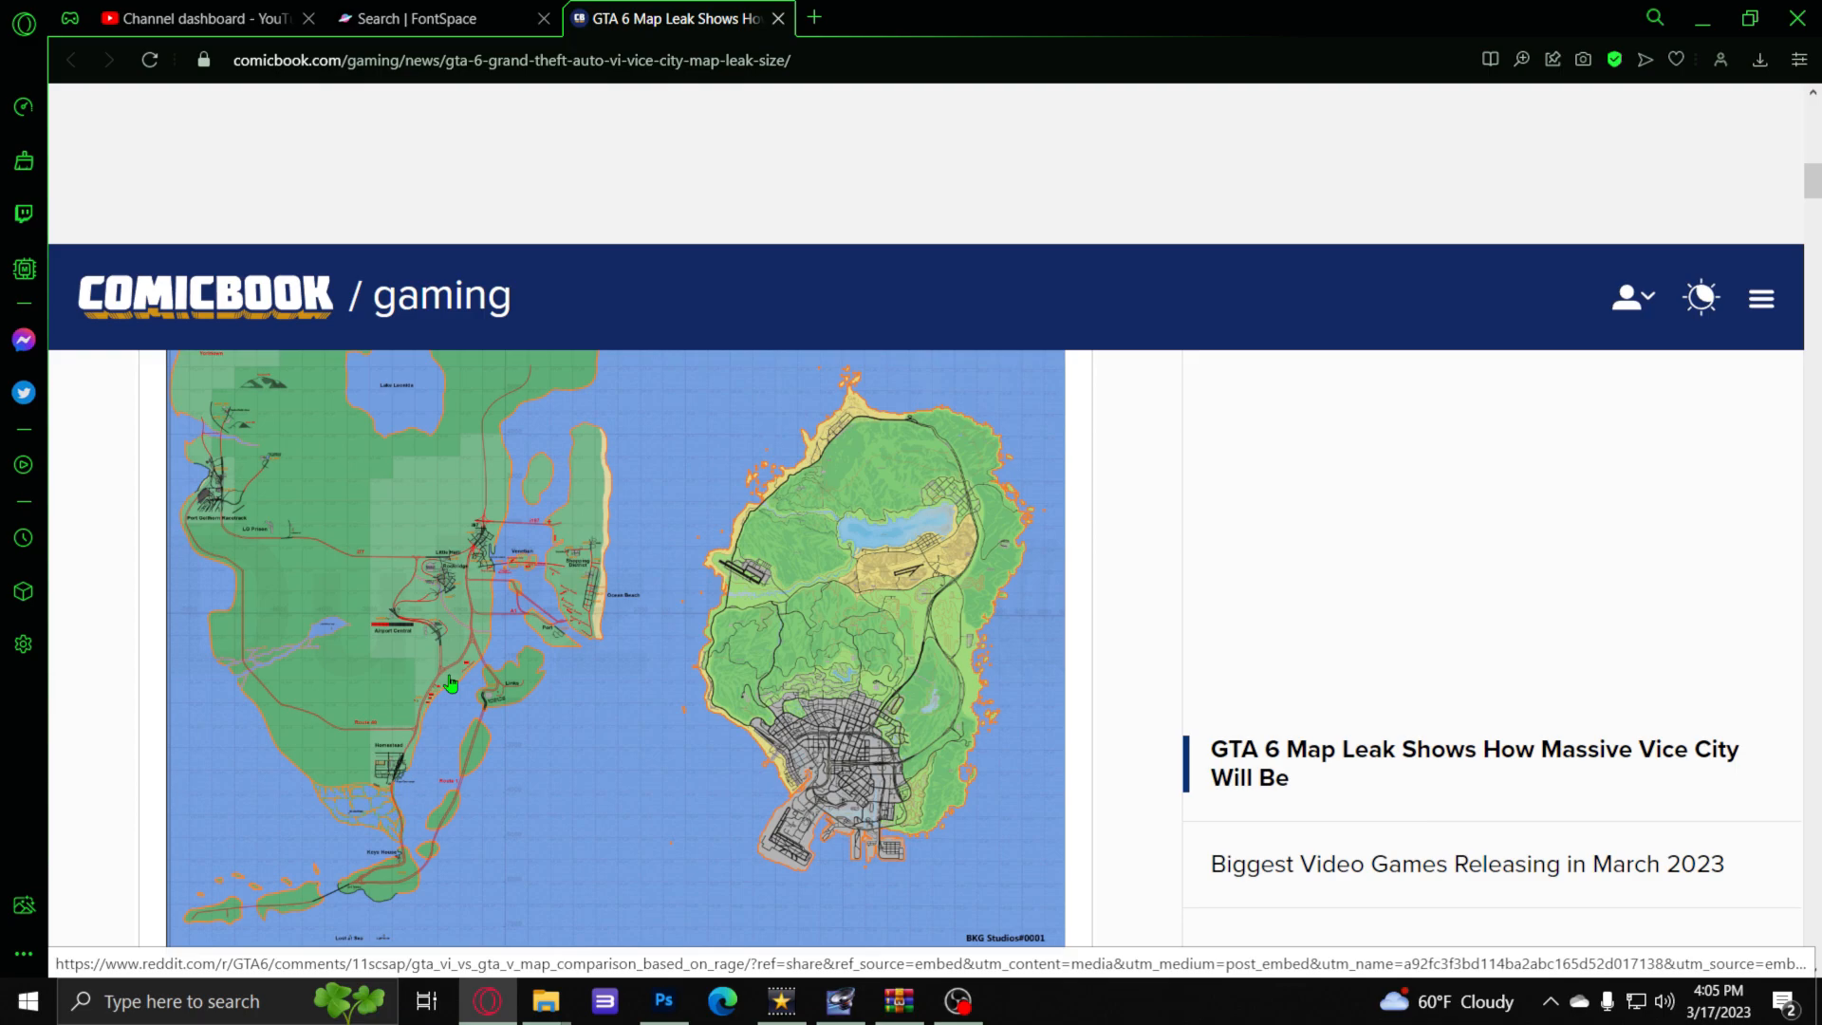
{"action": "mouse_move", "coordinate": [519, 714]}
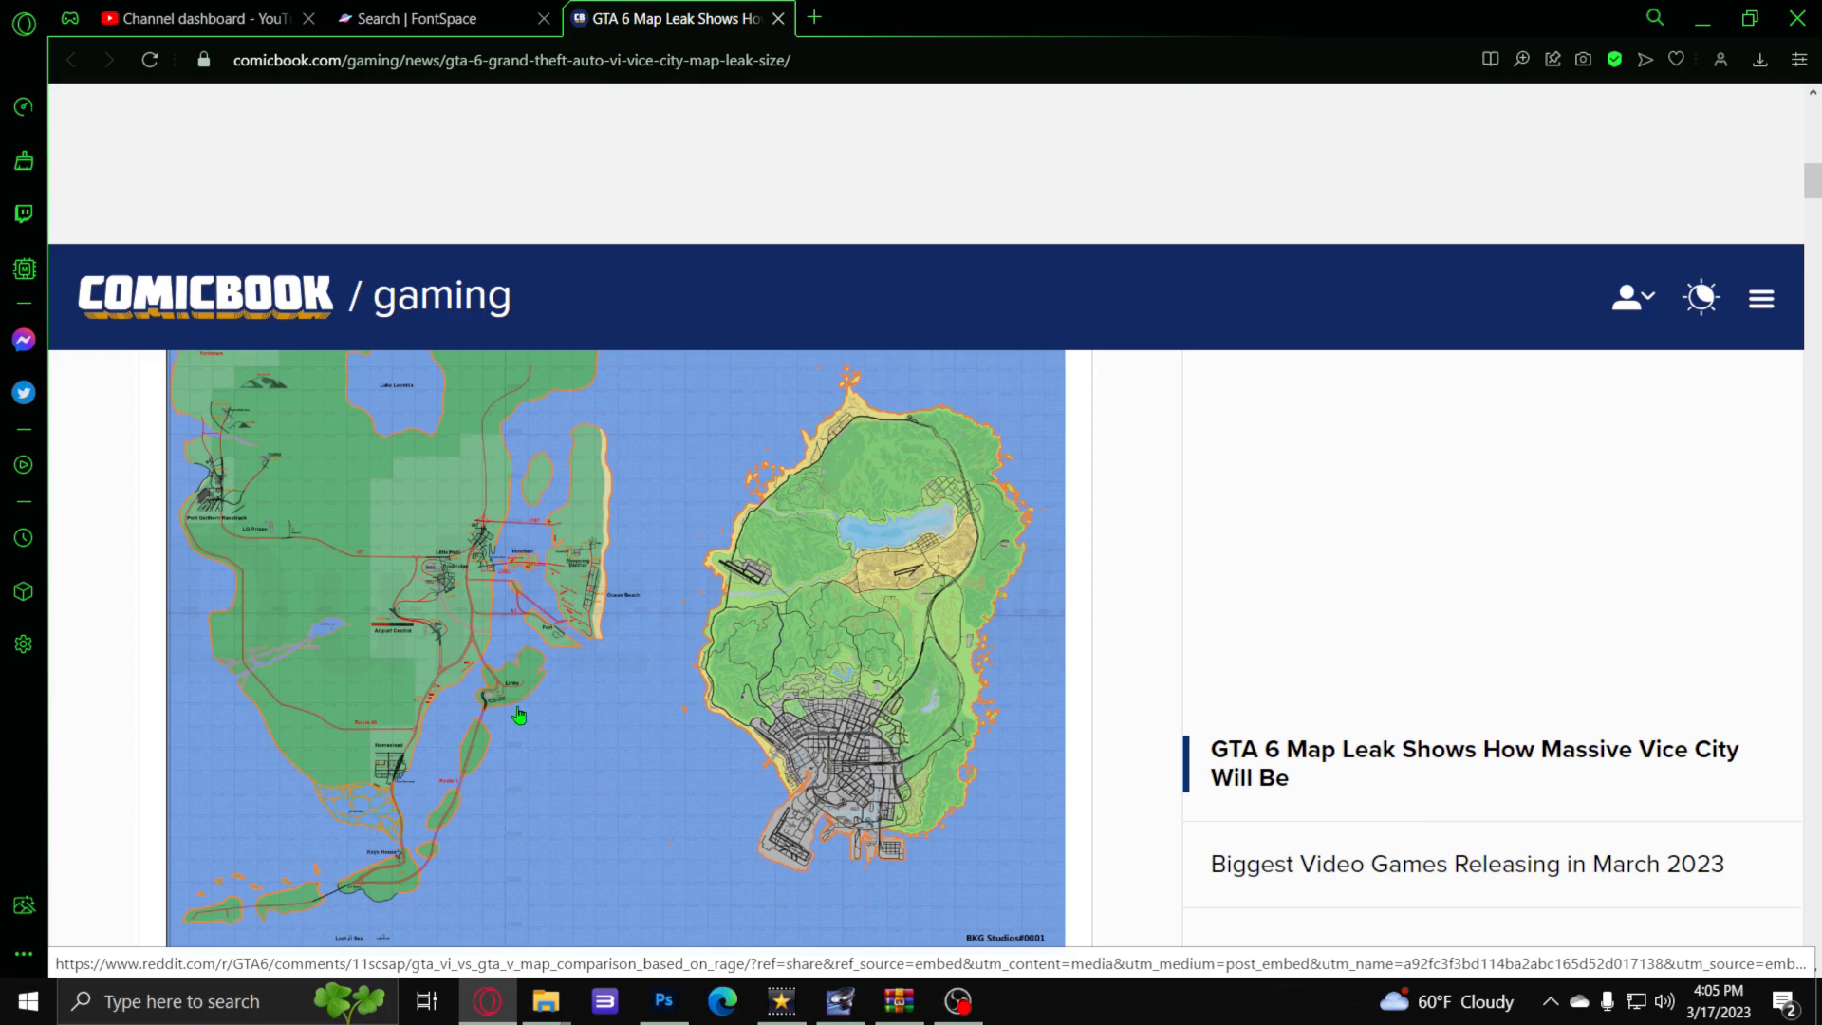
{"action": "mouse_move", "coordinate": [1090, 536]}
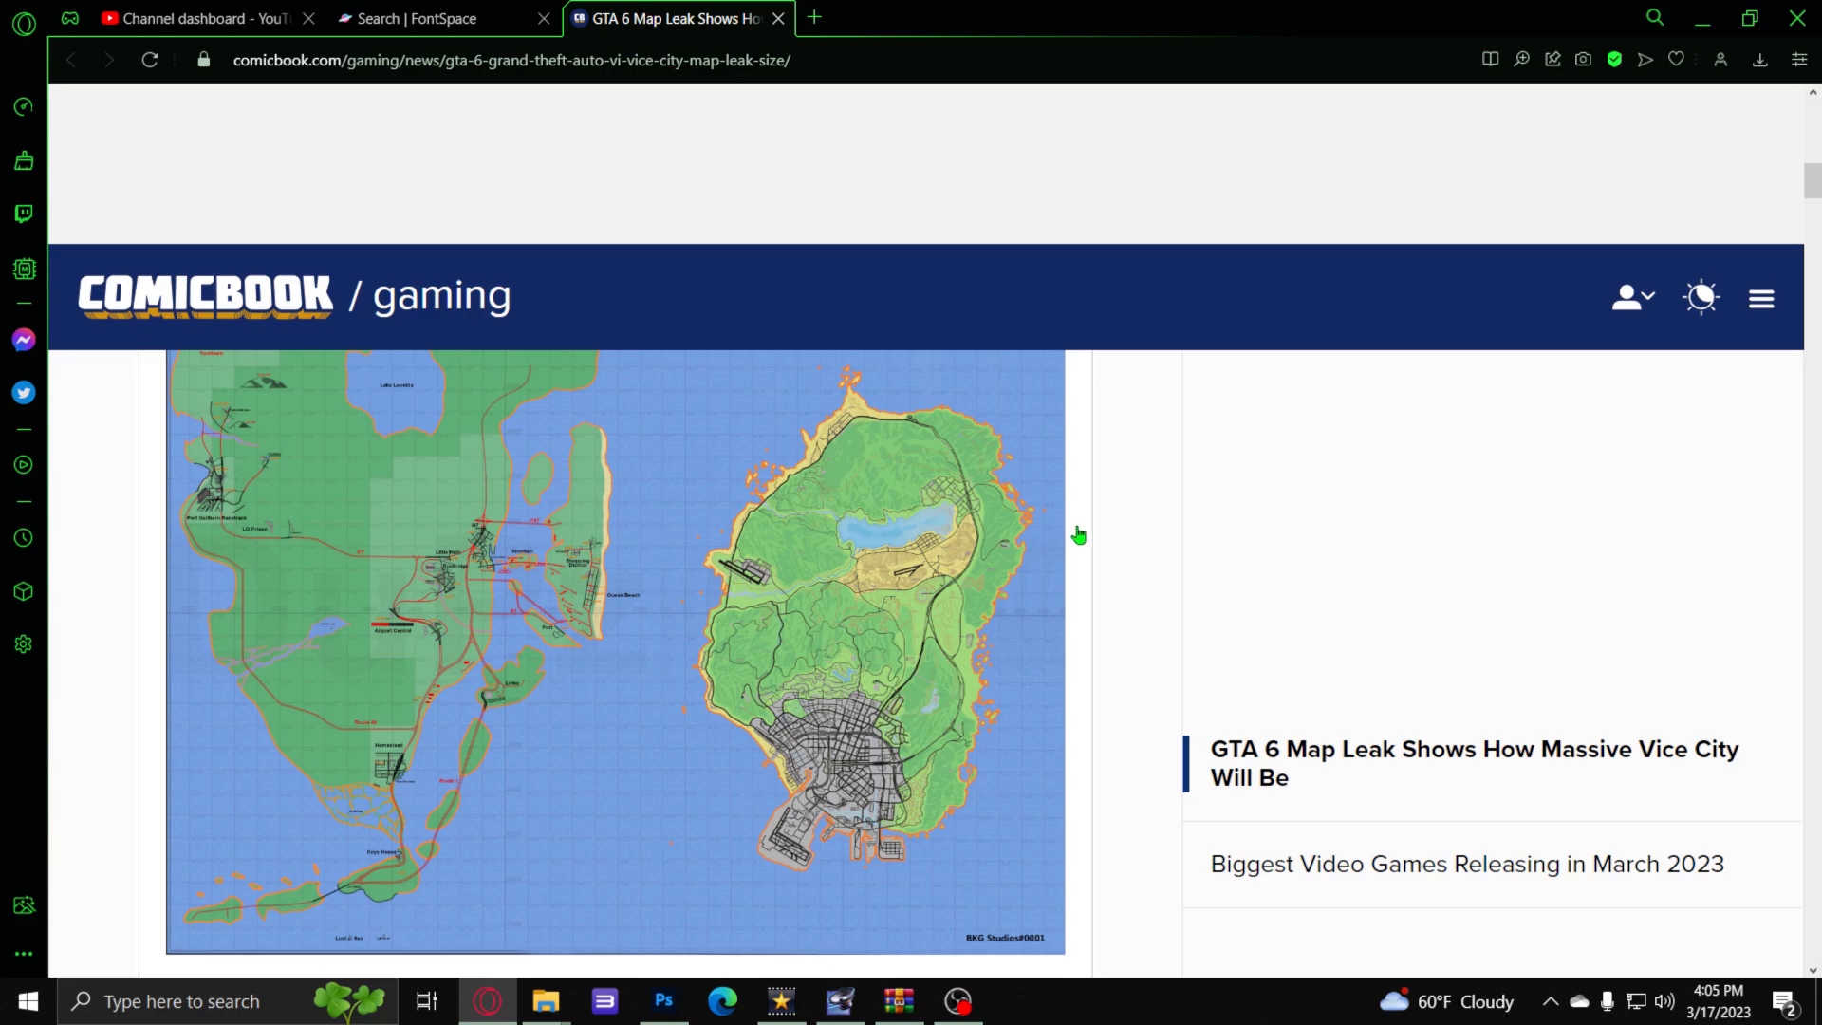
{"action": "mouse_move", "coordinate": [1081, 522]}
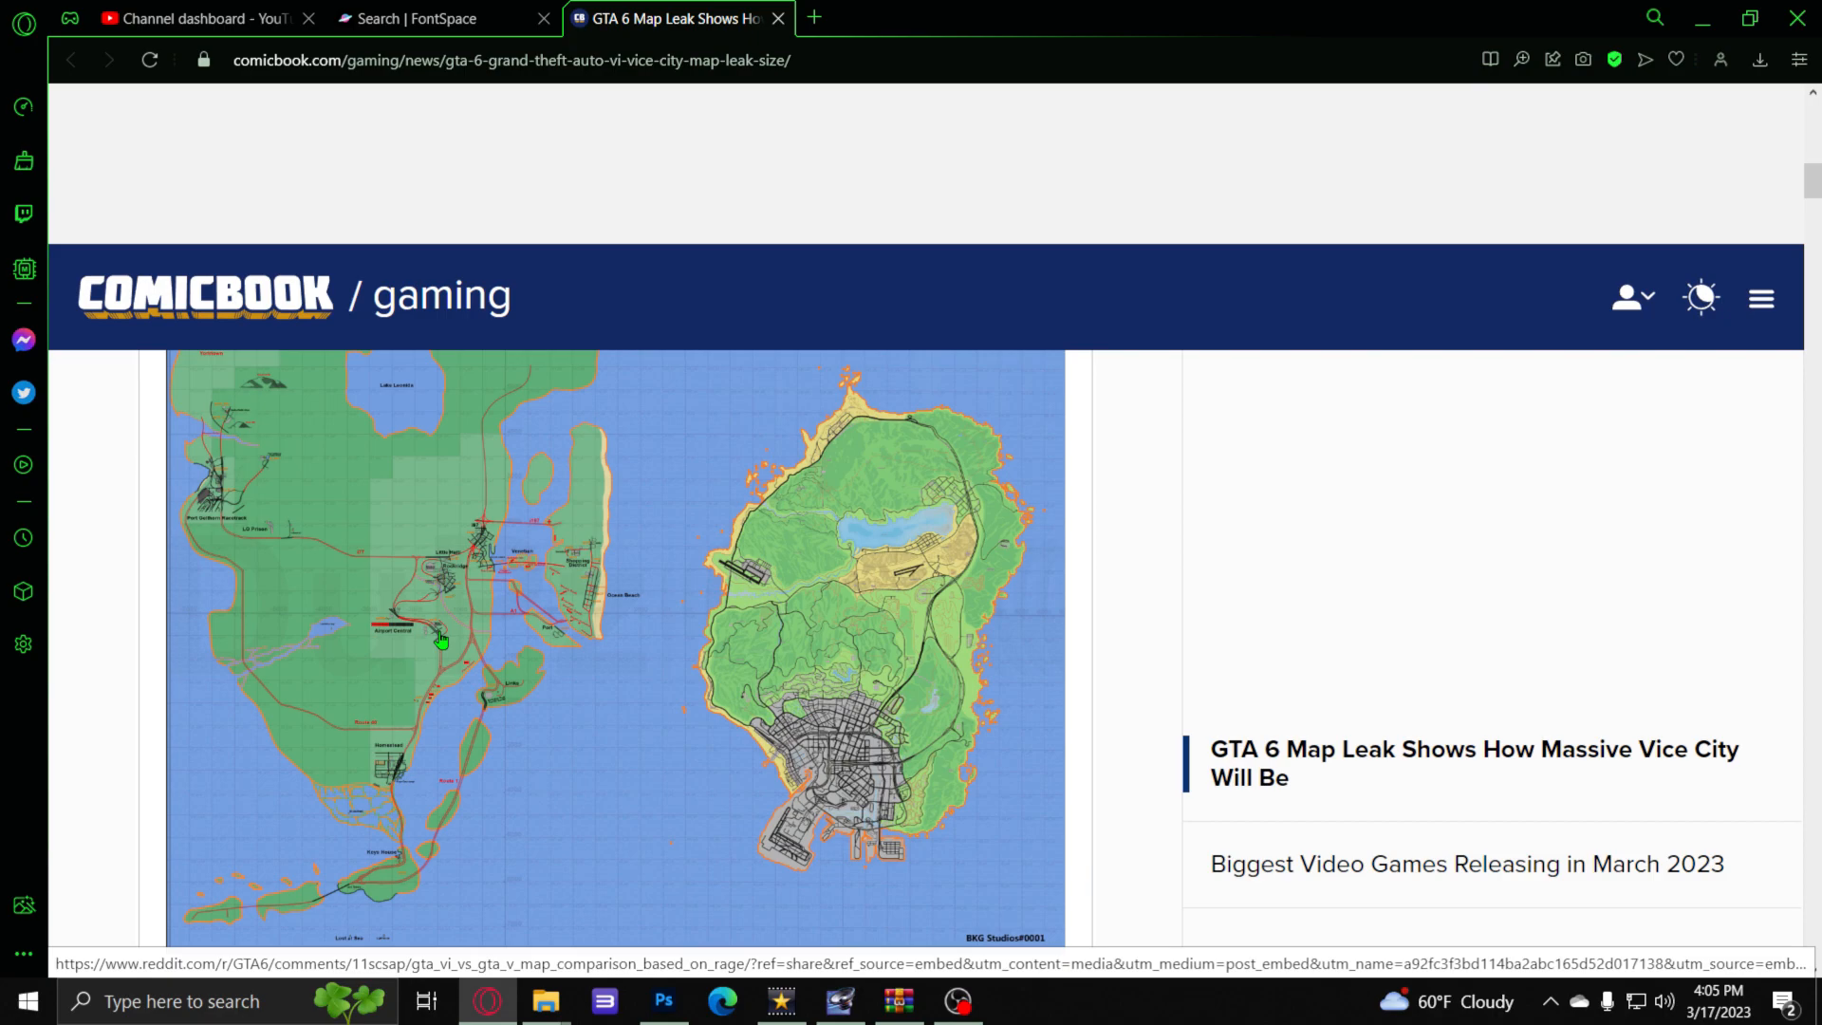
{"action": "mouse_move", "coordinate": [832, 729]}
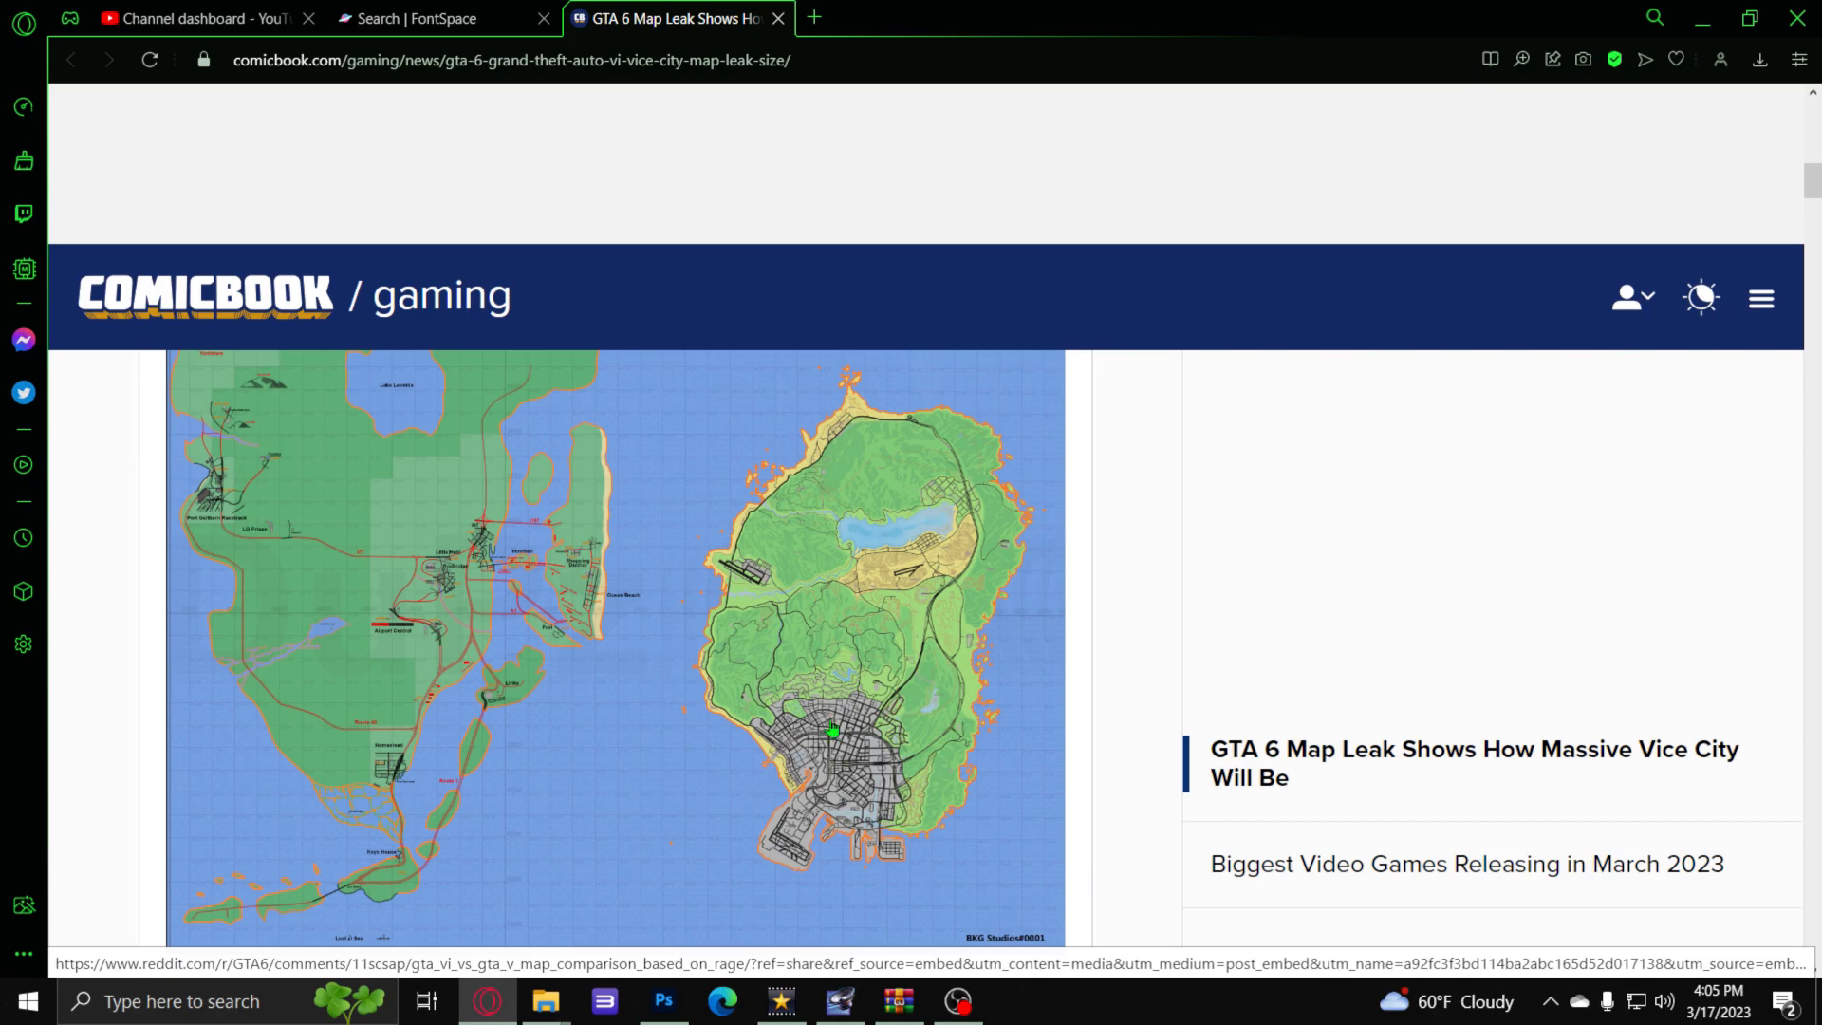
{"action": "mouse_move", "coordinate": [948, 666]}
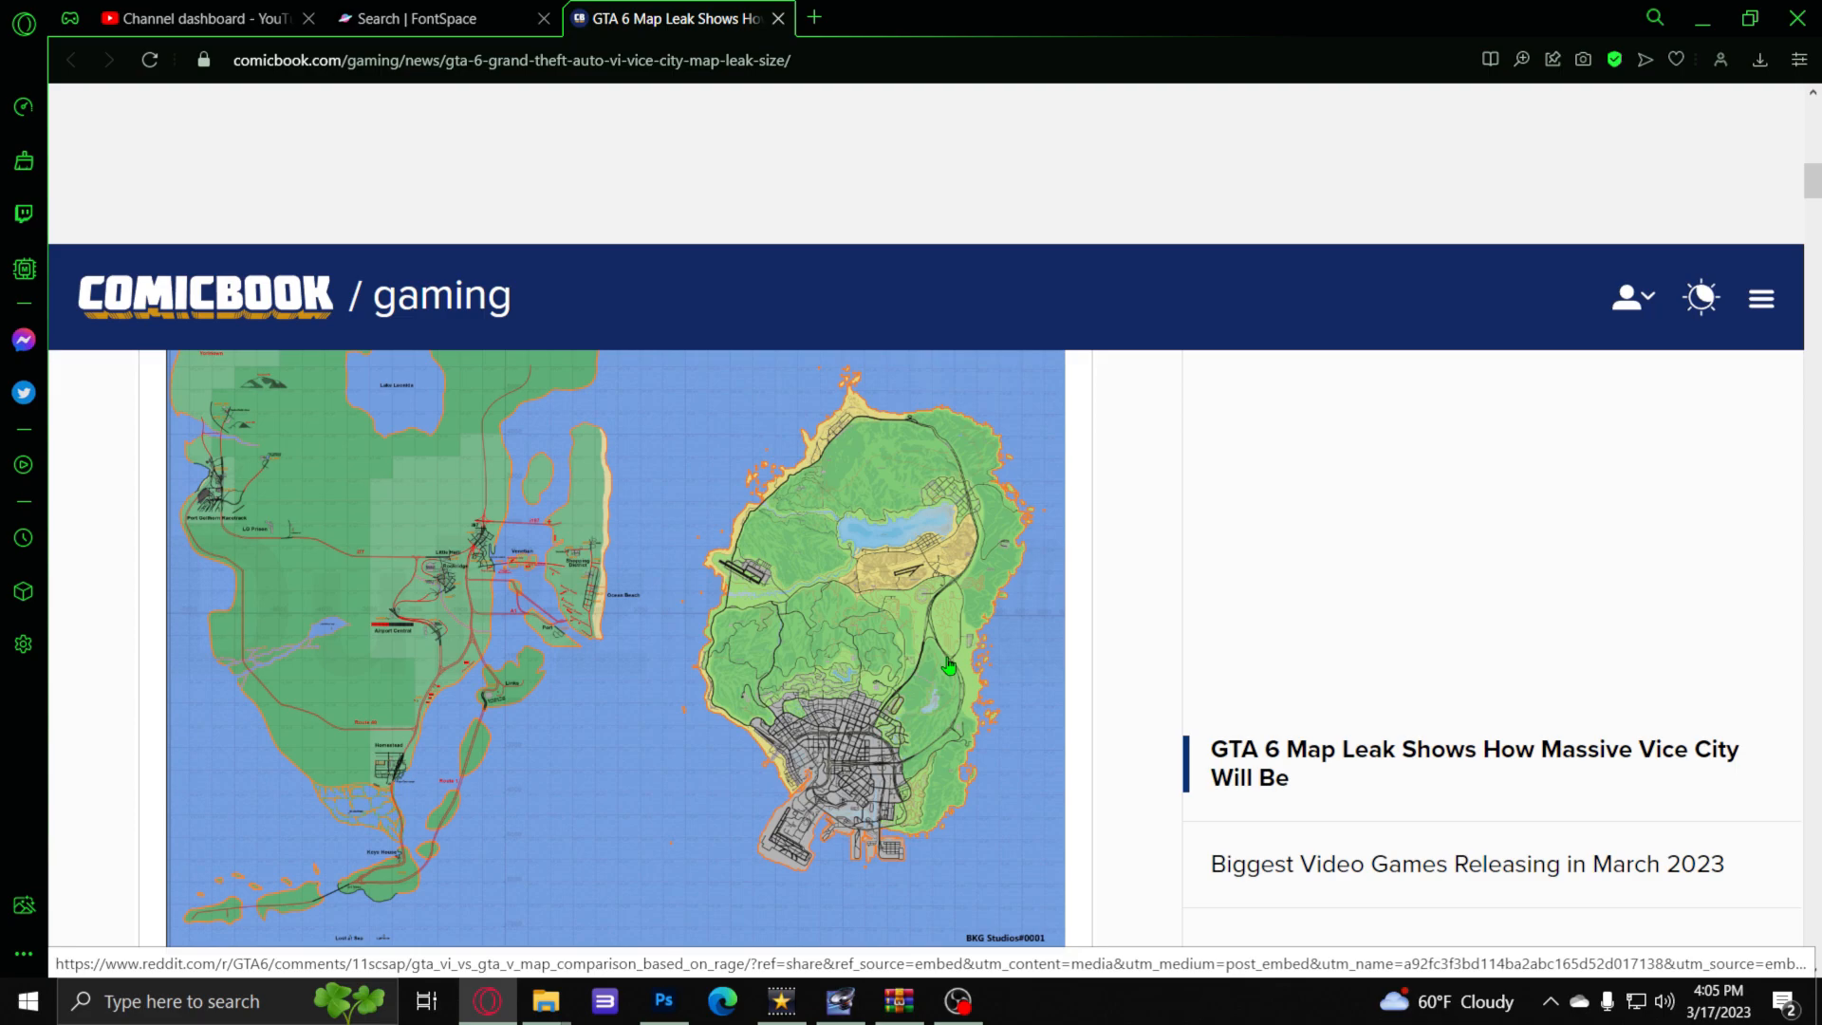
{"action": "mouse_move", "coordinate": [947, 418]}
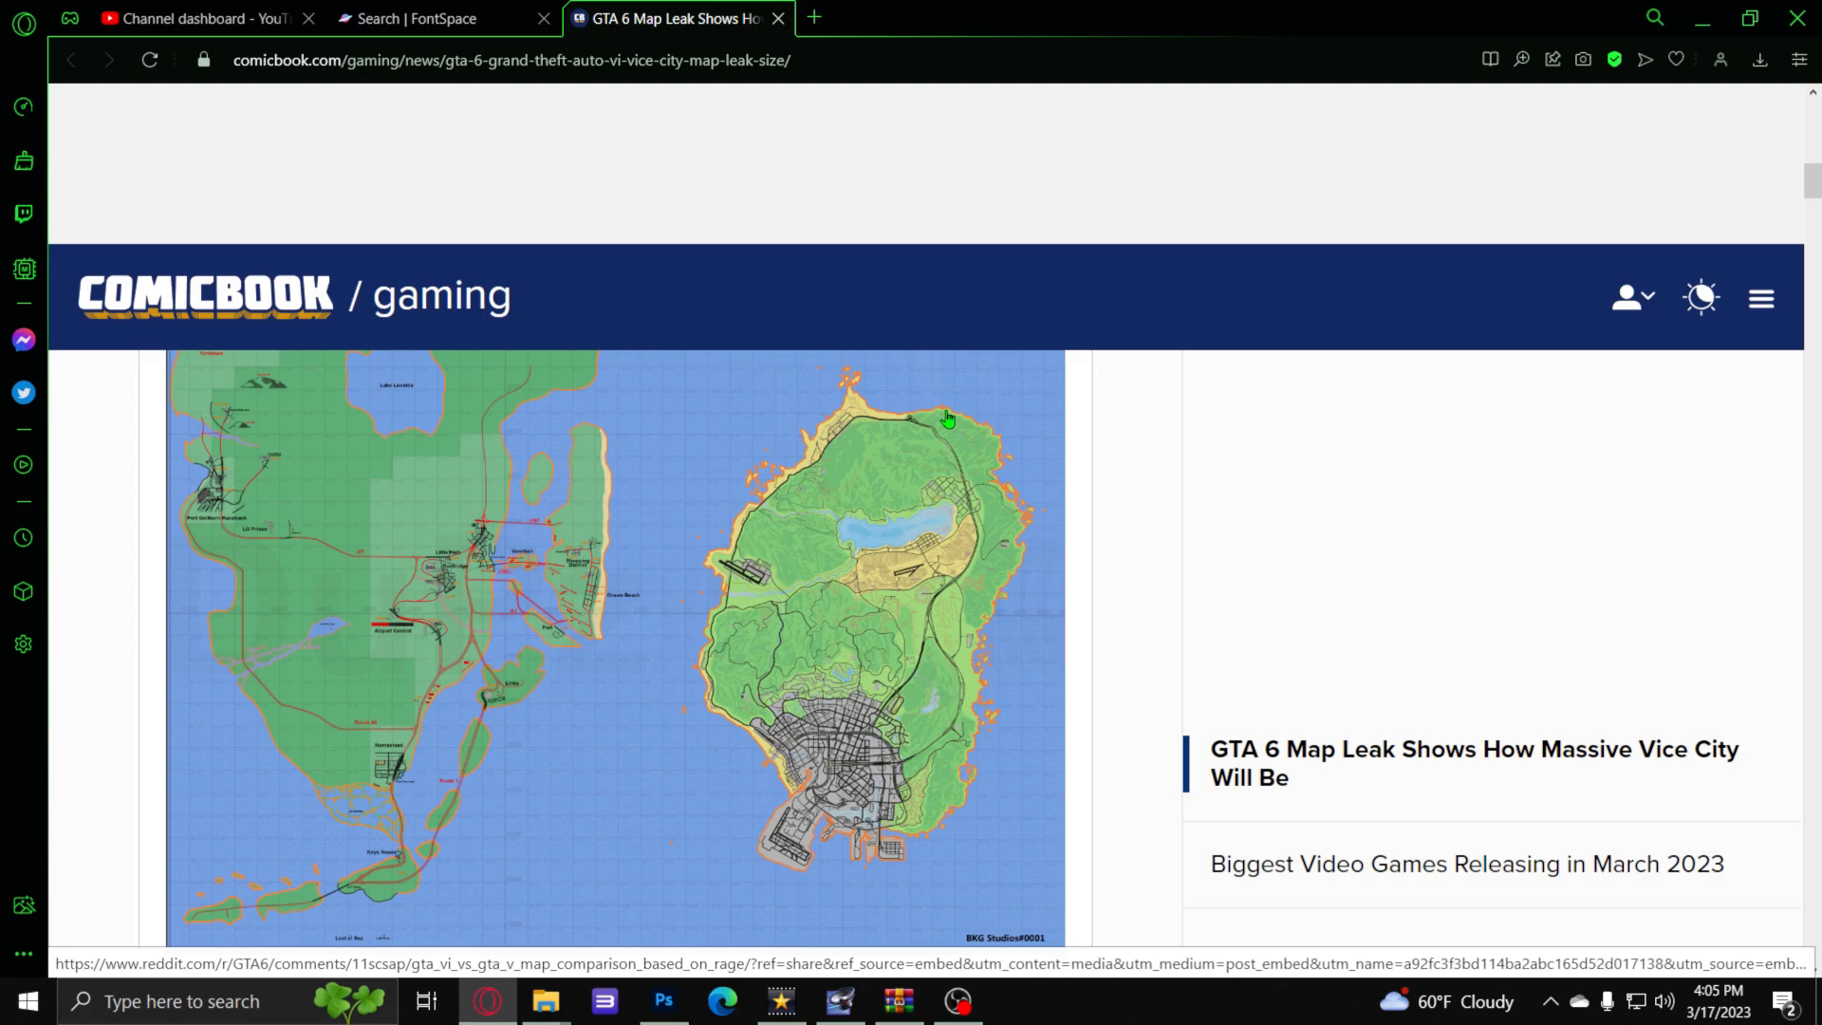
{"action": "mouse_move", "coordinate": [859, 381]}
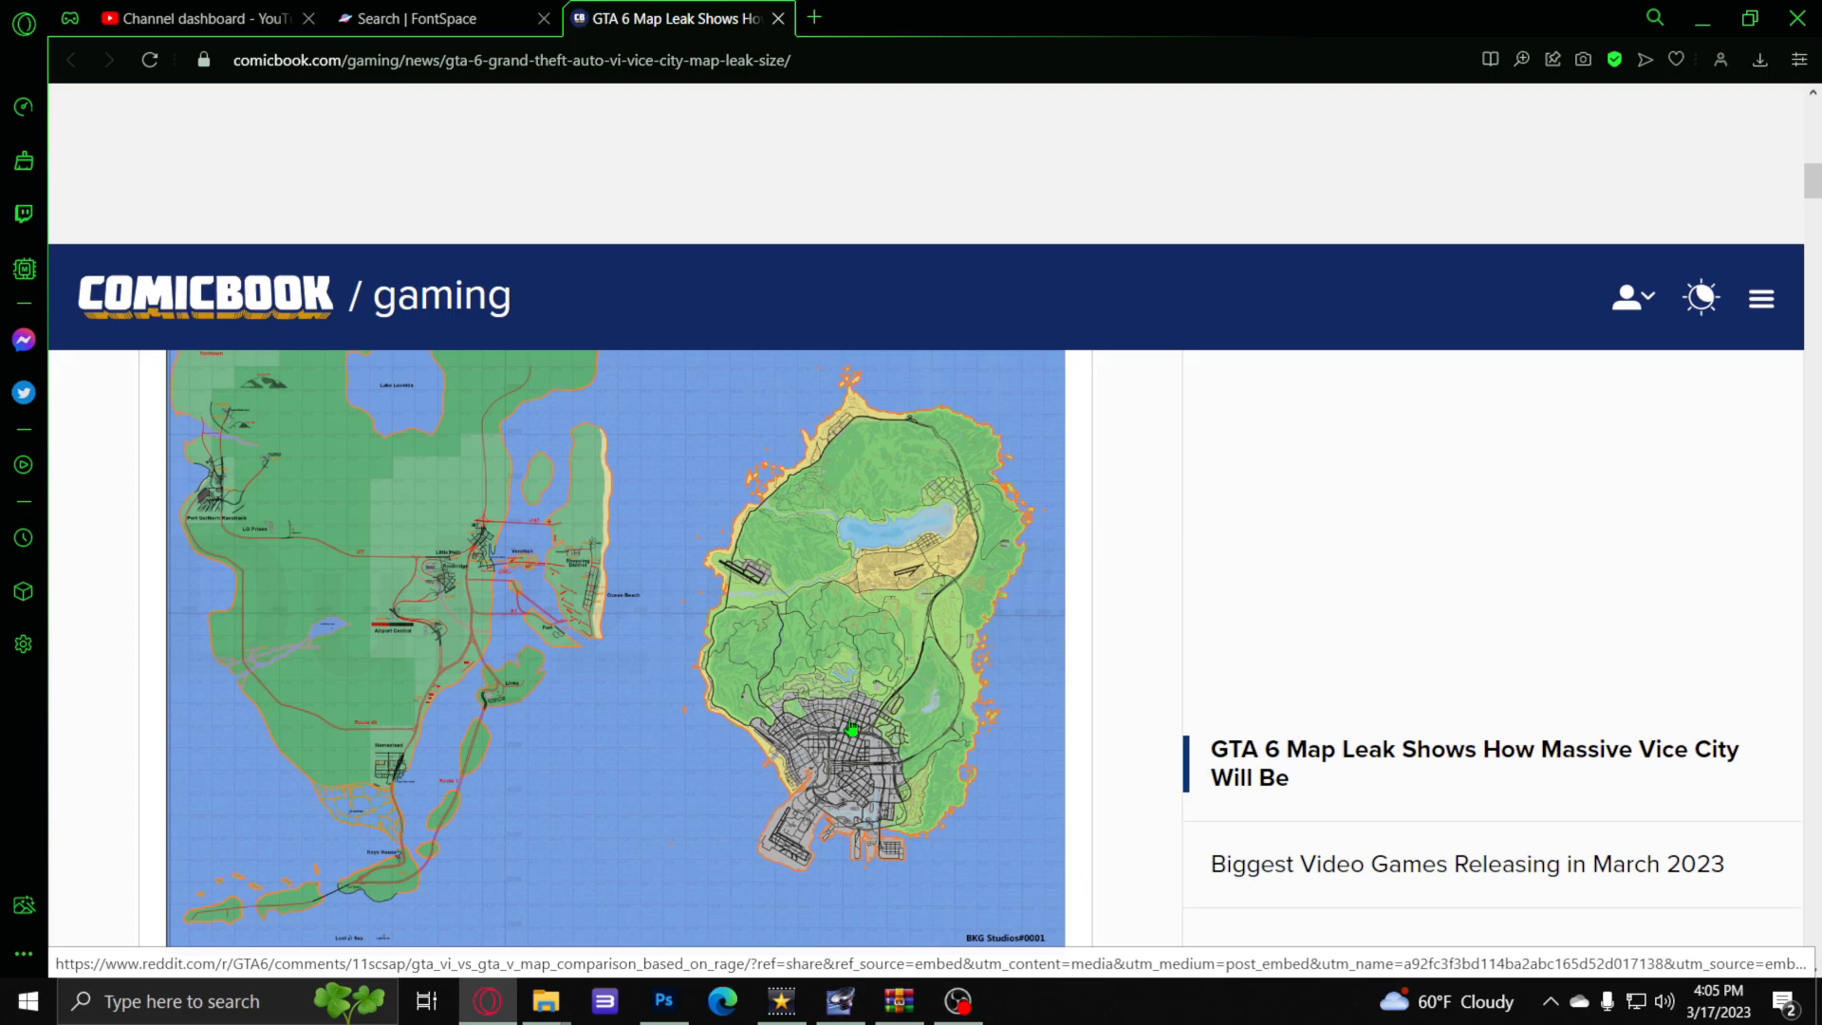
{"action": "mouse_move", "coordinate": [793, 859]}
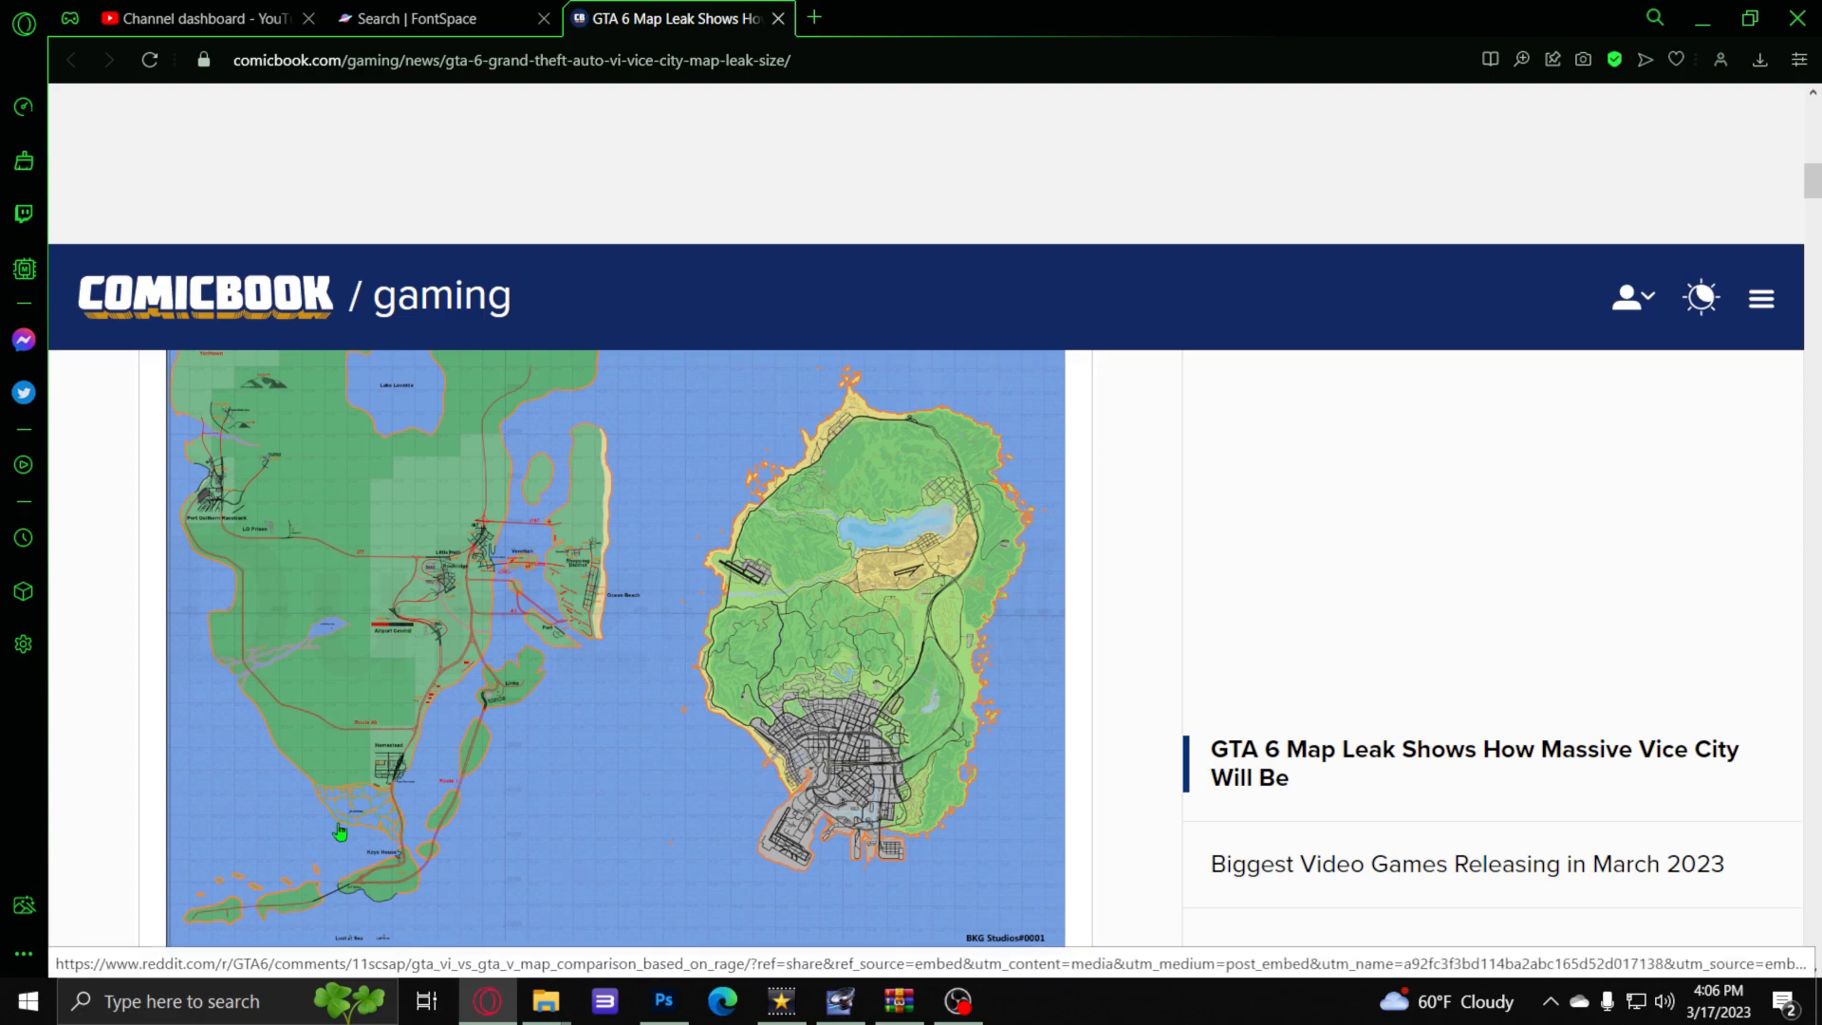
{"action": "mouse_move", "coordinate": [435, 355]}
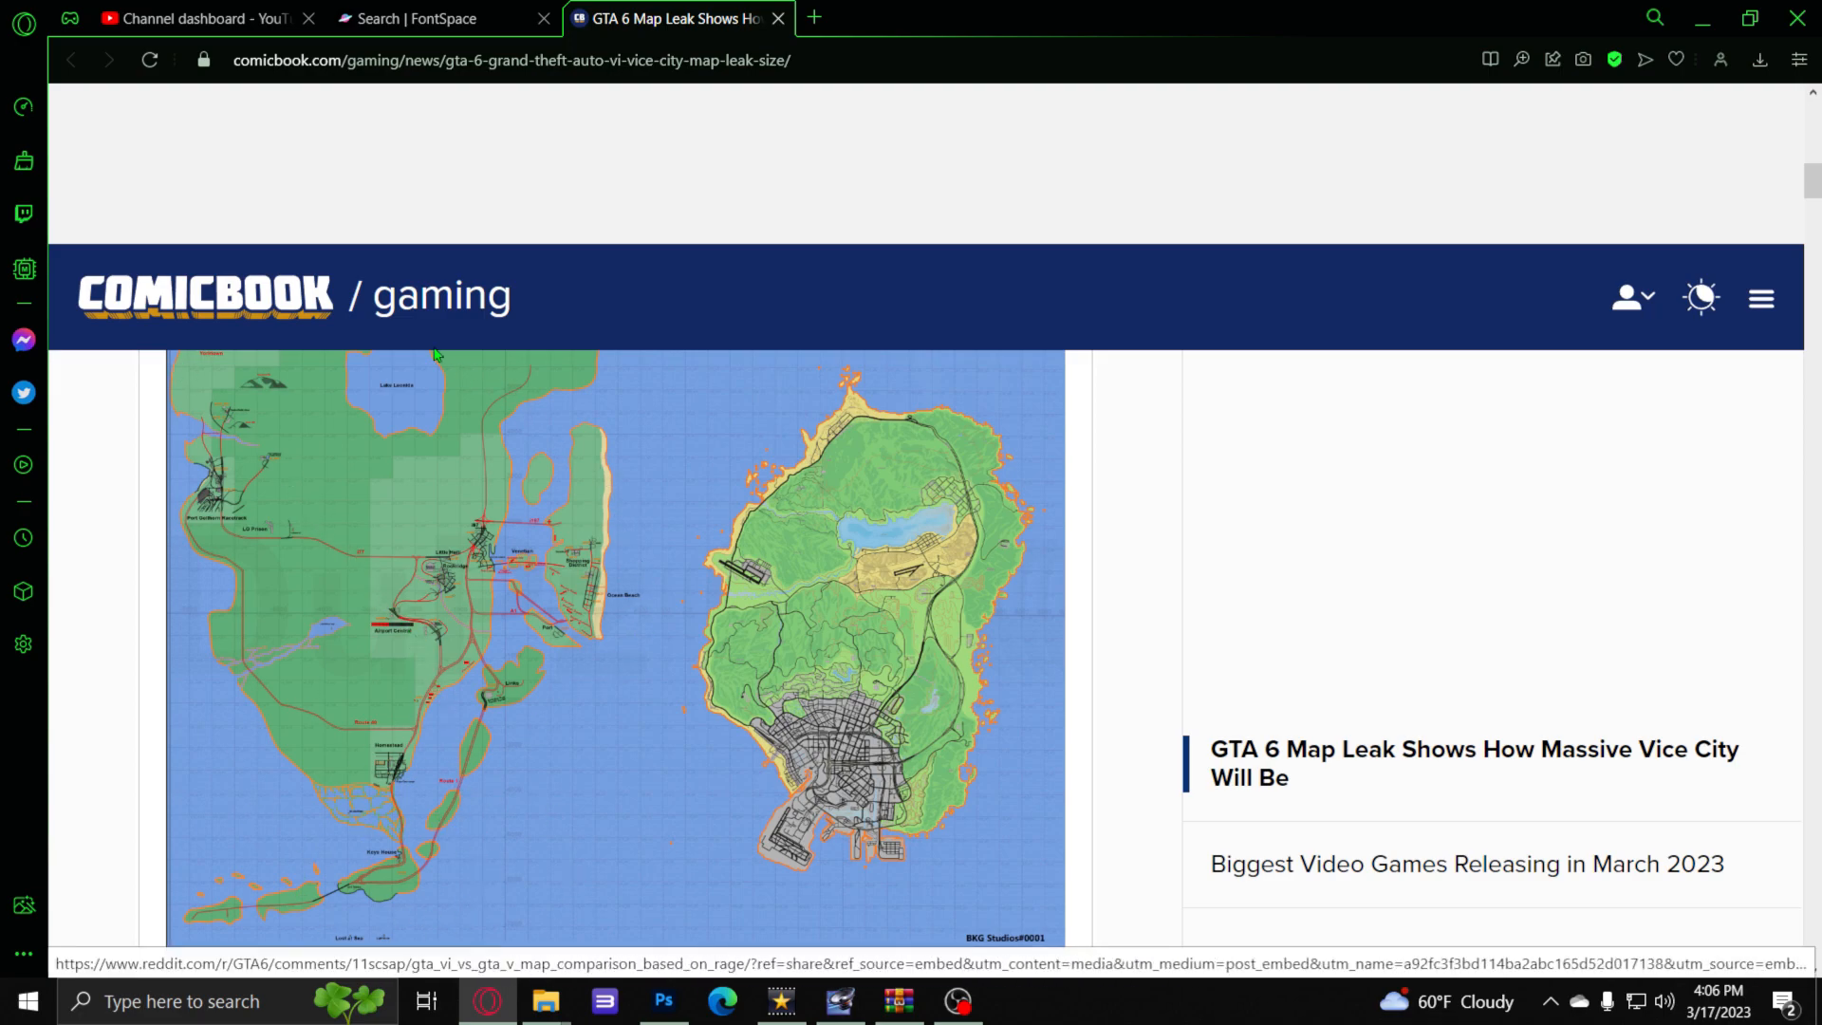
{"action": "mouse_move", "coordinate": [638, 776]}
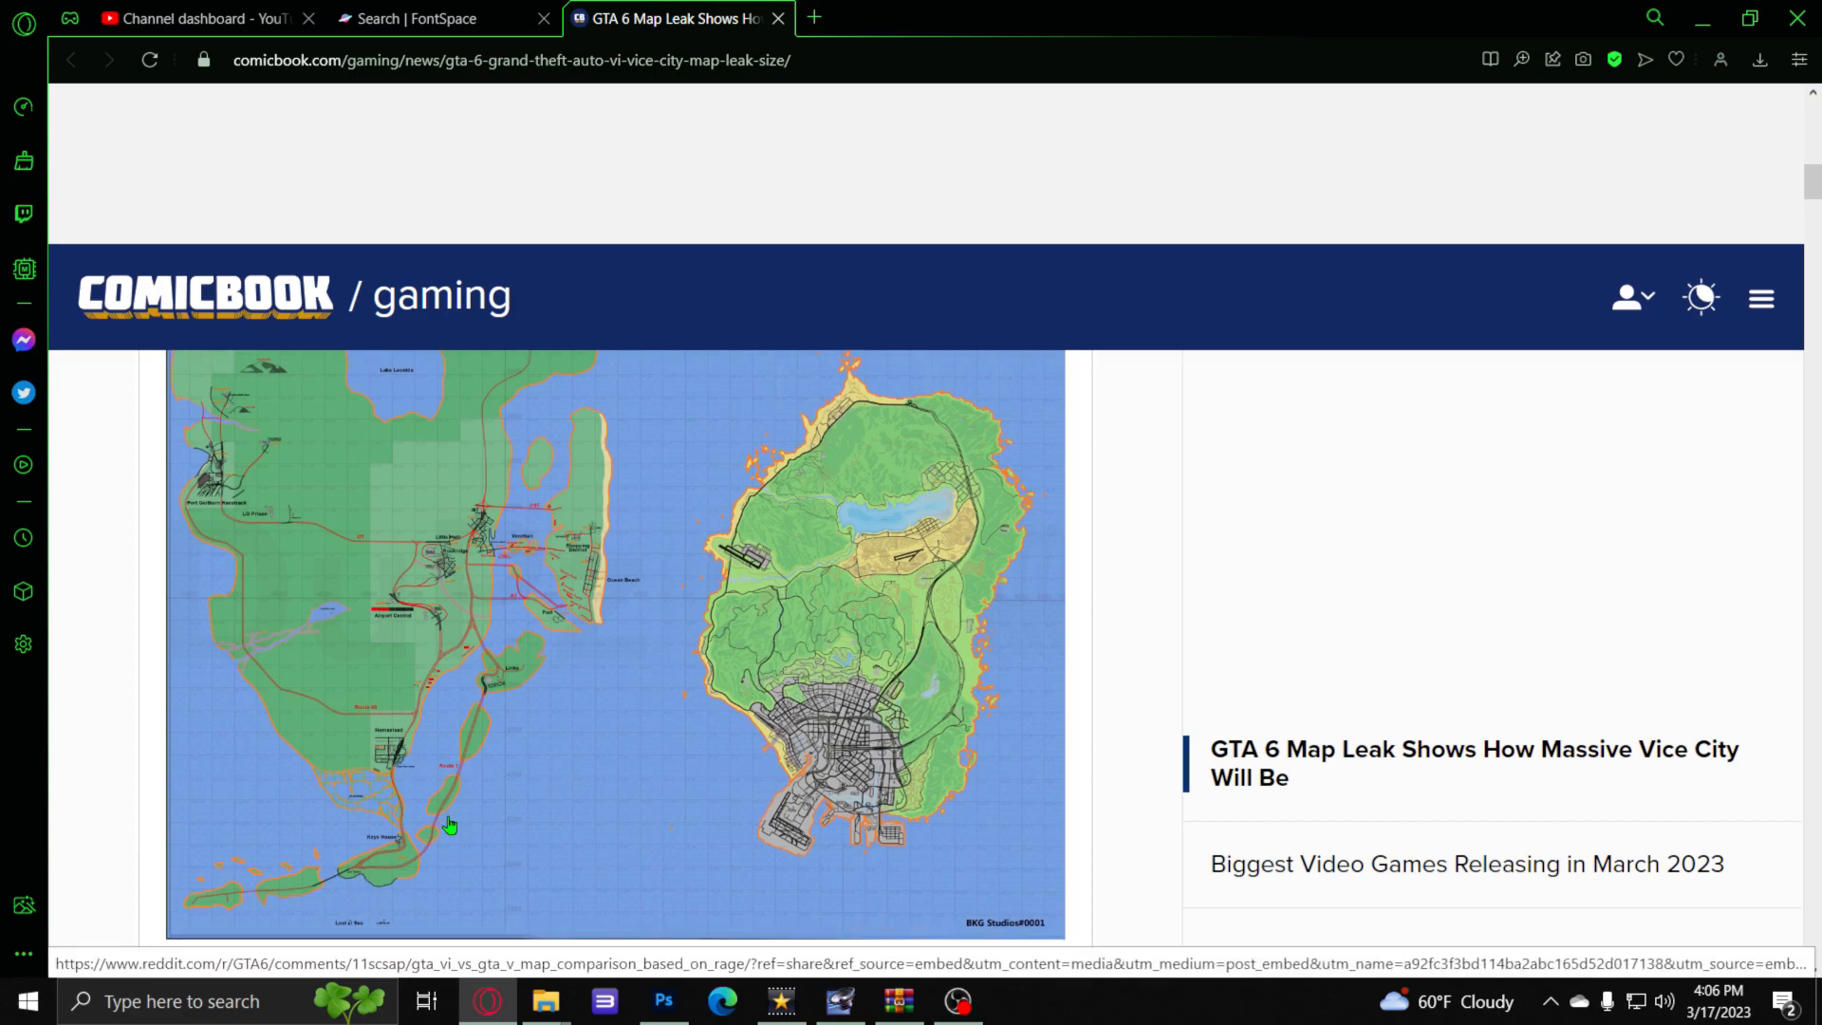
{"action": "scroll", "scroll_direction": "down", "scroll_amount": 3}
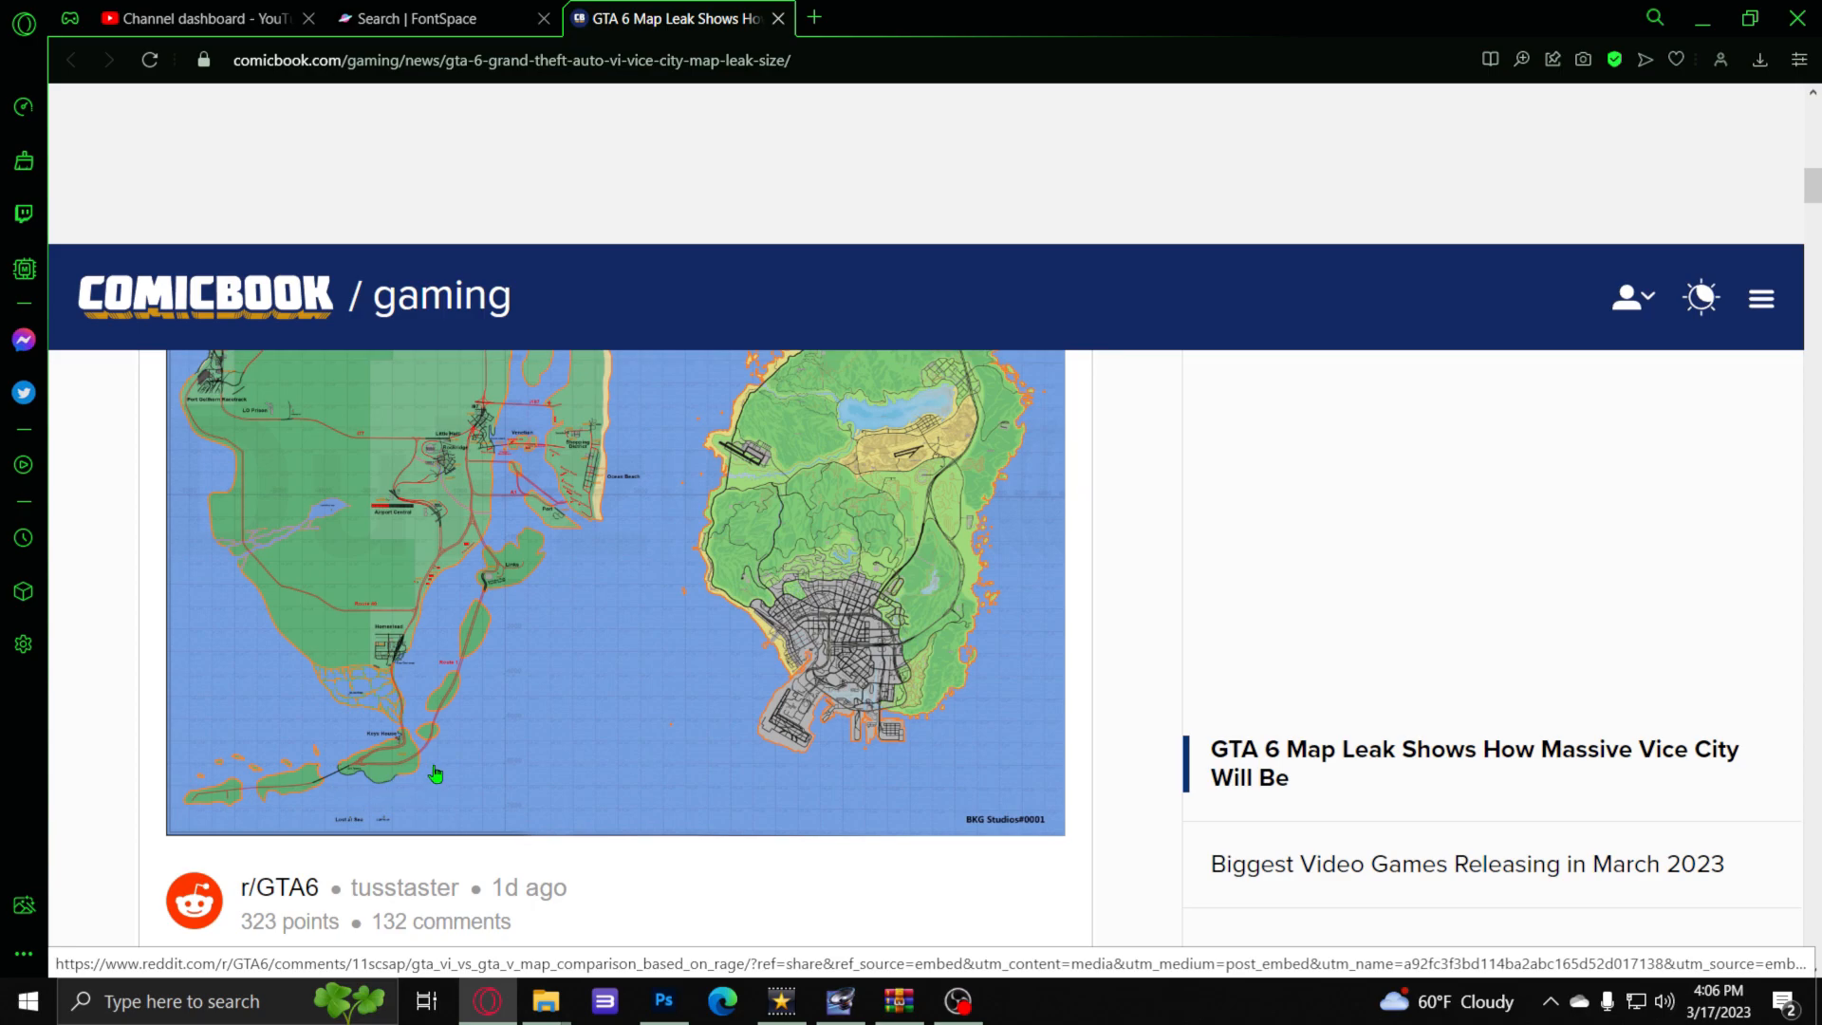
{"action": "scroll", "scroll_direction": "down", "scroll_amount": 3}
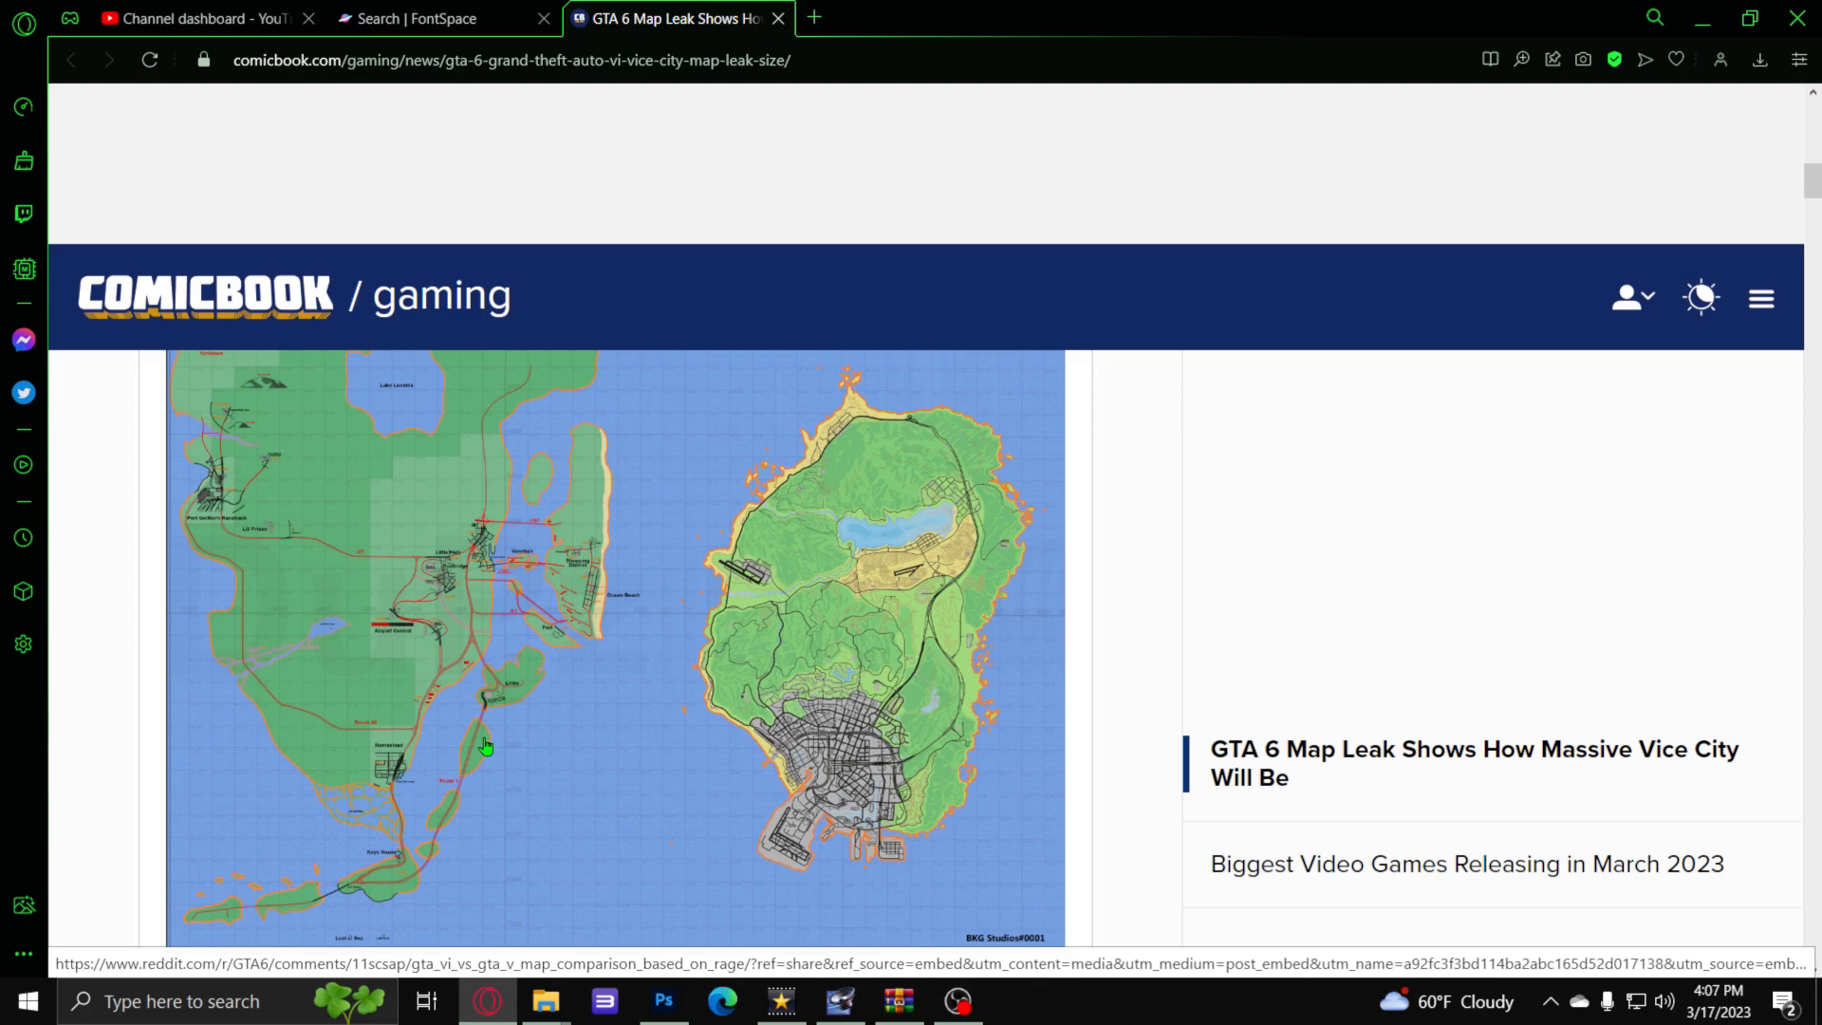
{"action": "mouse_move", "coordinate": [916, 627]}
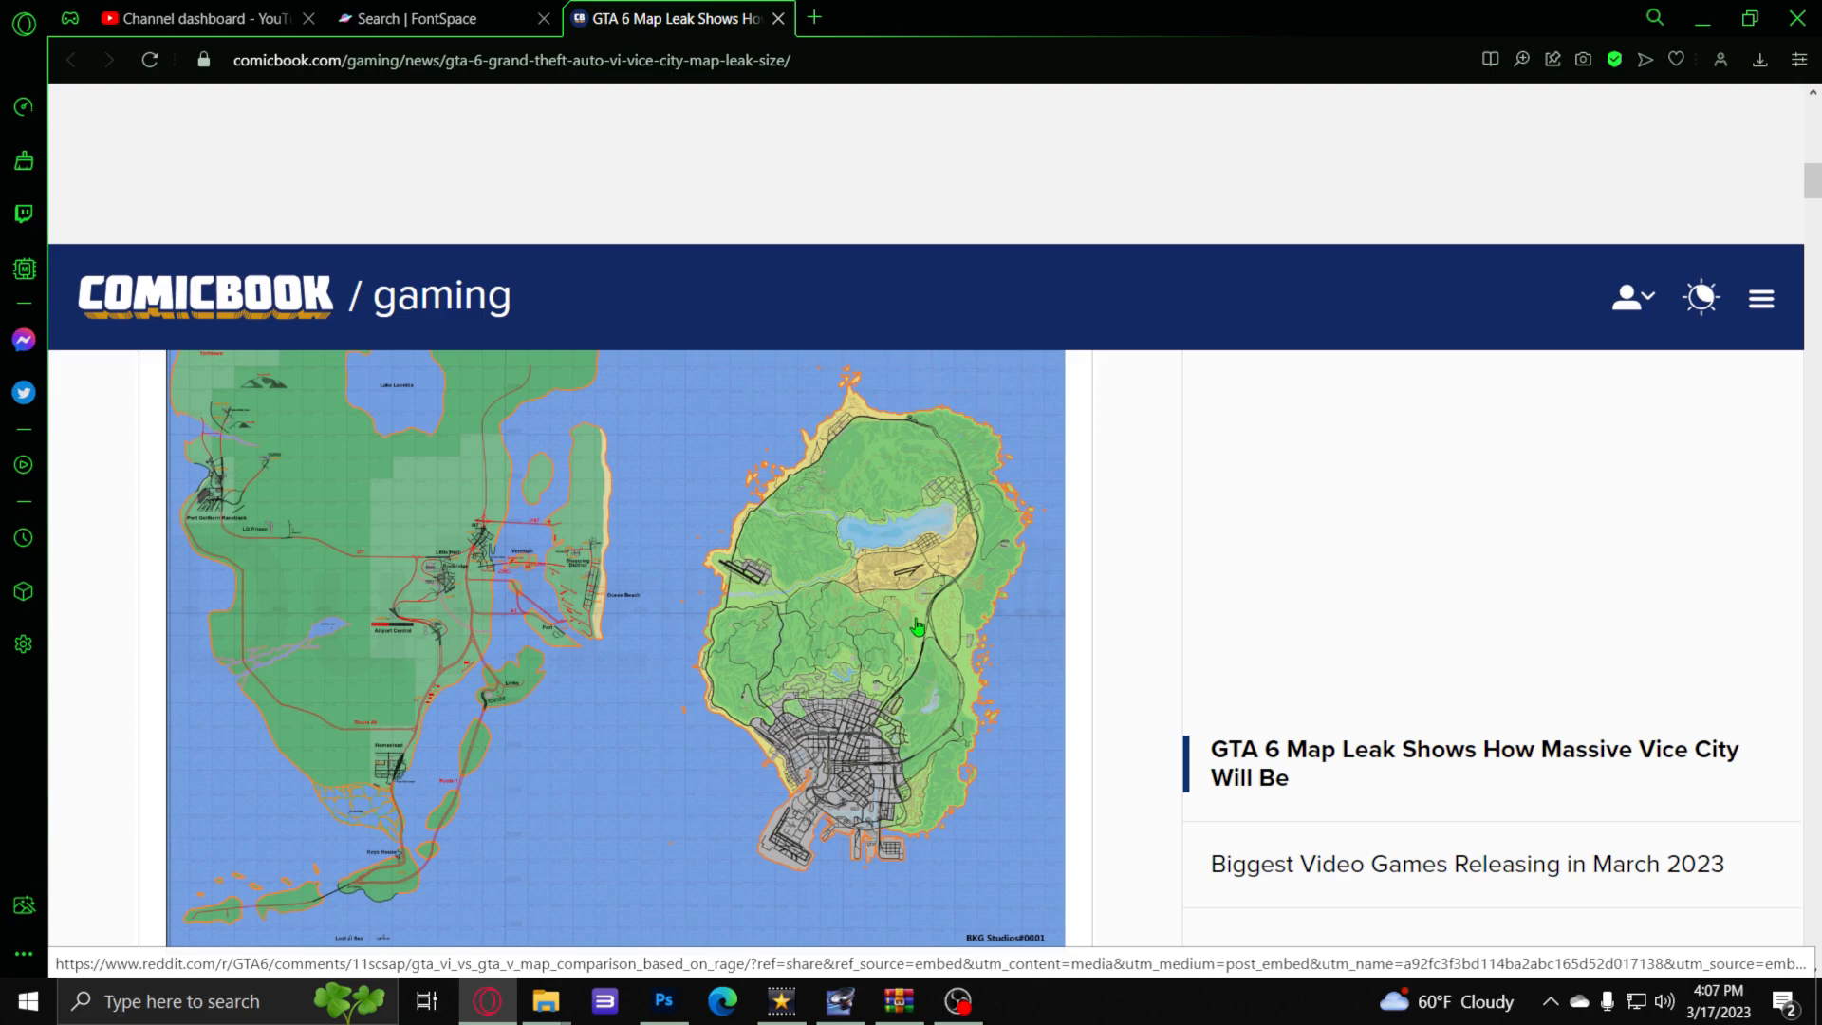
{"action": "mouse_move", "coordinate": [974, 633]}
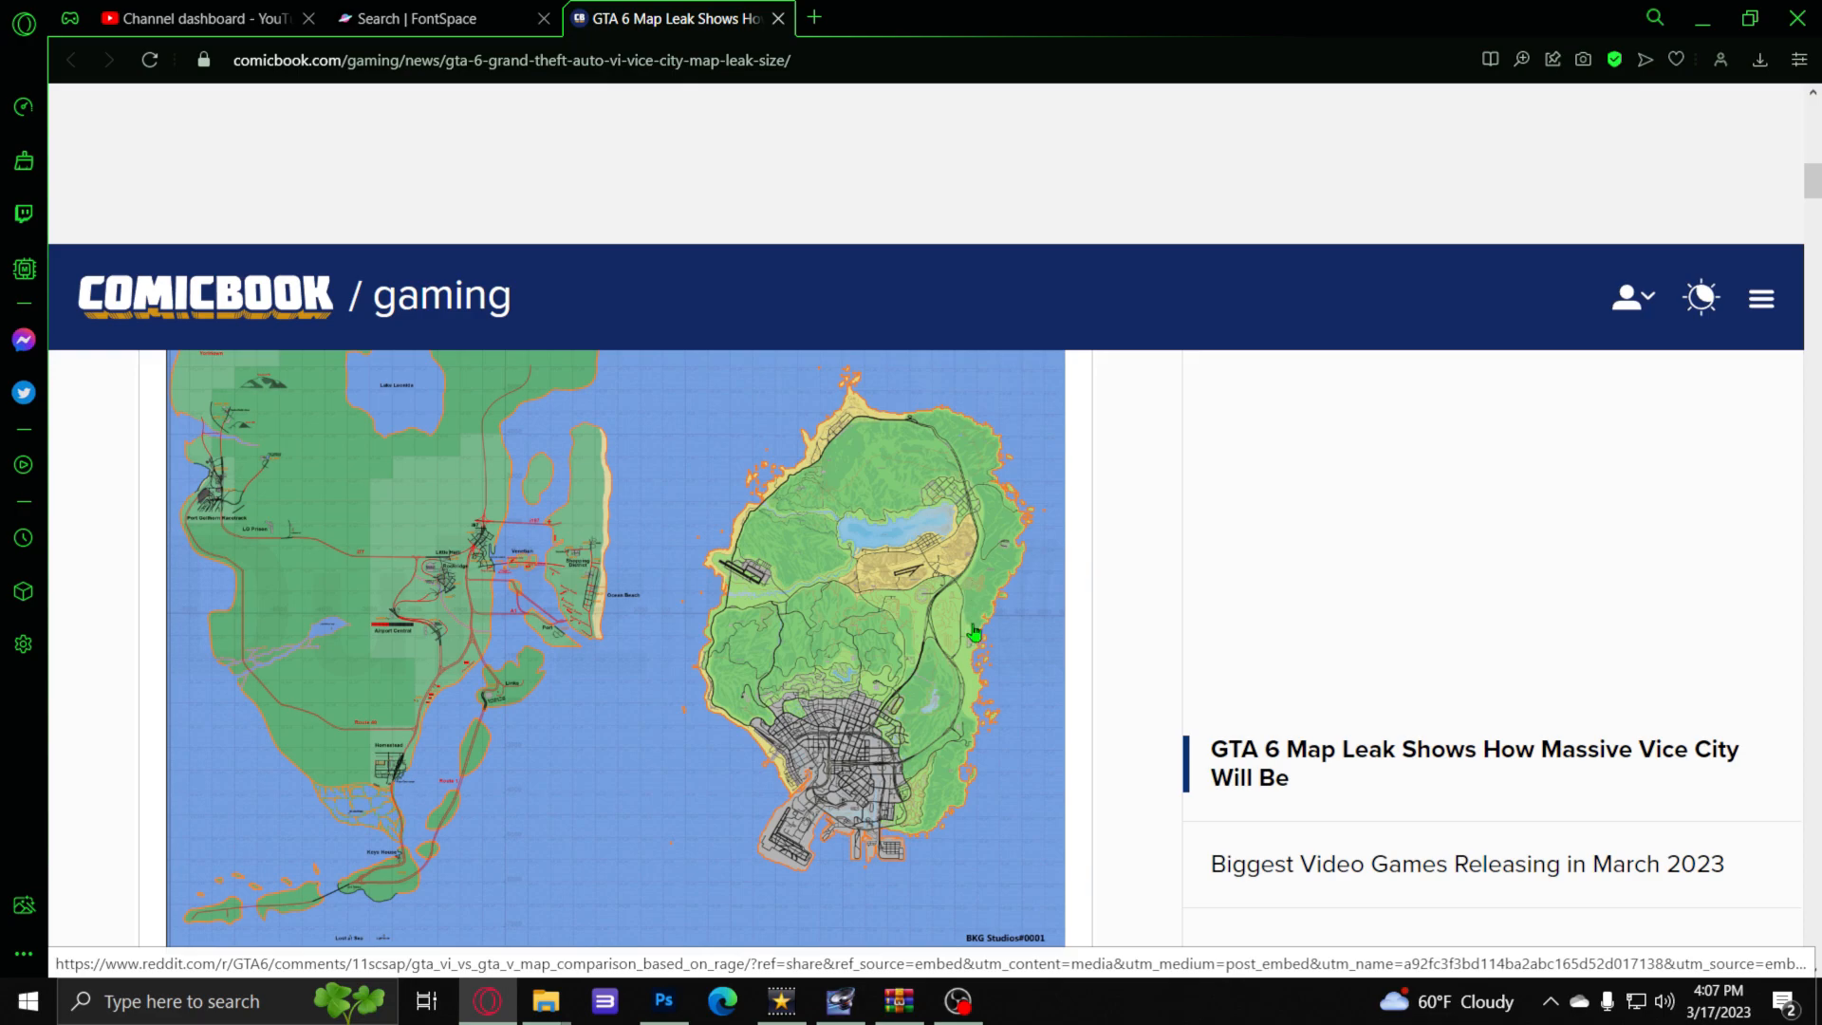
{"action": "mouse_move", "coordinate": [992, 632]}
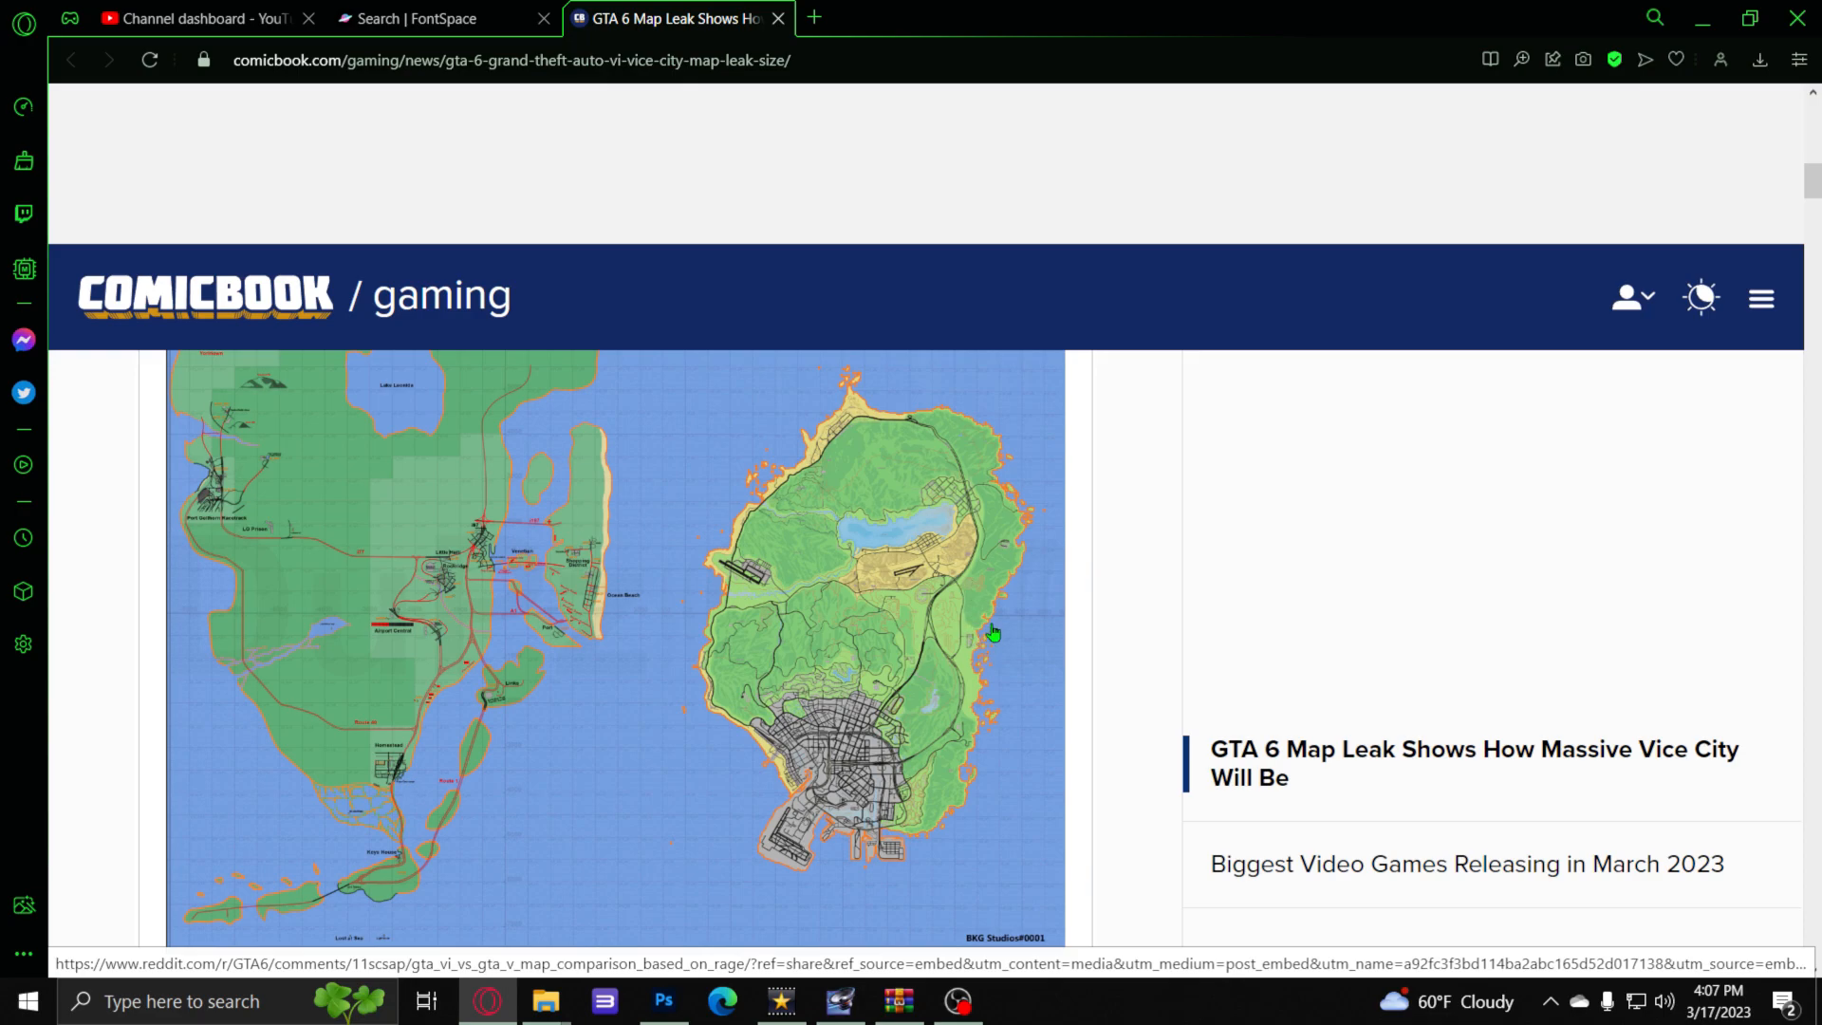
{"action": "mouse_move", "coordinate": [635, 585]}
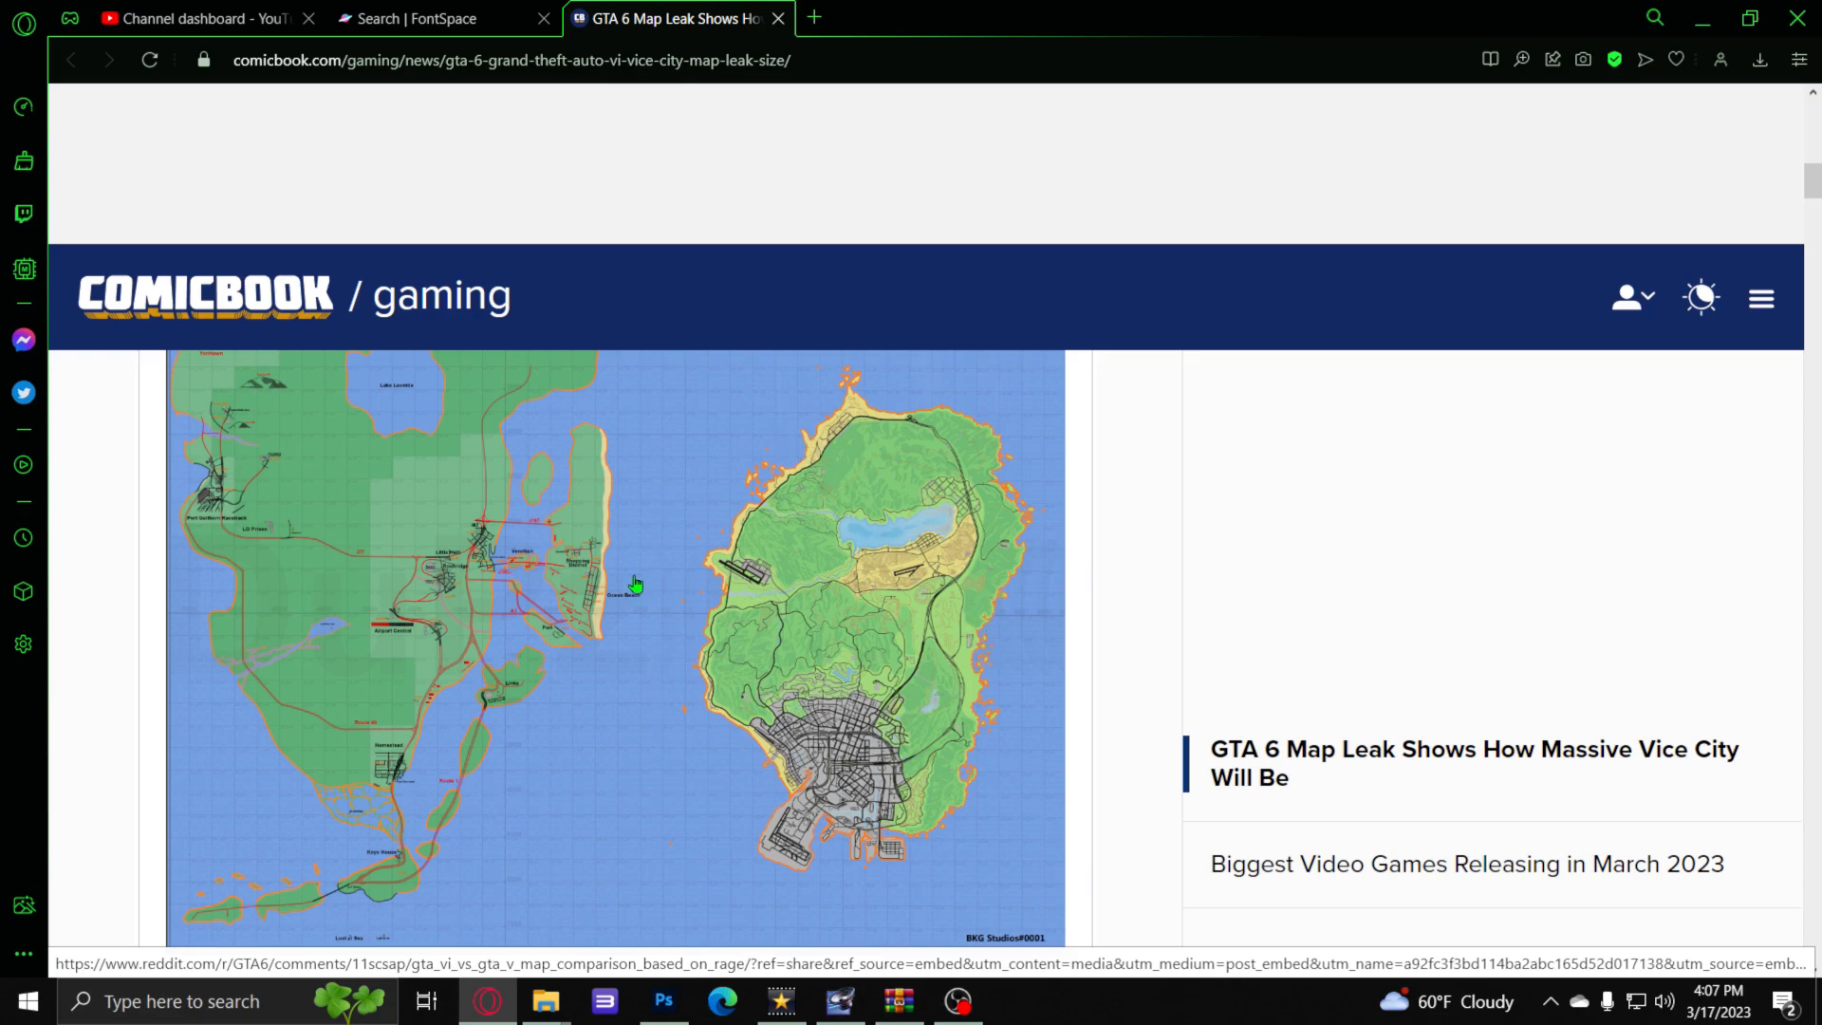
{"action": "mouse_move", "coordinate": [430, 325]}
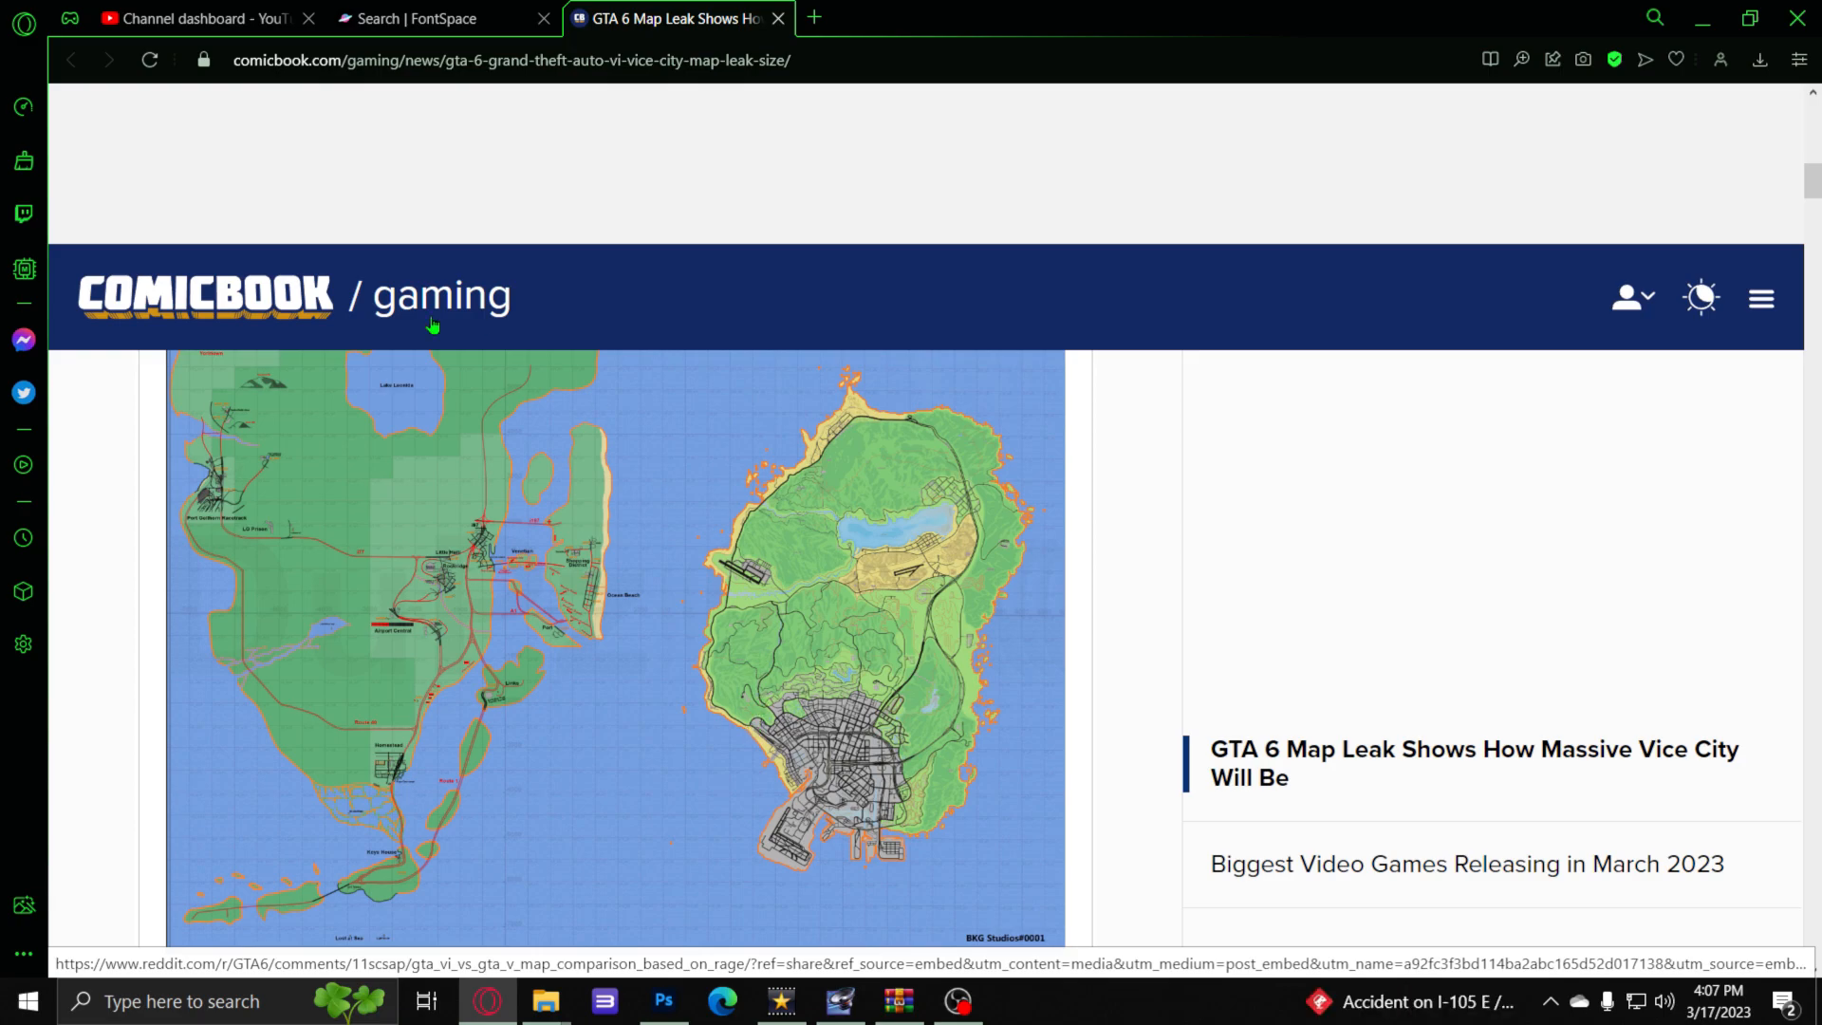
{"action": "mouse_move", "coordinate": [253, 695]}
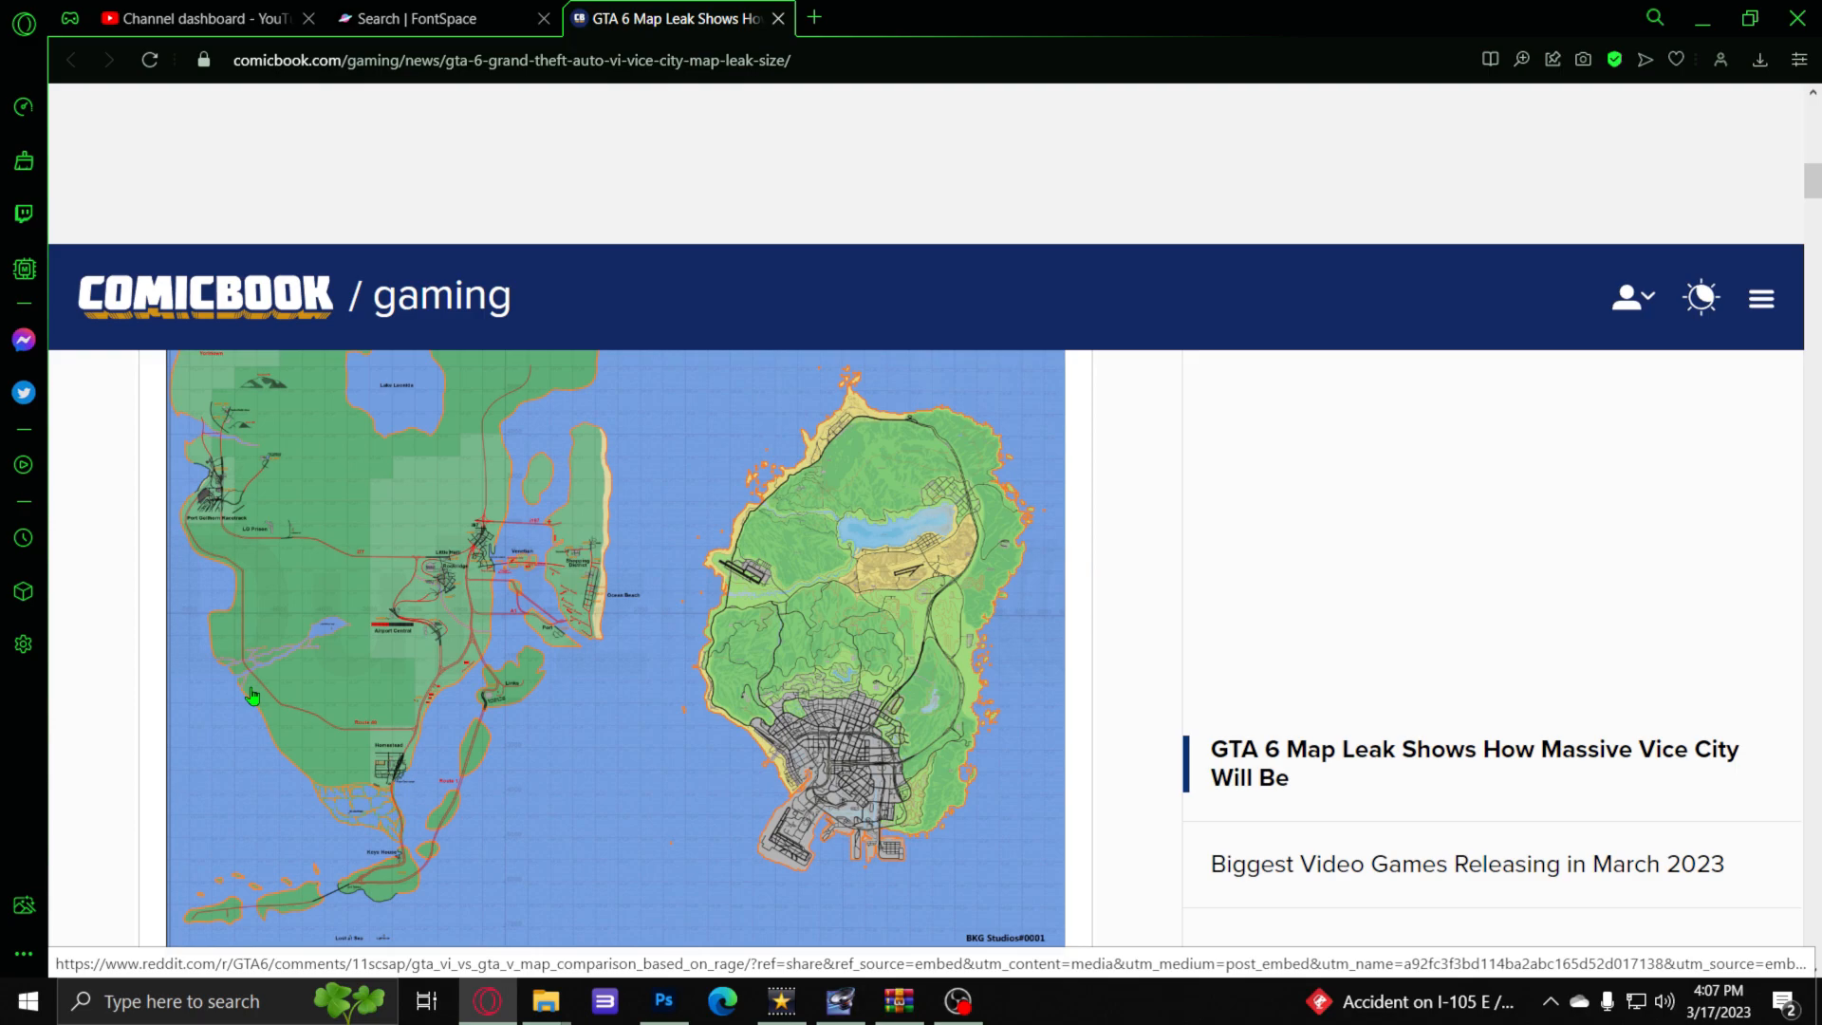
{"action": "mouse_move", "coordinate": [775, 697]}
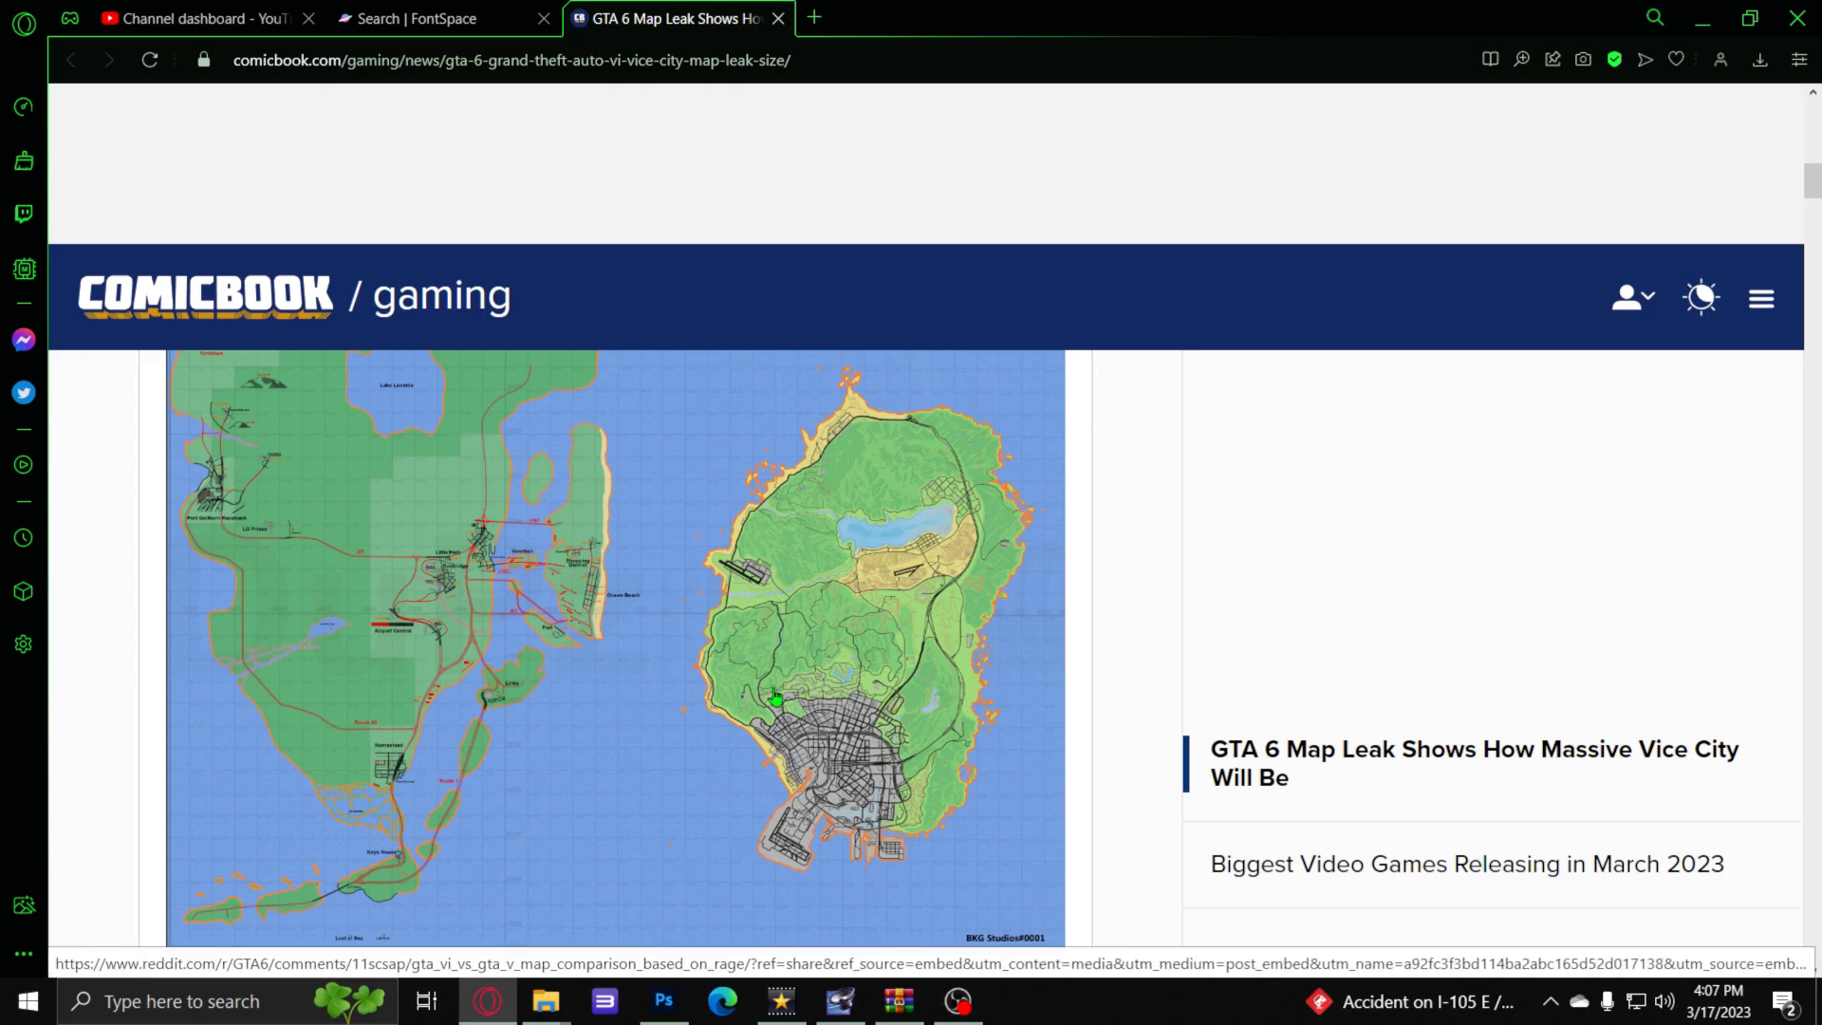
{"action": "mouse_move", "coordinate": [589, 496]}
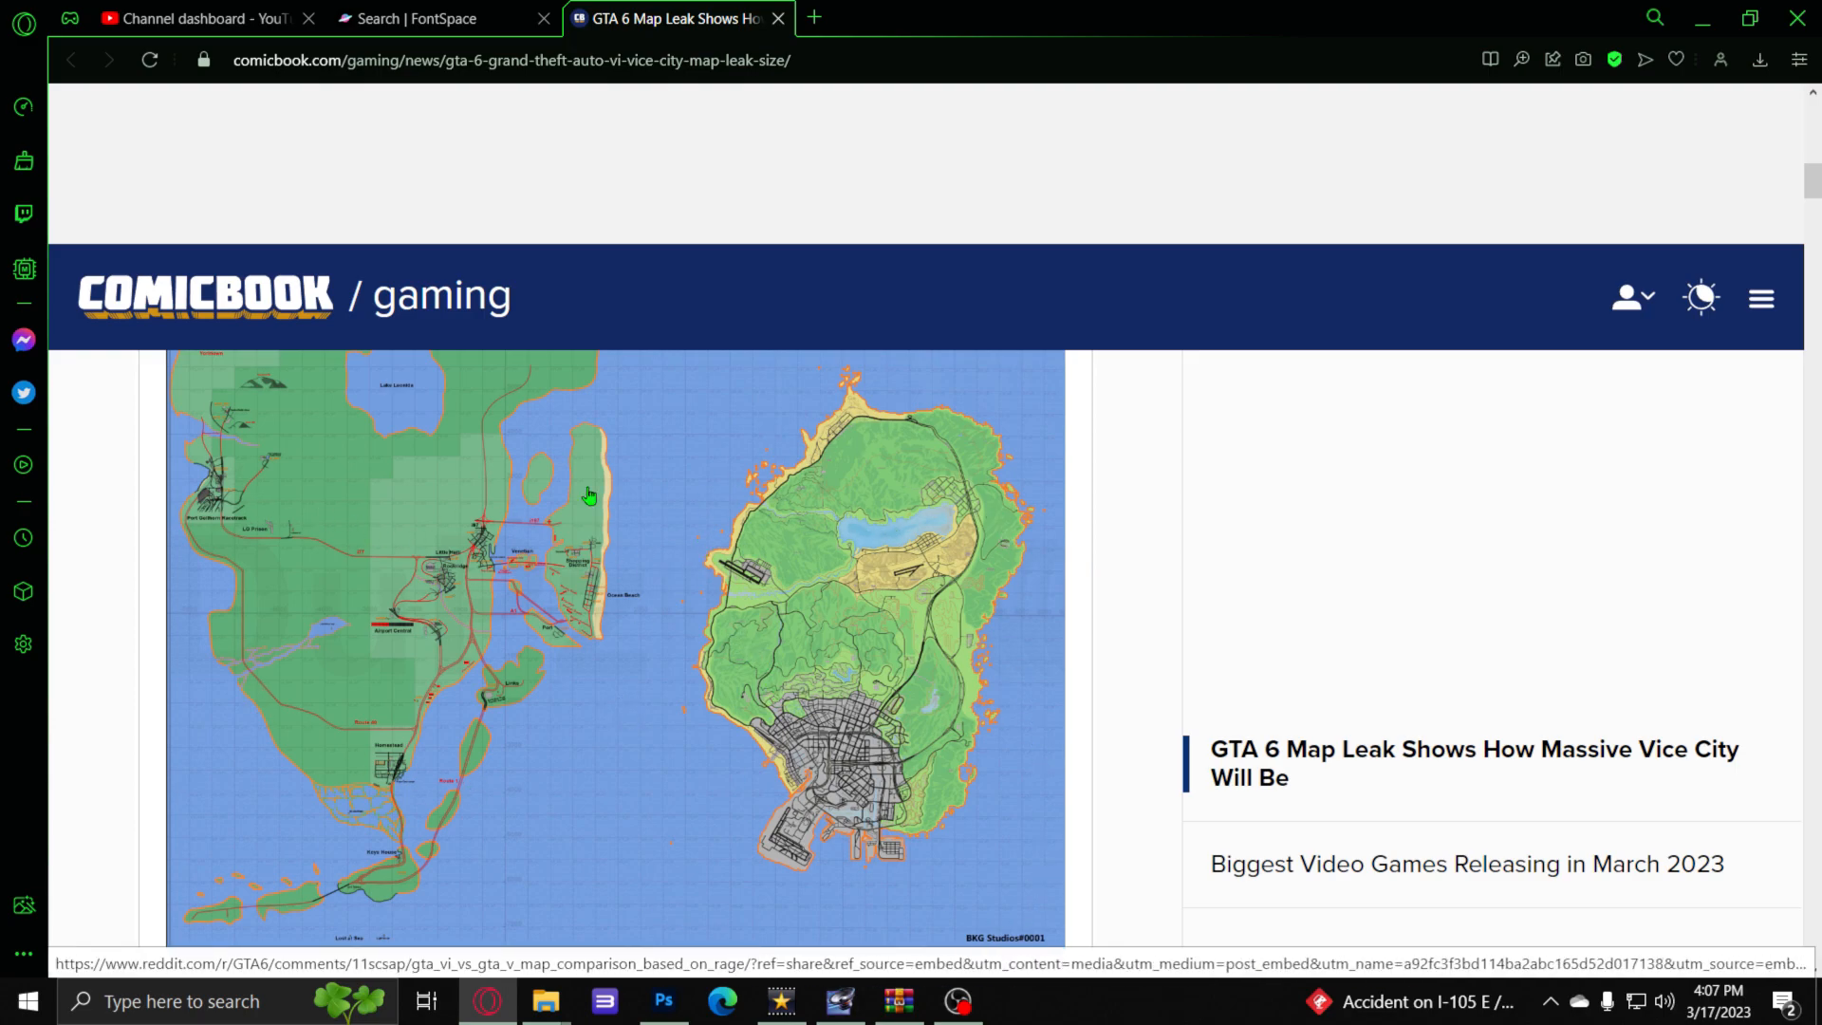
{"action": "mouse_move", "coordinate": [905, 539]}
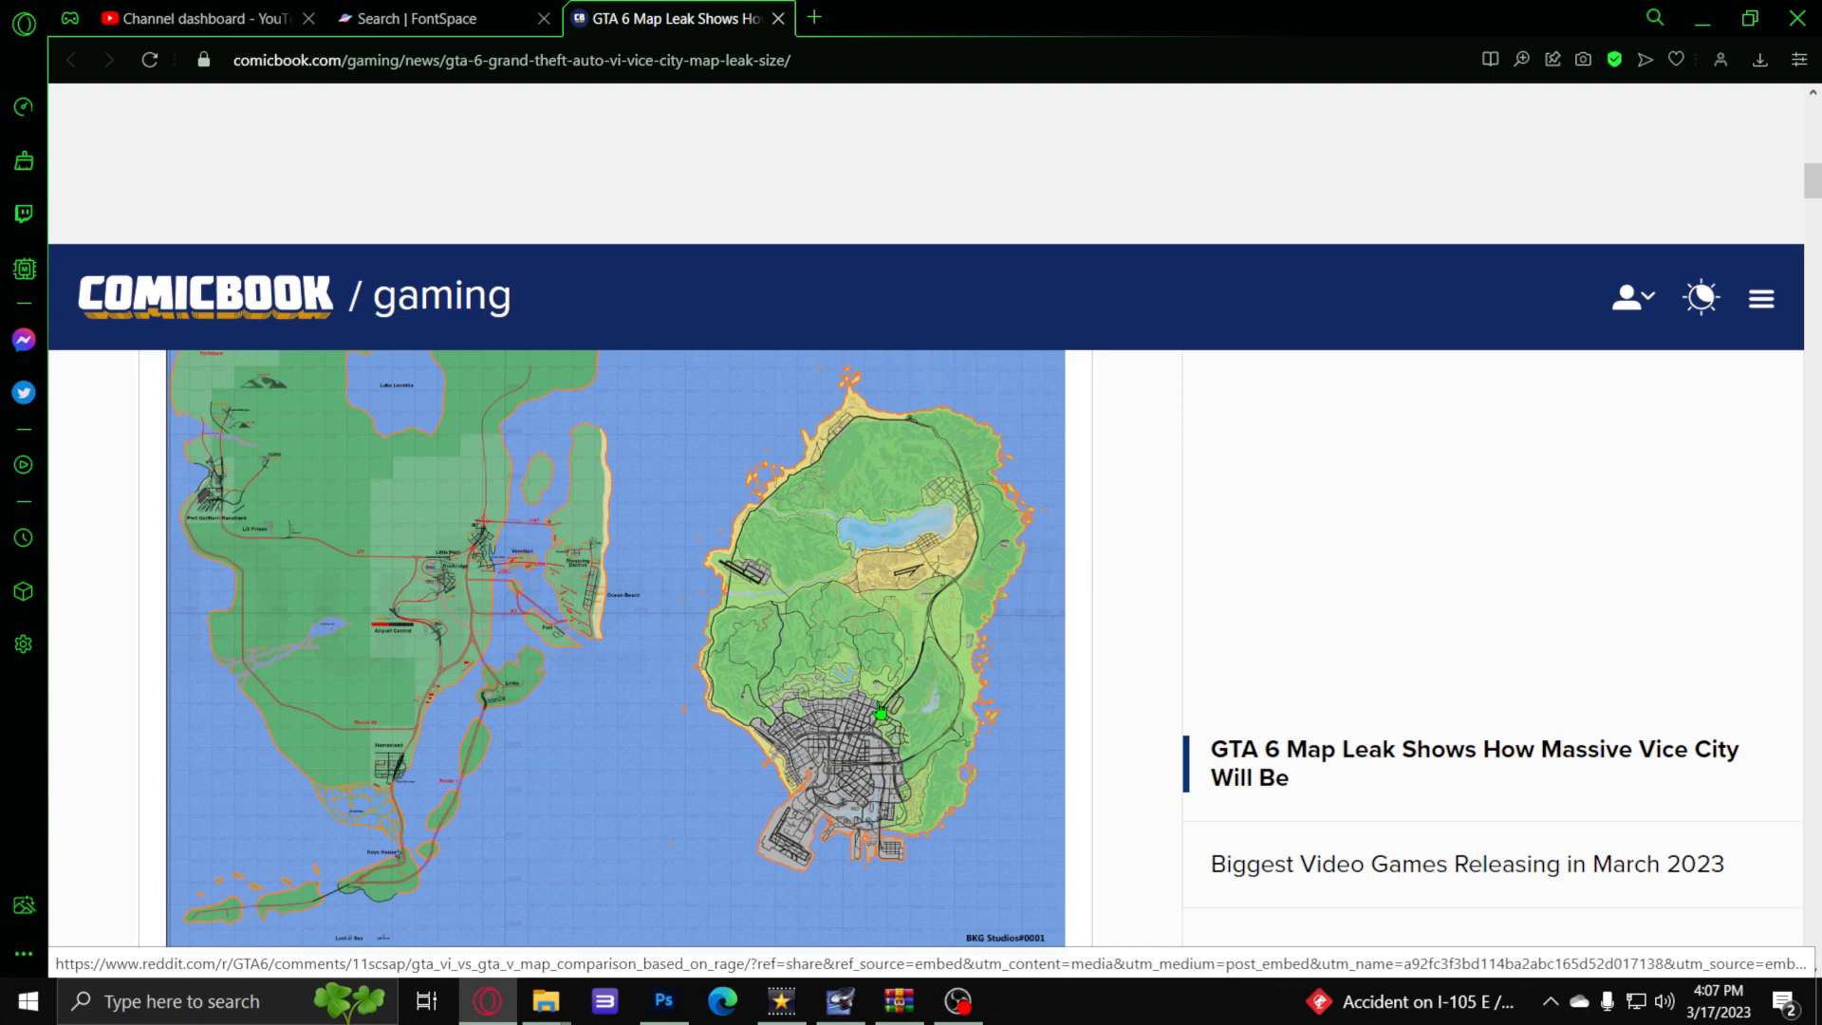
{"action": "mouse_move", "coordinate": [1070, 715]}
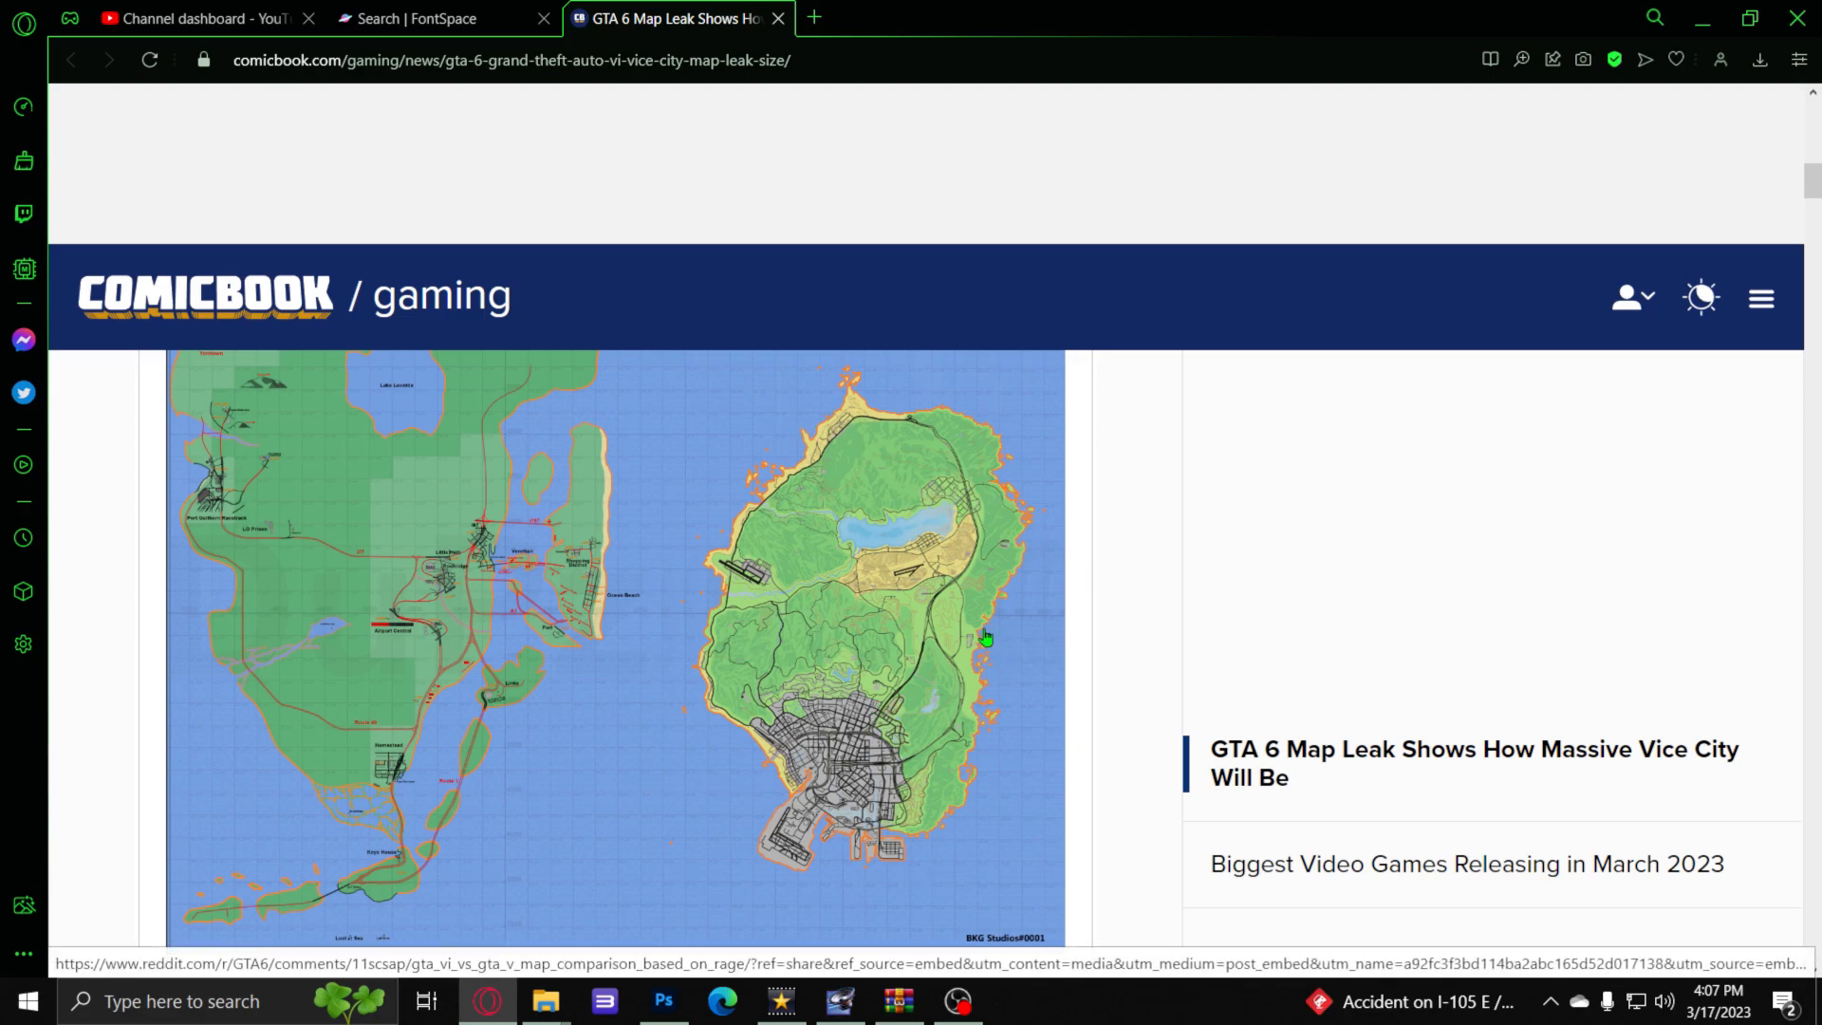
{"action": "mouse_move", "coordinate": [945, 444]}
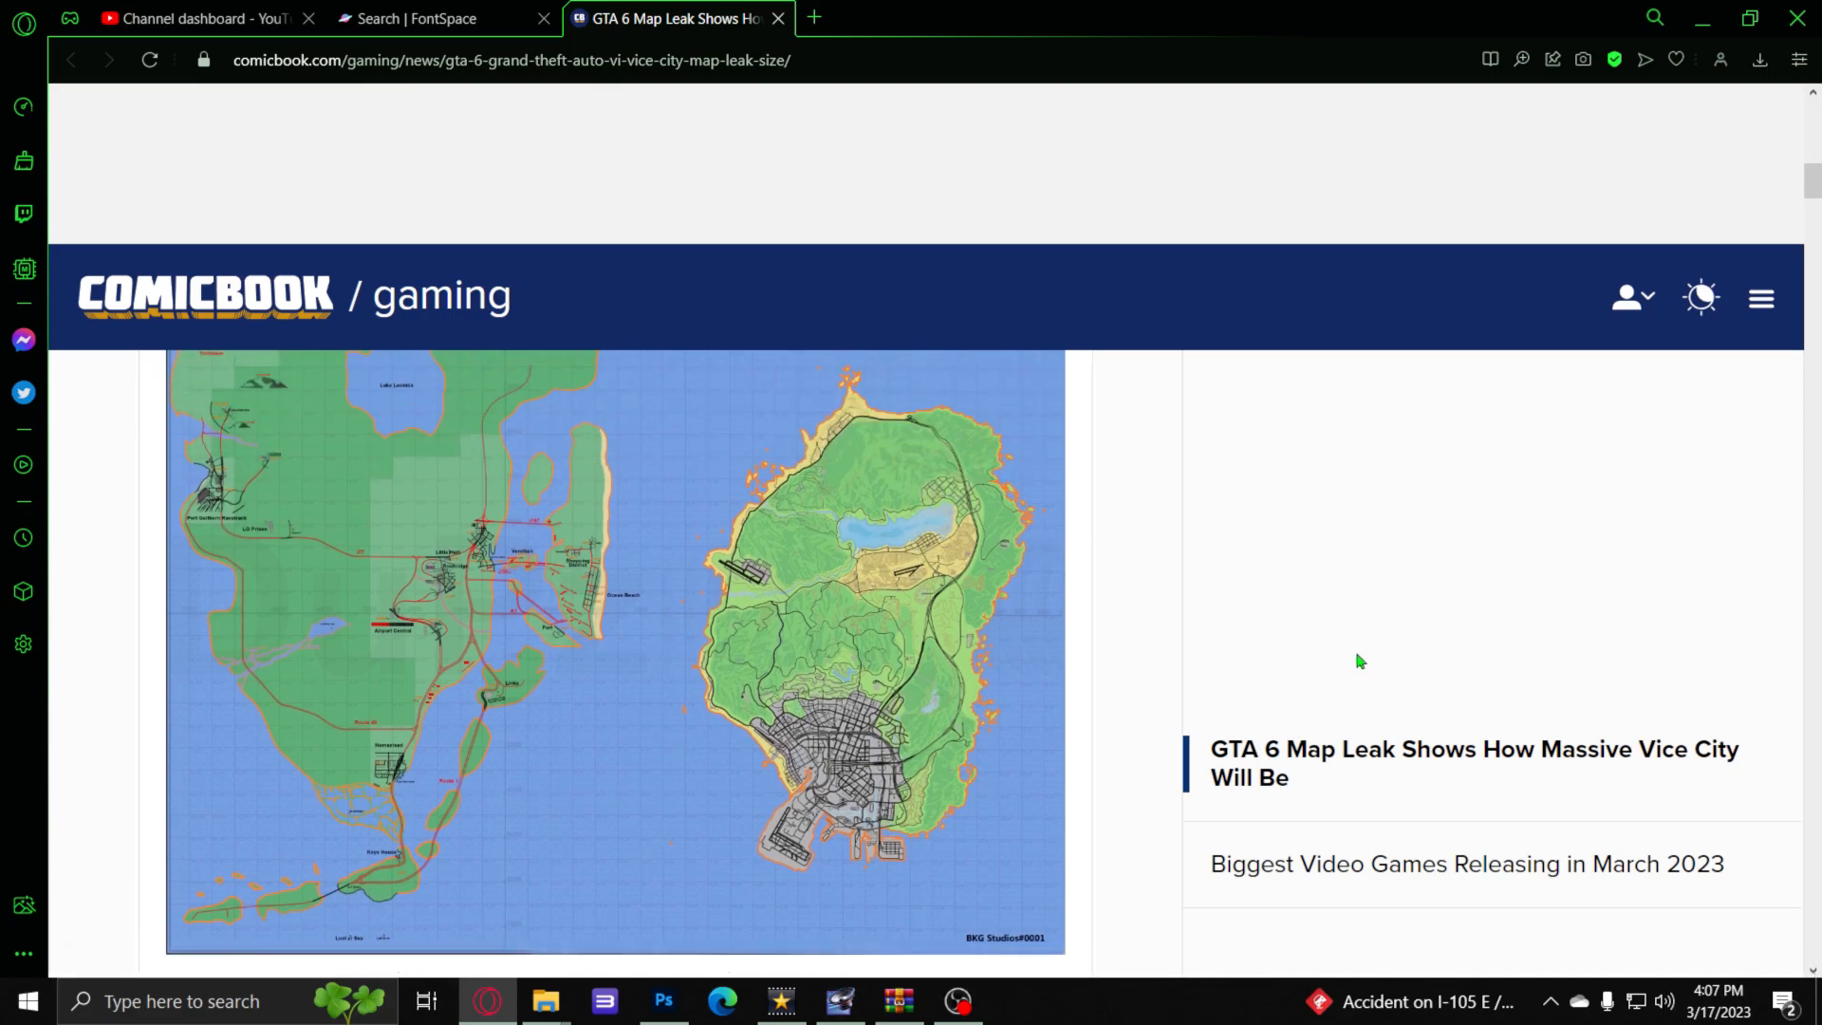
{"action": "mouse_move", "coordinate": [1082, 517]}
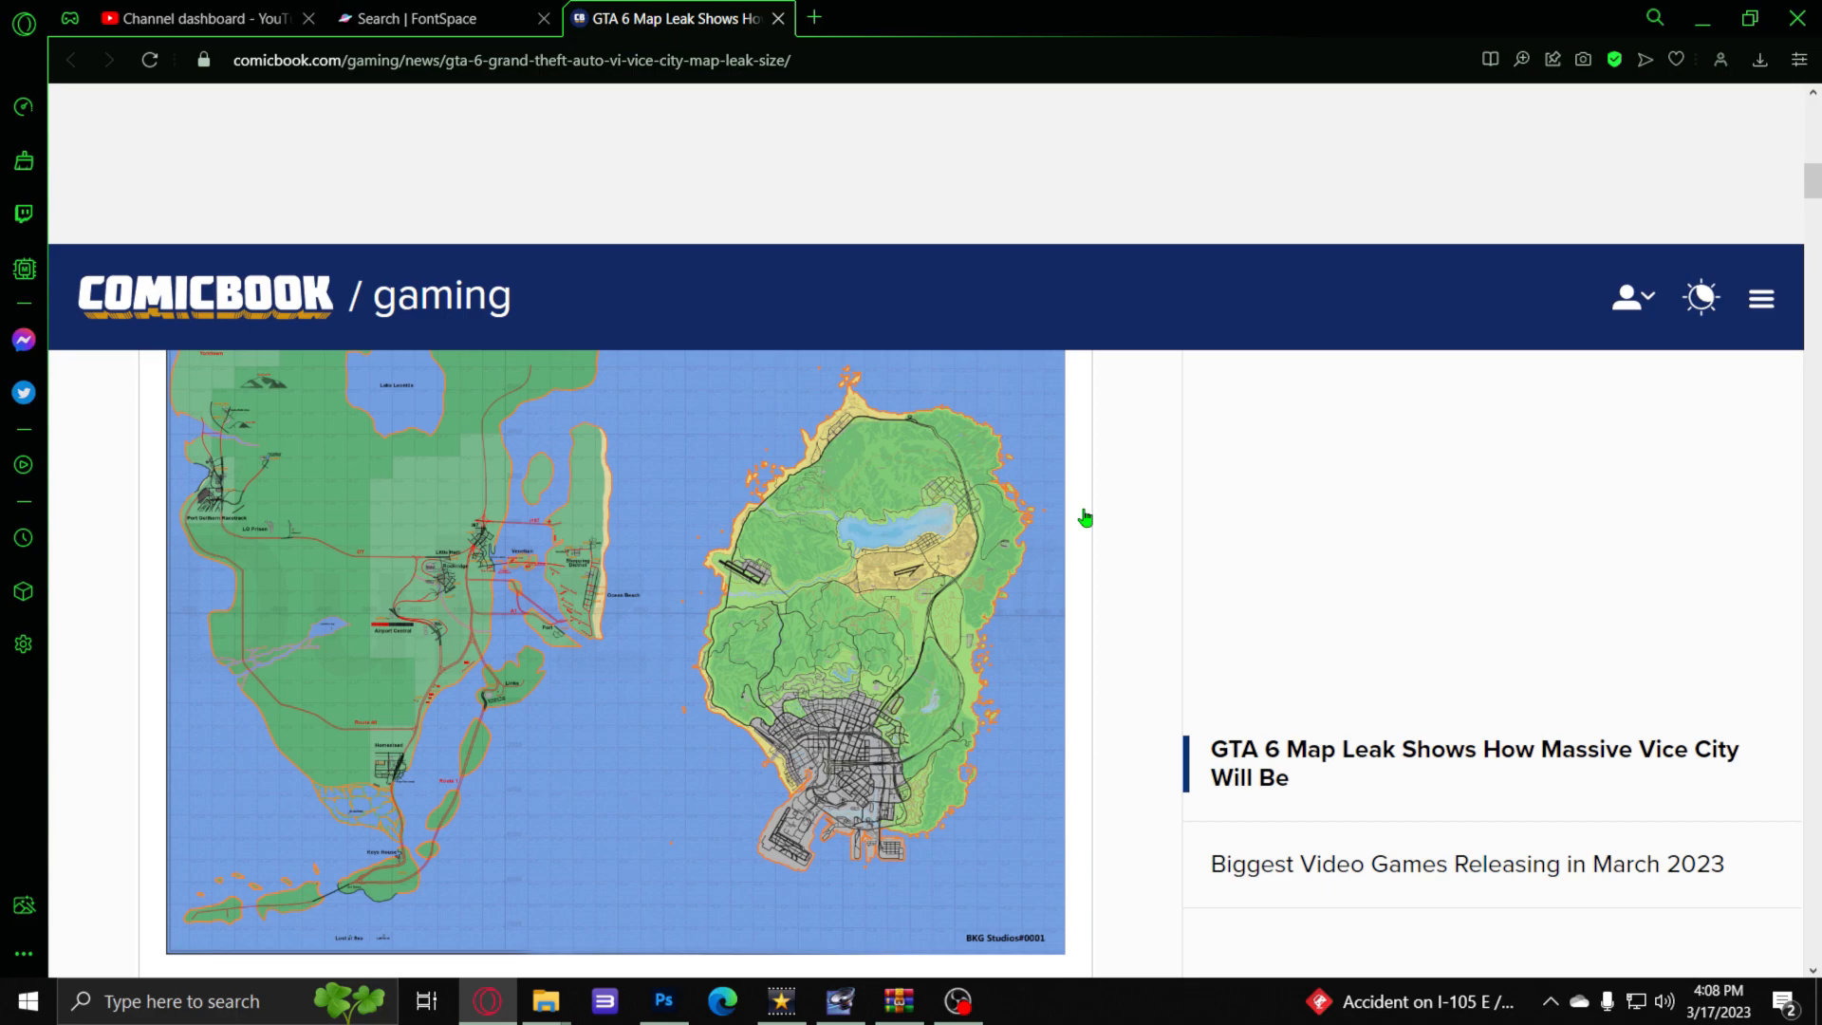
{"action": "scroll", "scroll_direction": "down", "scroll_amount": 3}
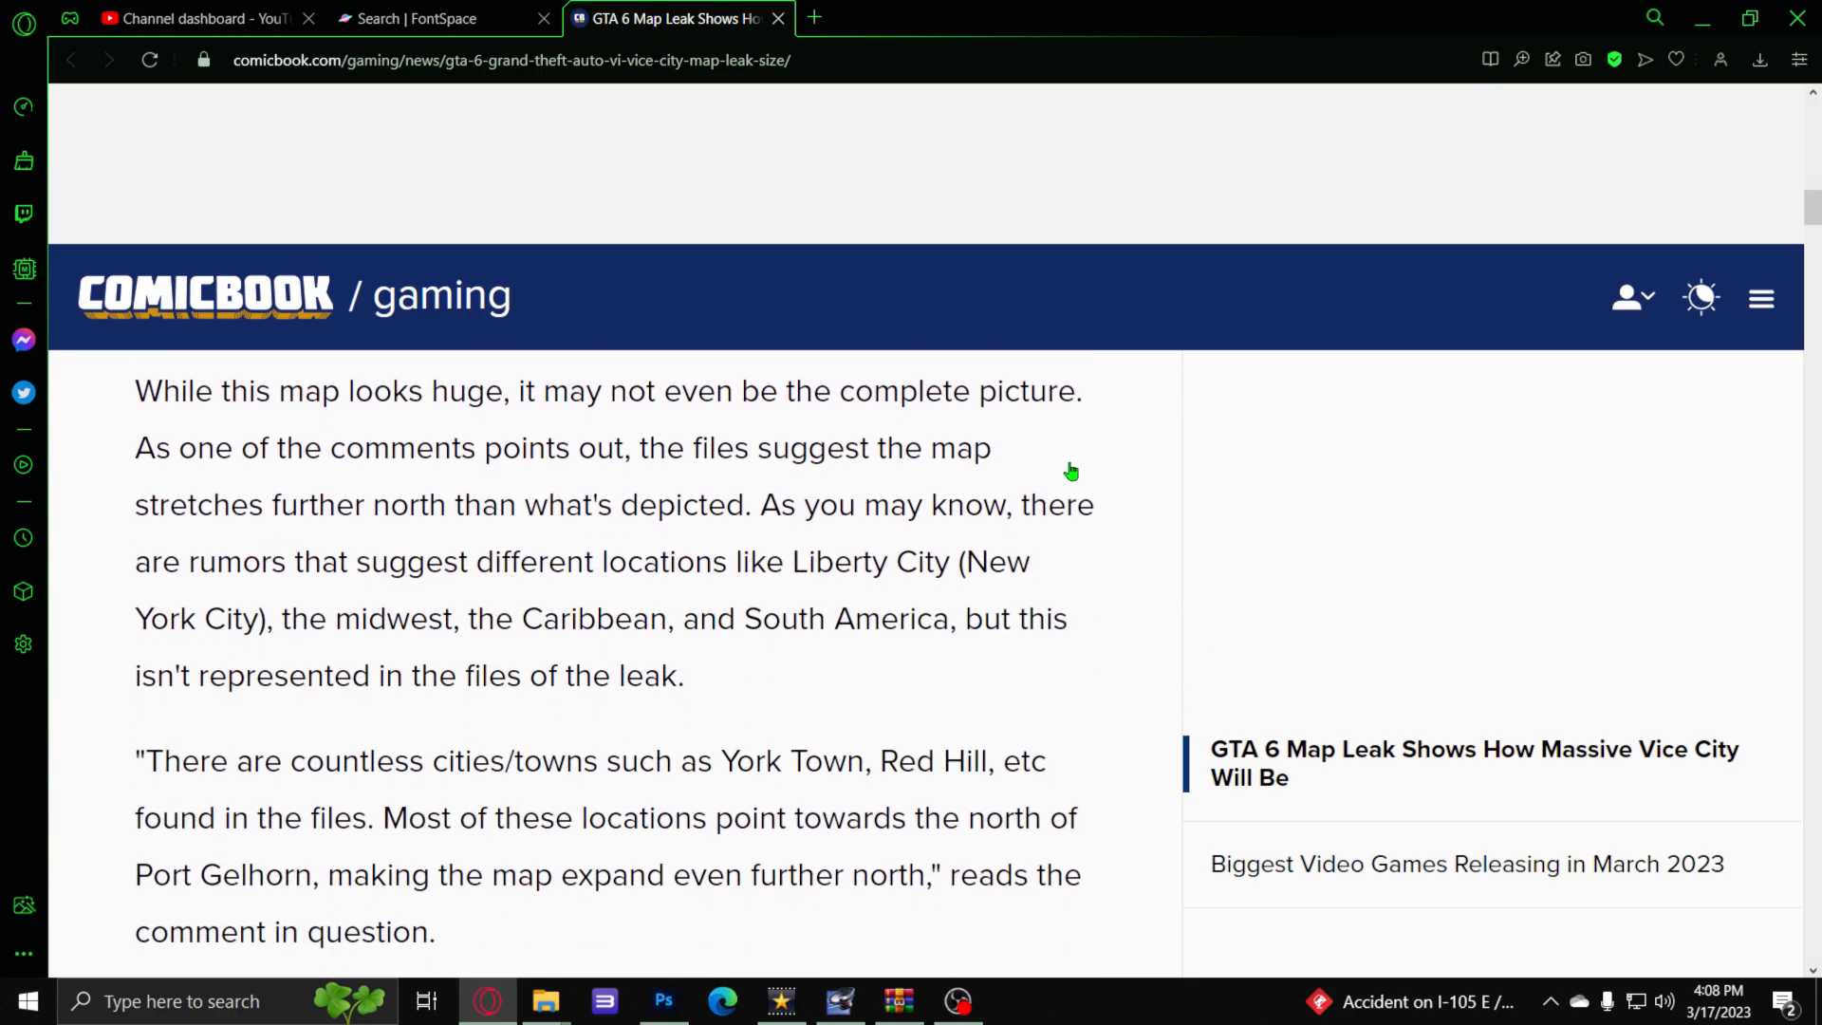
{"action": "scroll", "scroll_direction": "up", "scroll_amount": 3}
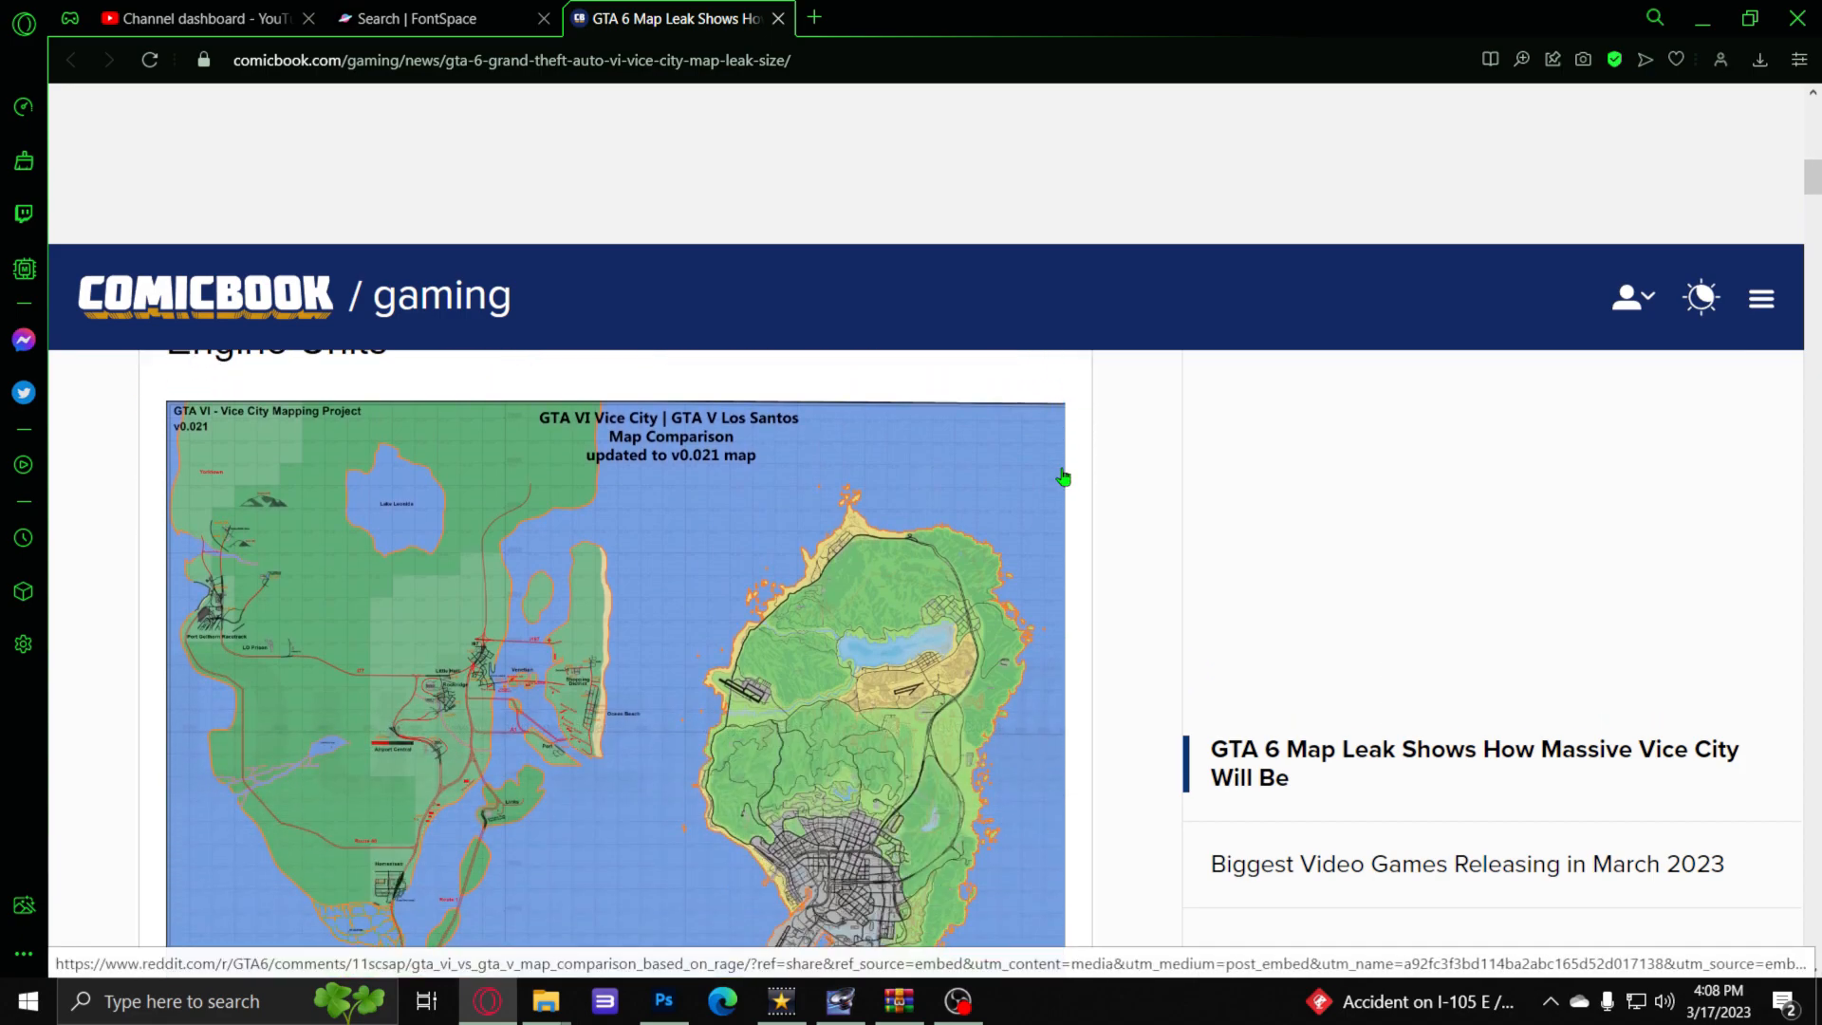
{"action": "scroll", "scroll_direction": "down", "scroll_amount": 3}
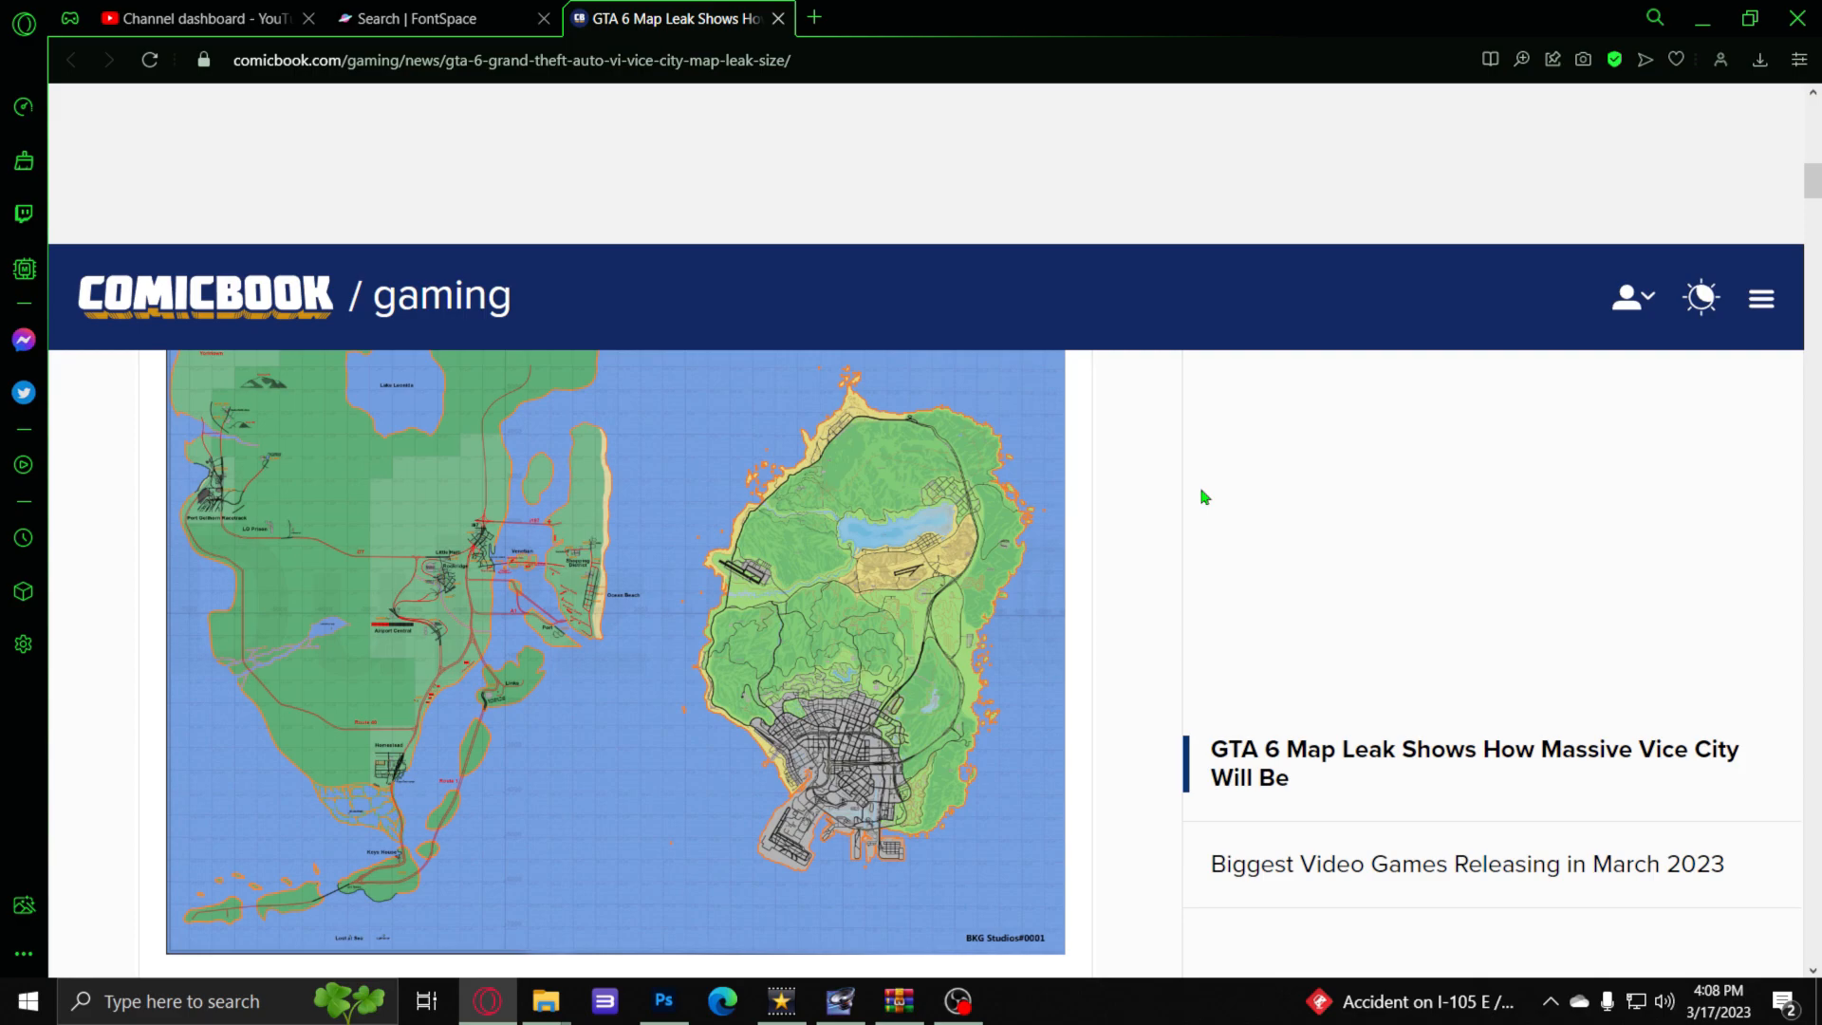